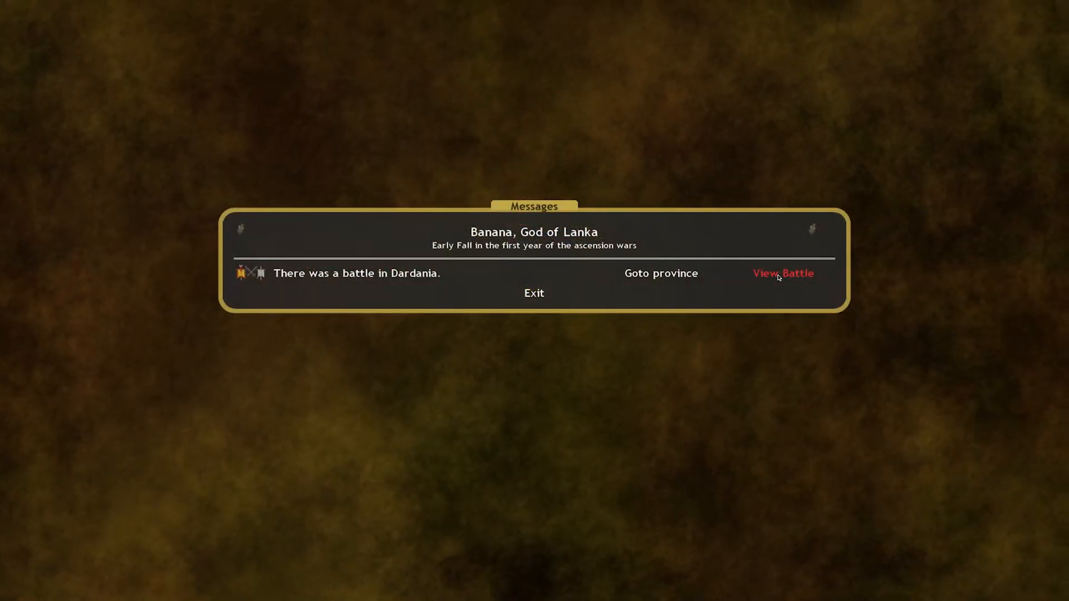
Leave the battle report and raise Dardania's province defence from 6 to 11
{"action": "left_click", "coordinate": [534, 293]}
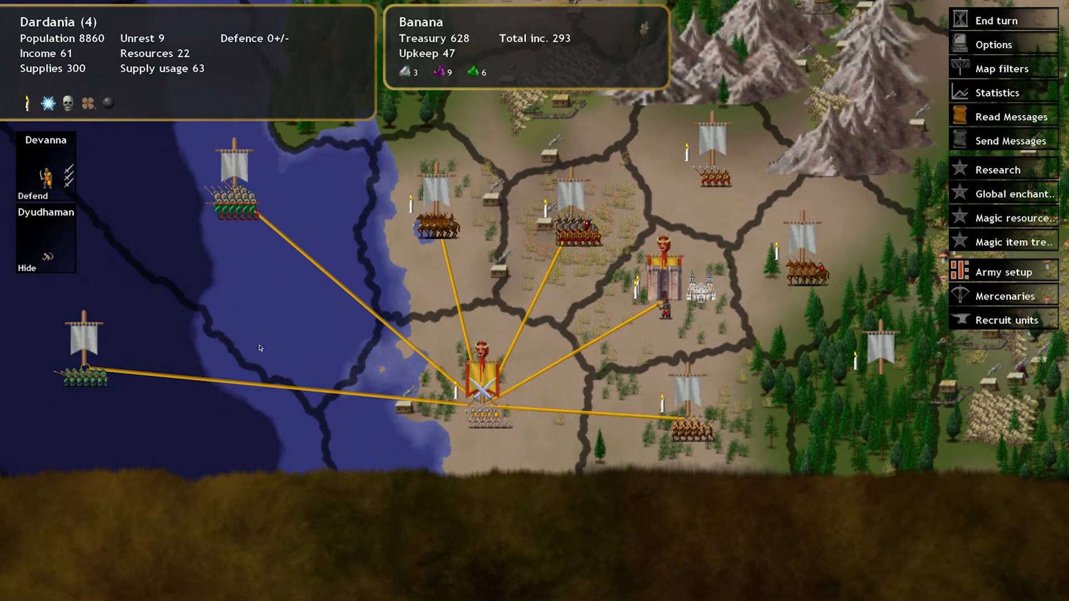
{"action": "mouse_move", "coordinate": [254, 165]}
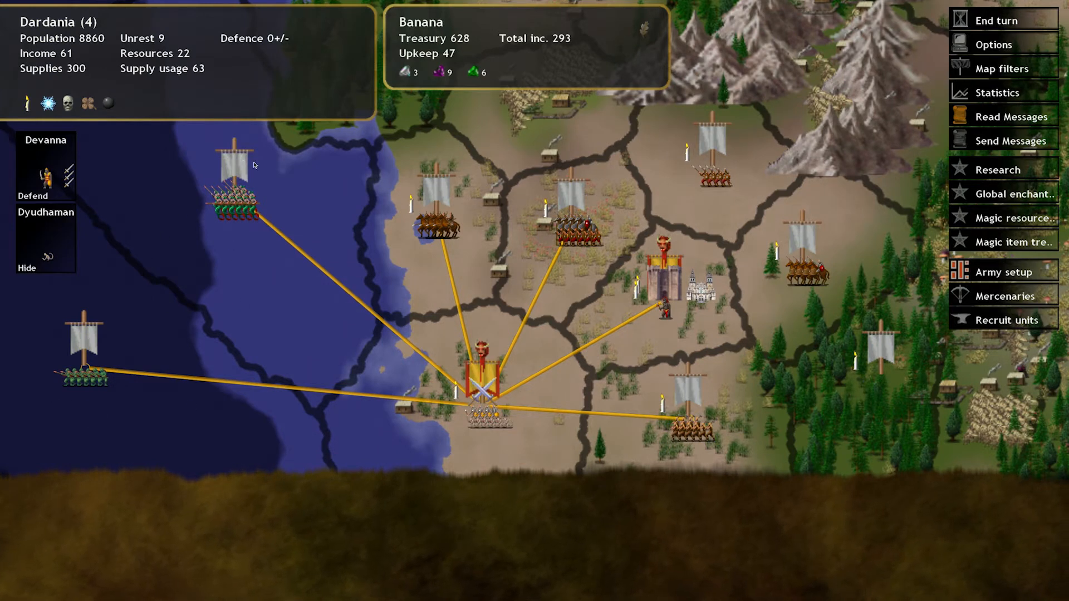
{"action": "mouse_move", "coordinate": [1004, 272]}
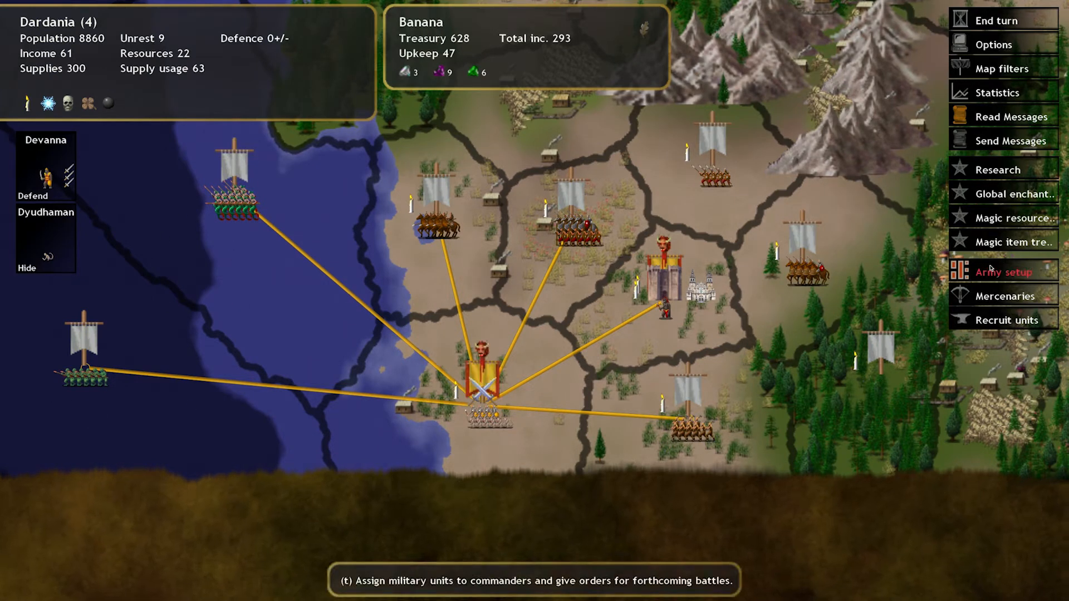
{"action": "mouse_move", "coordinate": [254, 38]}
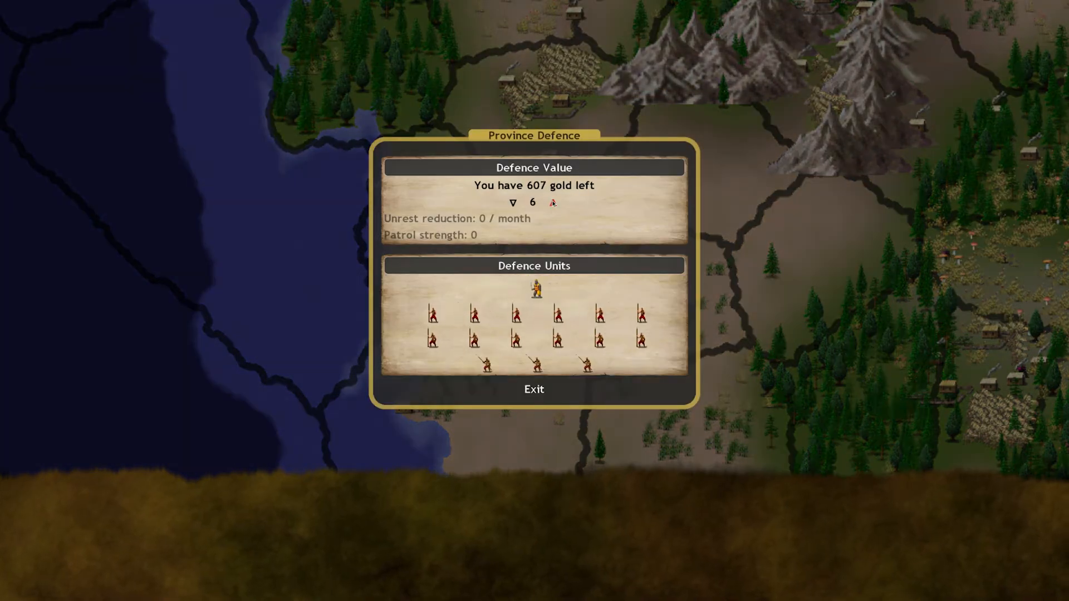
{"action": "left_click", "coordinate": [552, 203]}
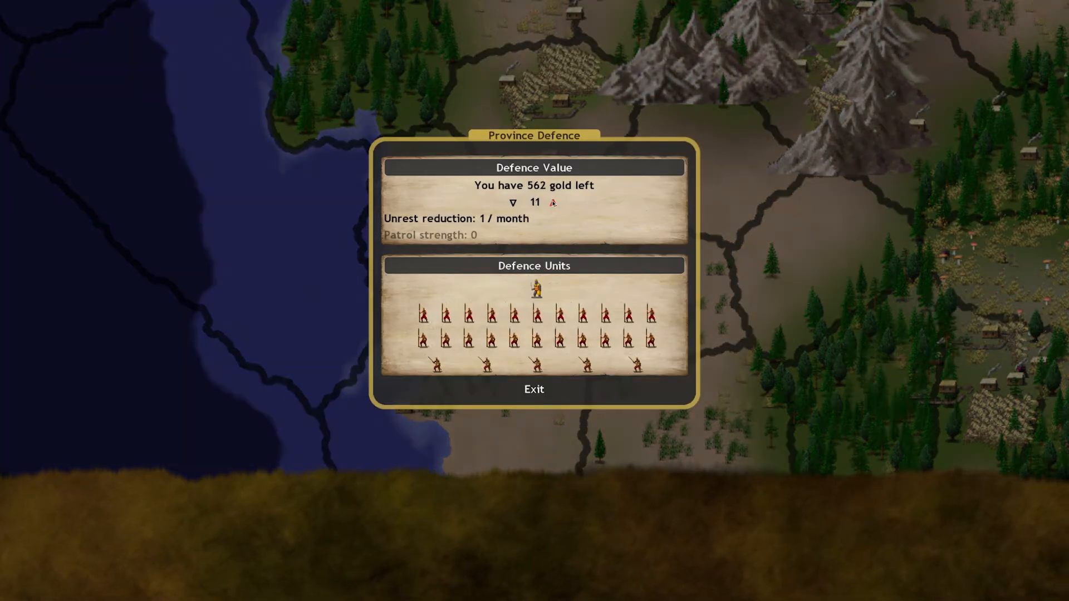
{"action": "left_click", "coordinate": [534, 389]}
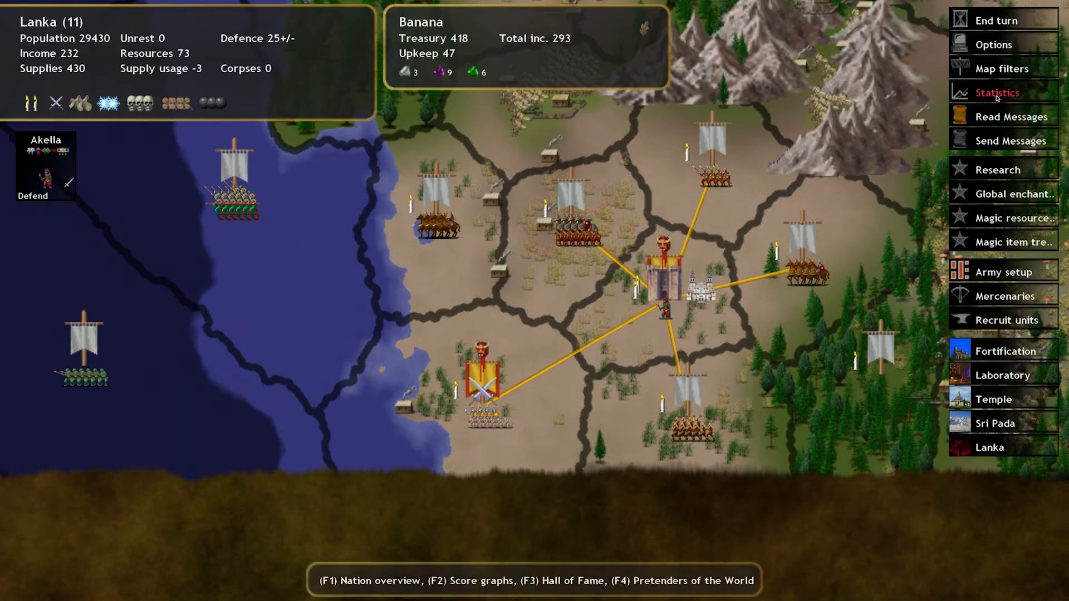
Look over the magic research overview and return to the map
{"action": "left_click", "coordinate": [998, 170]}
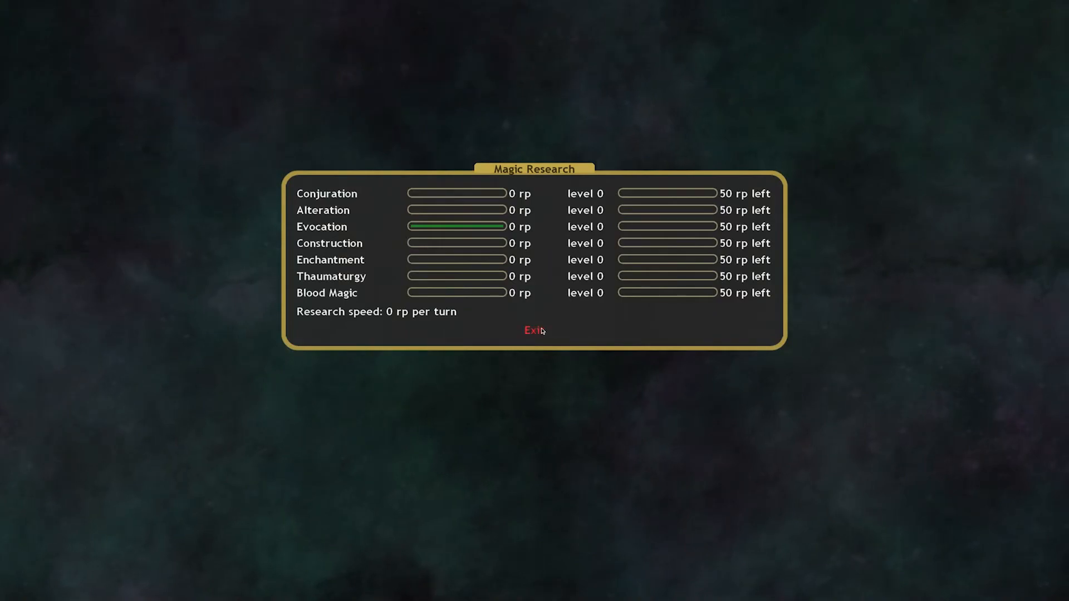
{"action": "left_click", "coordinate": [533, 331]}
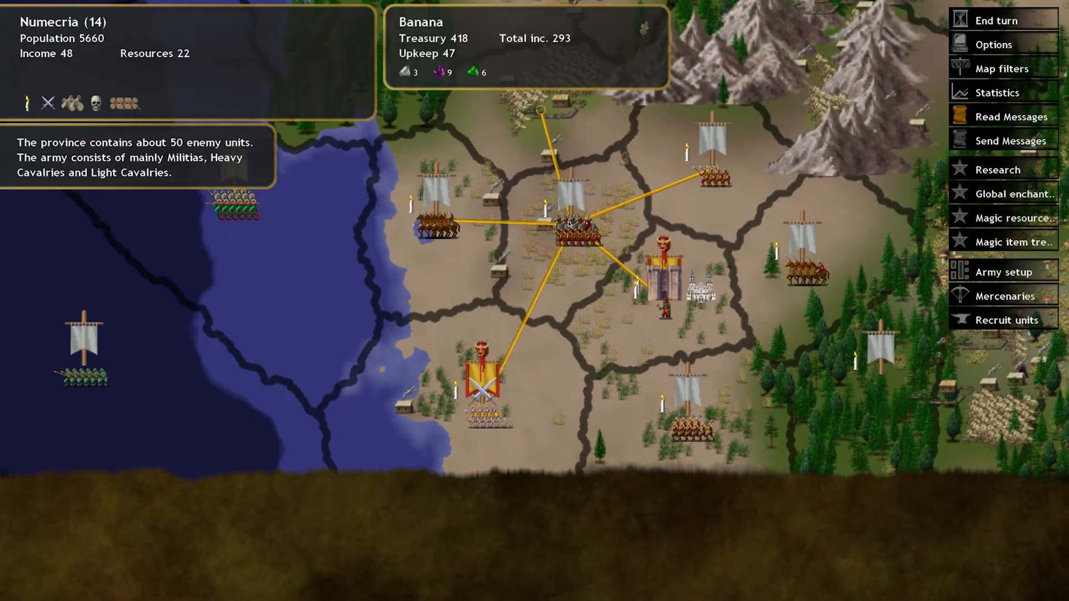
Select commander Devanna on the map to give her a Blood Hunt order
{"action": "left_click", "coordinate": [666, 282]}
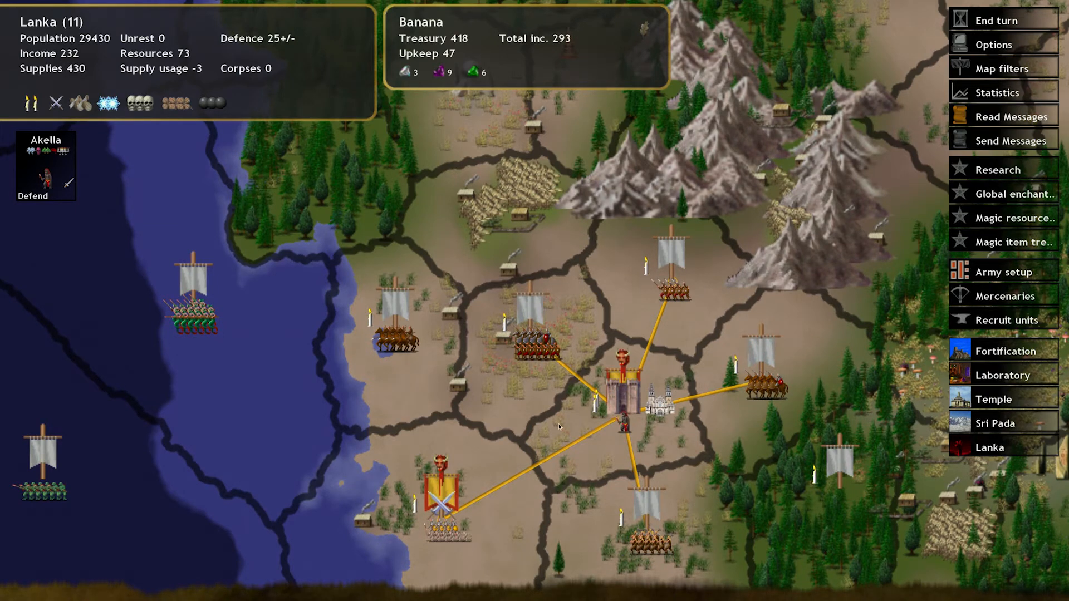
{"action": "mouse_move", "coordinate": [447, 518]}
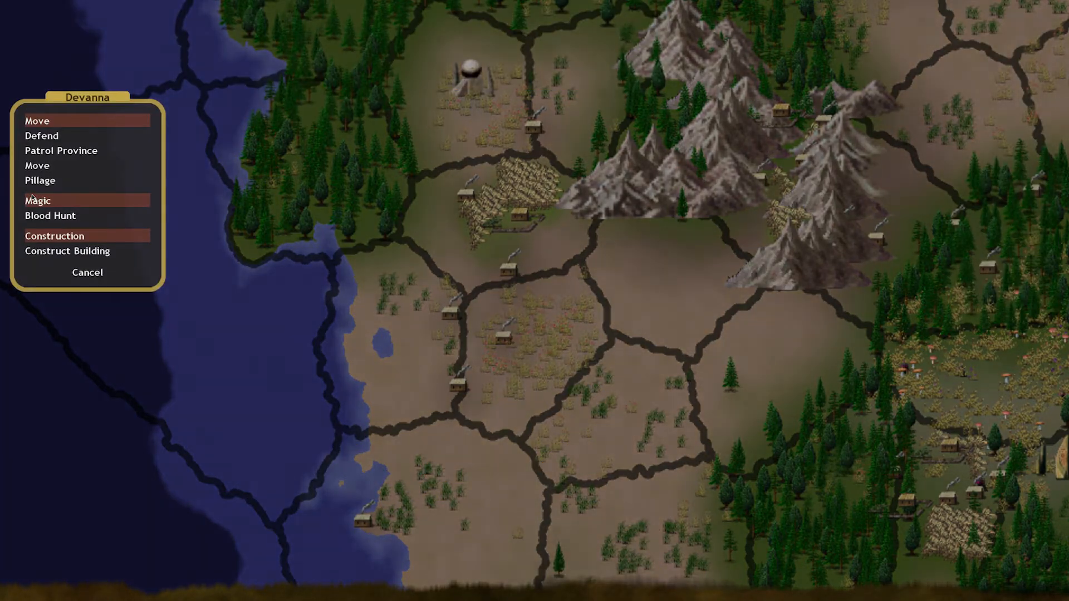
{"action": "mouse_move", "coordinate": [50, 215]}
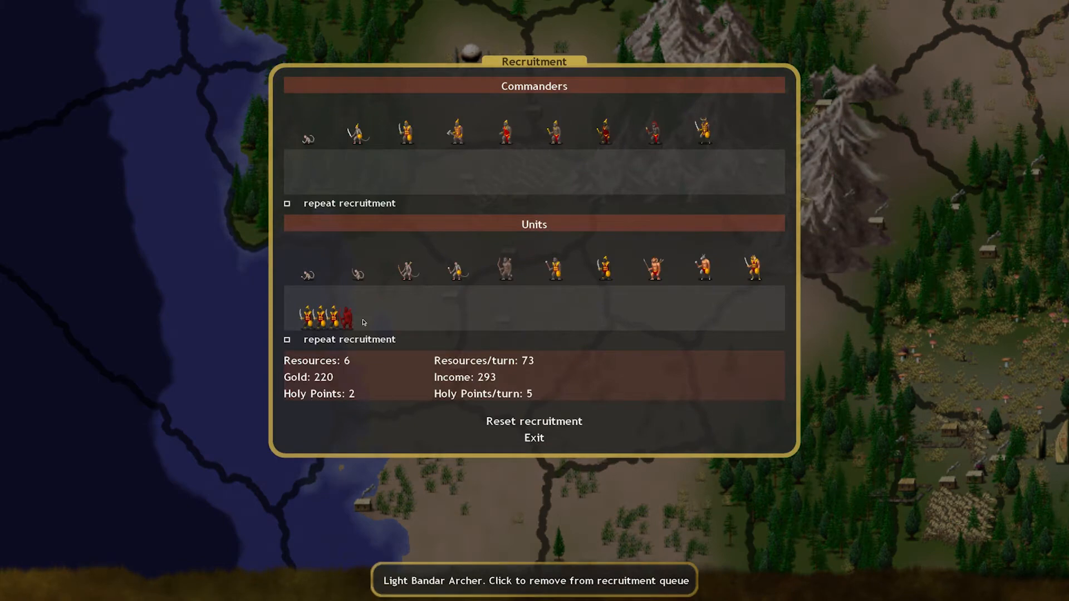
Swap queued Light Bandar Archers in Lanka for Bandar Warriors, leaving 274 gold
{"action": "left_click", "coordinate": [347, 317]}
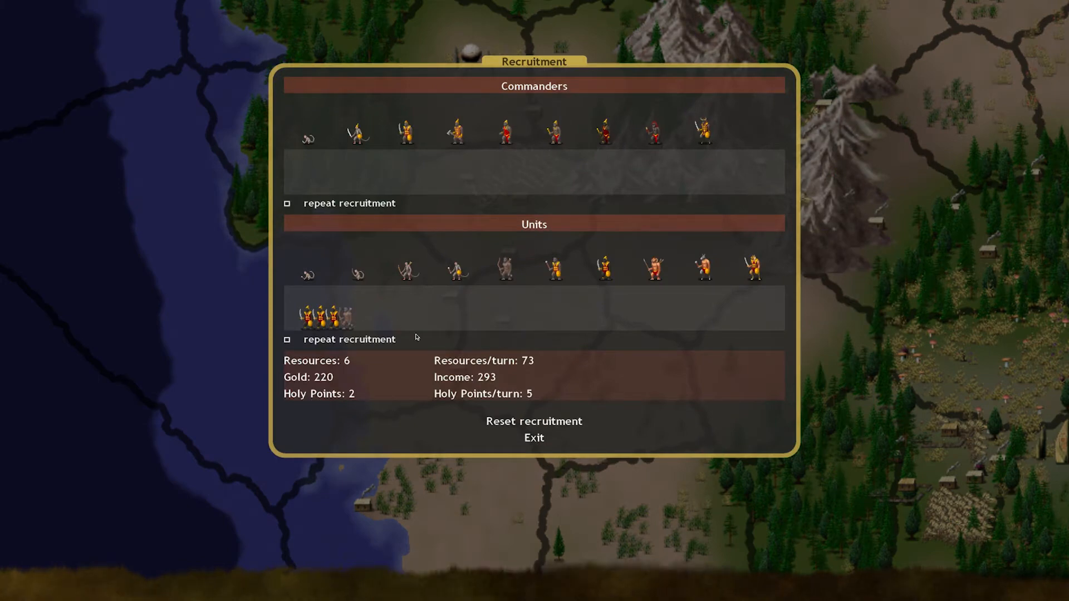
{"action": "left_click", "coordinate": [553, 269]}
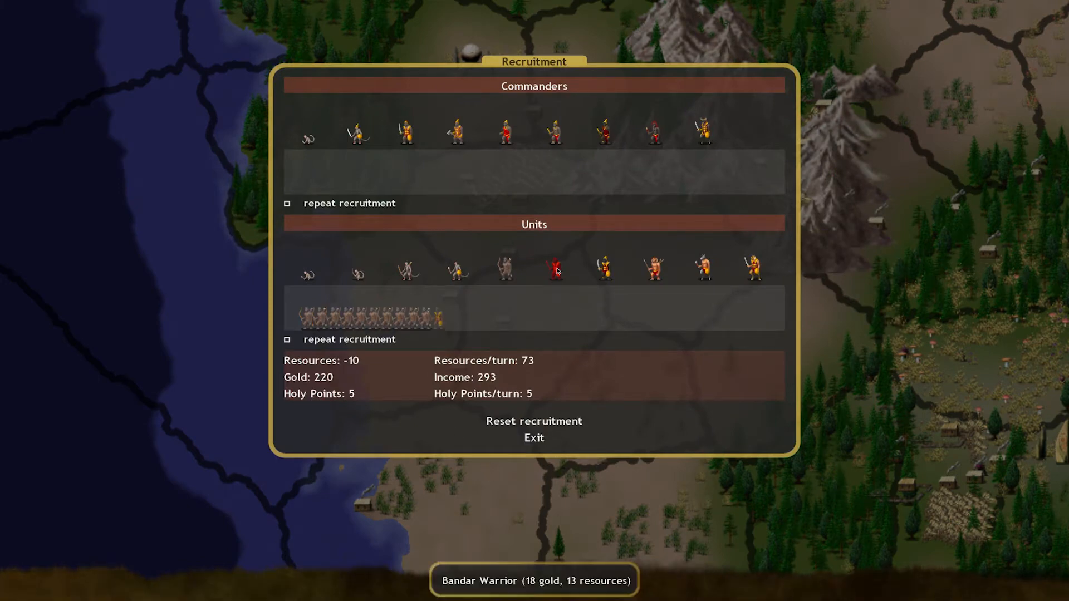
{"action": "left_click", "coordinate": [553, 269]}
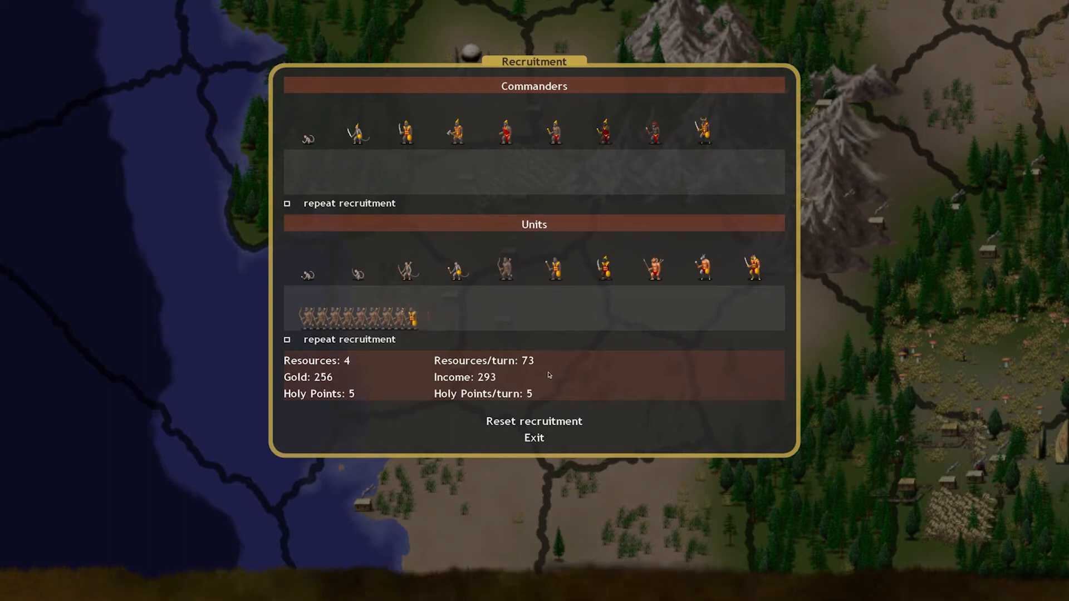
{"action": "mouse_move", "coordinate": [555, 268]}
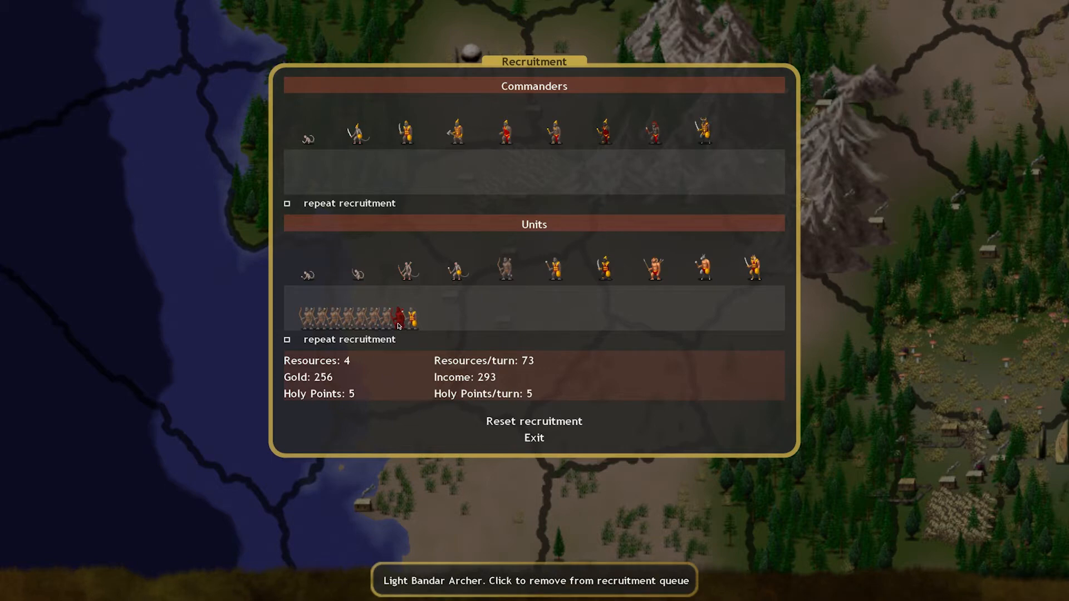
{"action": "left_click", "coordinate": [399, 317]}
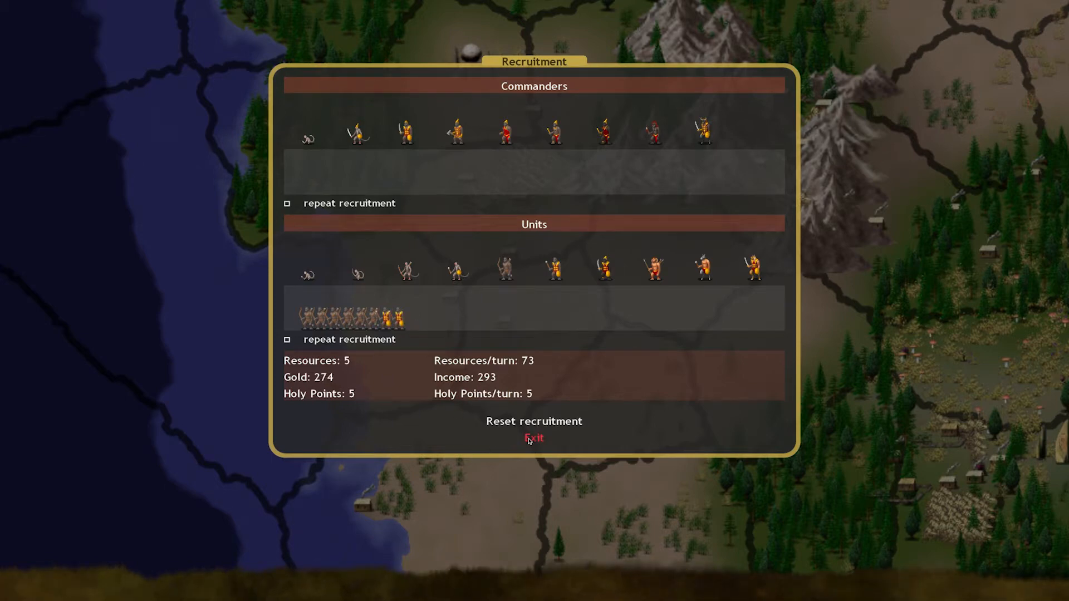
{"action": "left_click", "coordinate": [535, 439]}
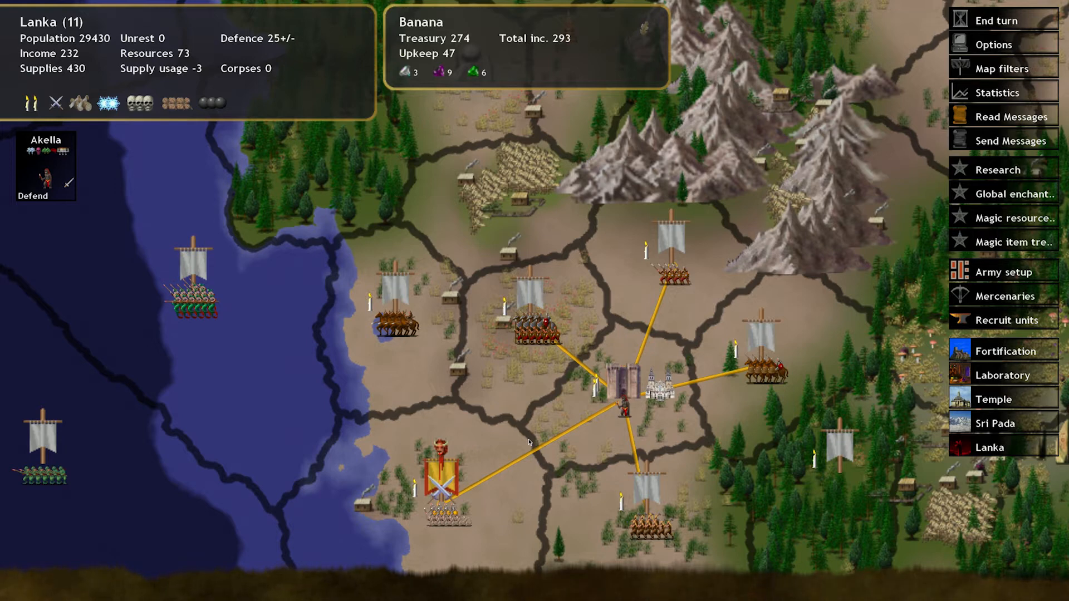
{"action": "mouse_move", "coordinate": [520, 500]}
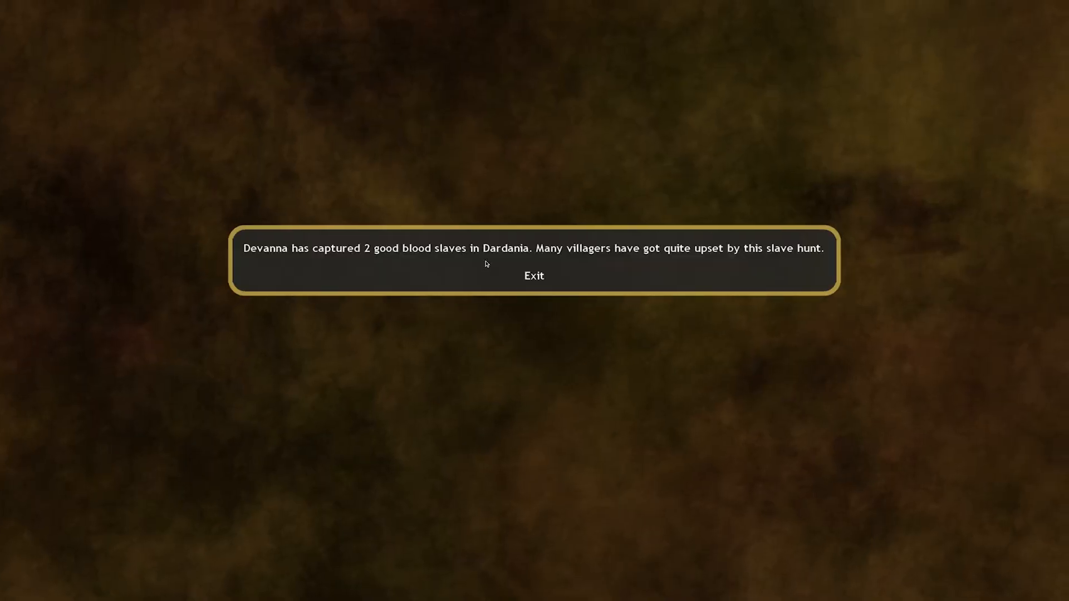
Dismiss the blood slaves and brigands reports, then view the unexpected event in Lanka
{"action": "left_click", "coordinate": [534, 275]}
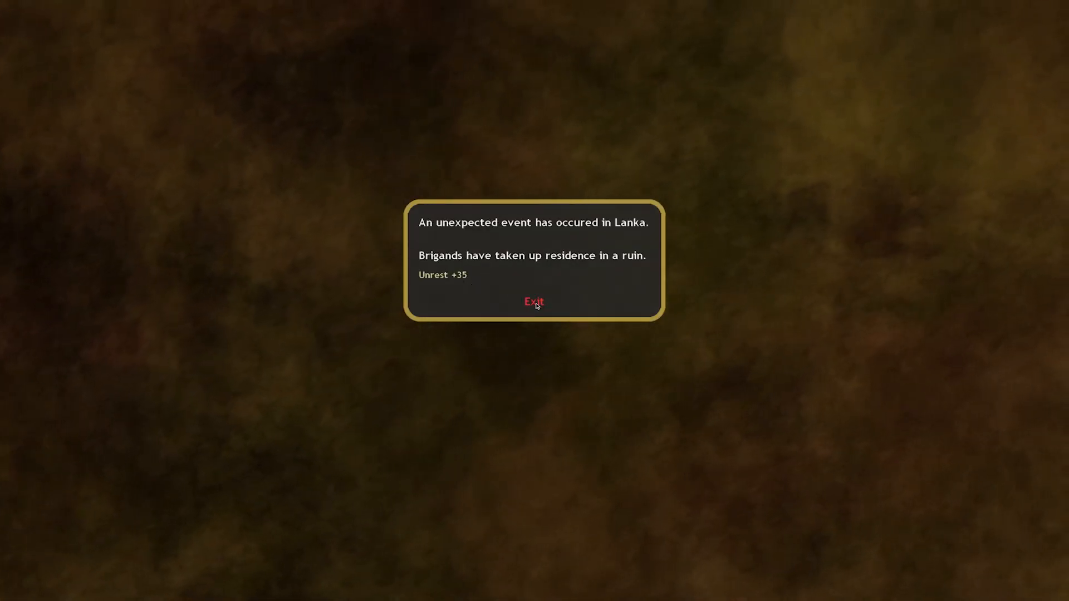
{"action": "left_click", "coordinate": [534, 302]}
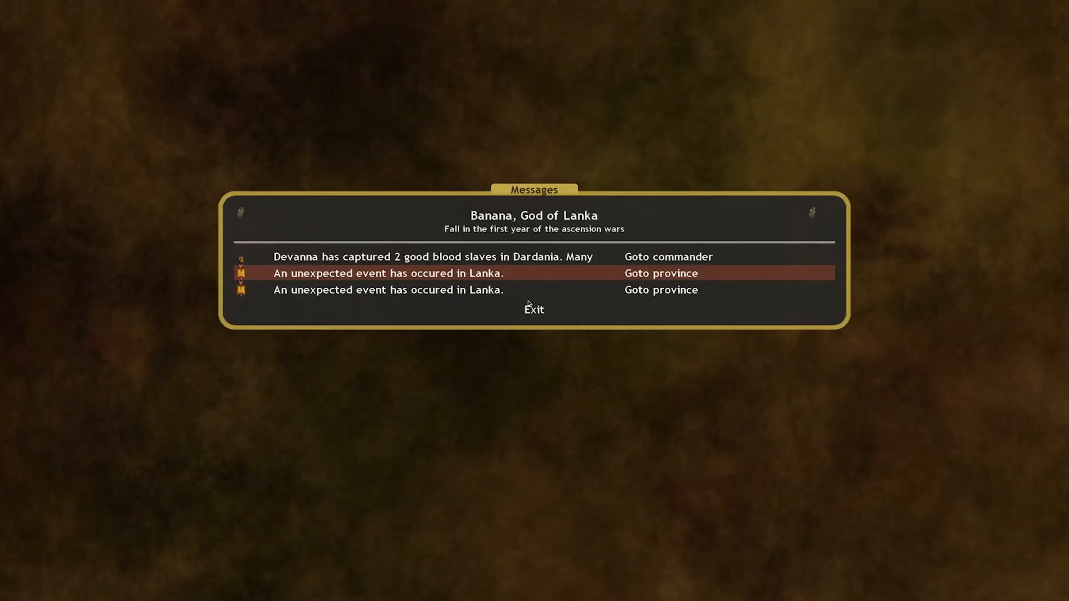
{"action": "left_click", "coordinate": [534, 308]}
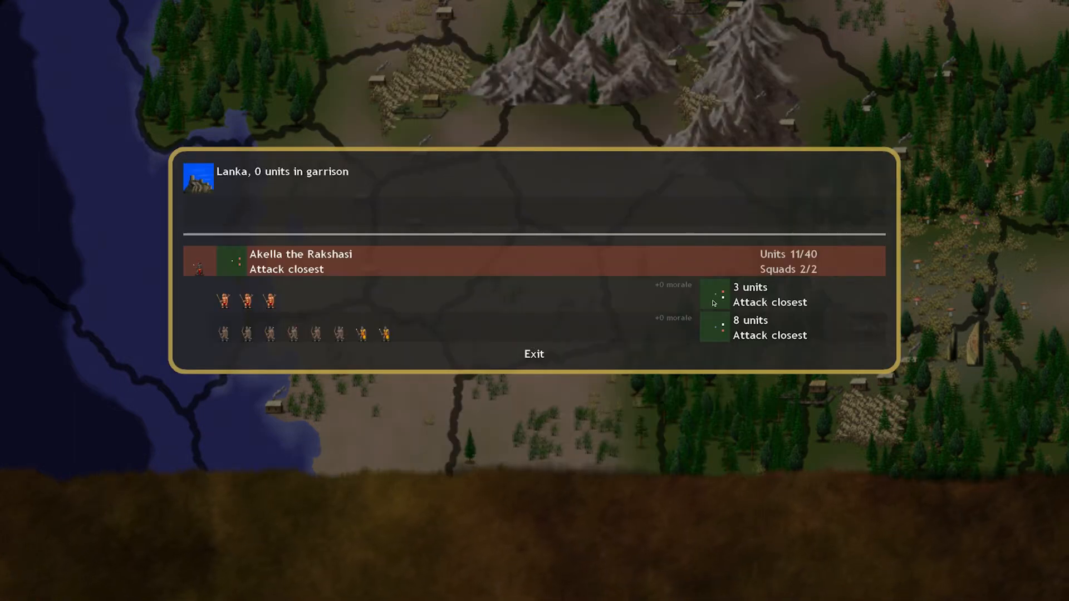
Check Akella's two squads in Box formation and return to the Lanka map
{"action": "left_click", "coordinate": [770, 302]}
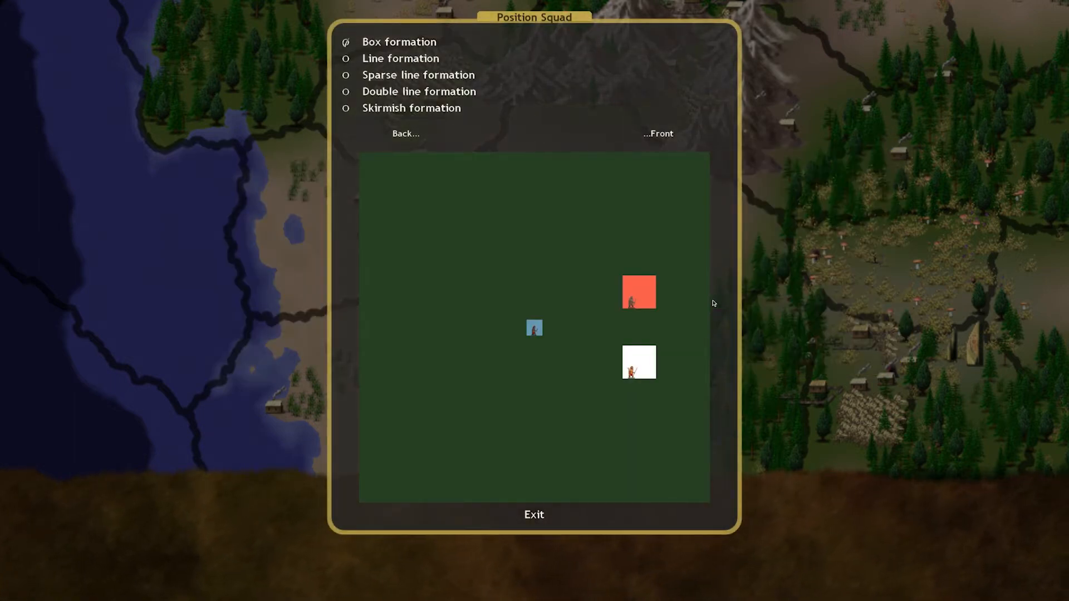
{"action": "mouse_move", "coordinate": [533, 514]}
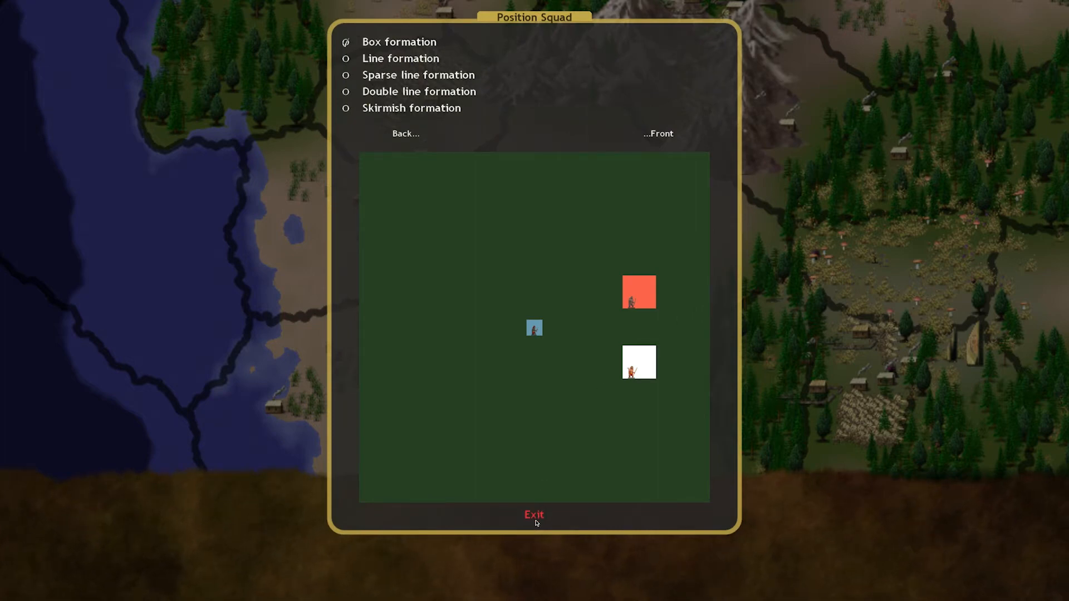
{"action": "left_click", "coordinate": [534, 515]}
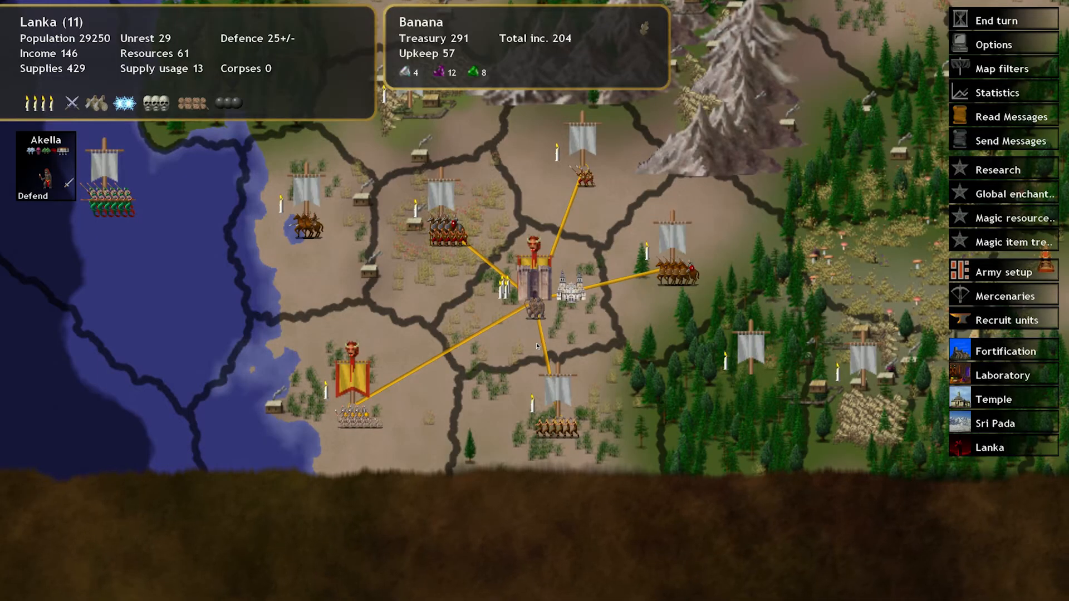
{"action": "mouse_move", "coordinate": [466, 443]}
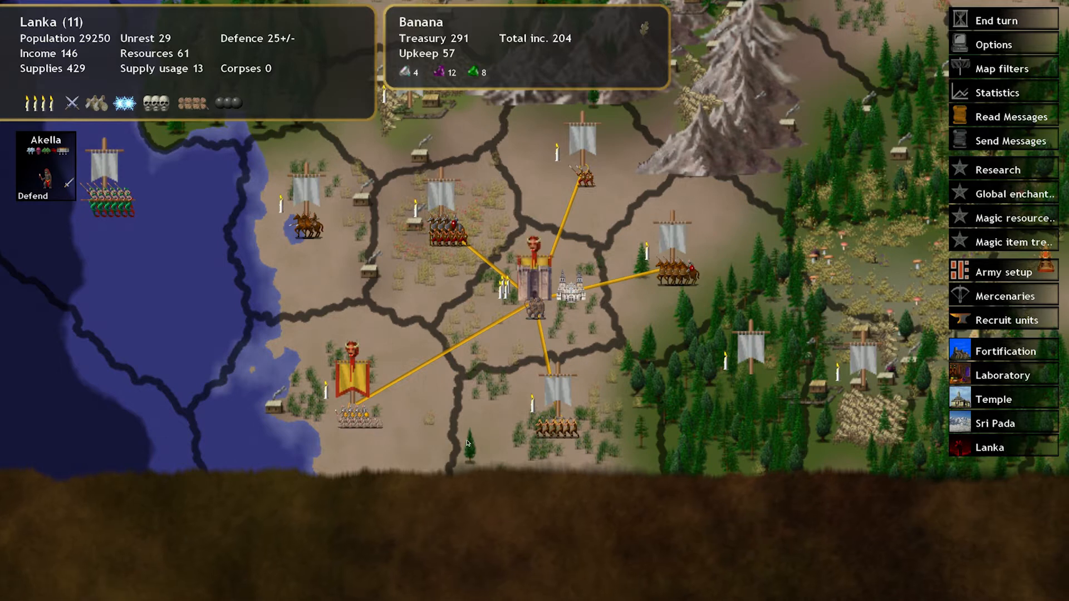
Advance to Late Fall and dismiss the Dardania patrol report and Agartha proclamation
{"action": "left_click", "coordinate": [1003, 20]}
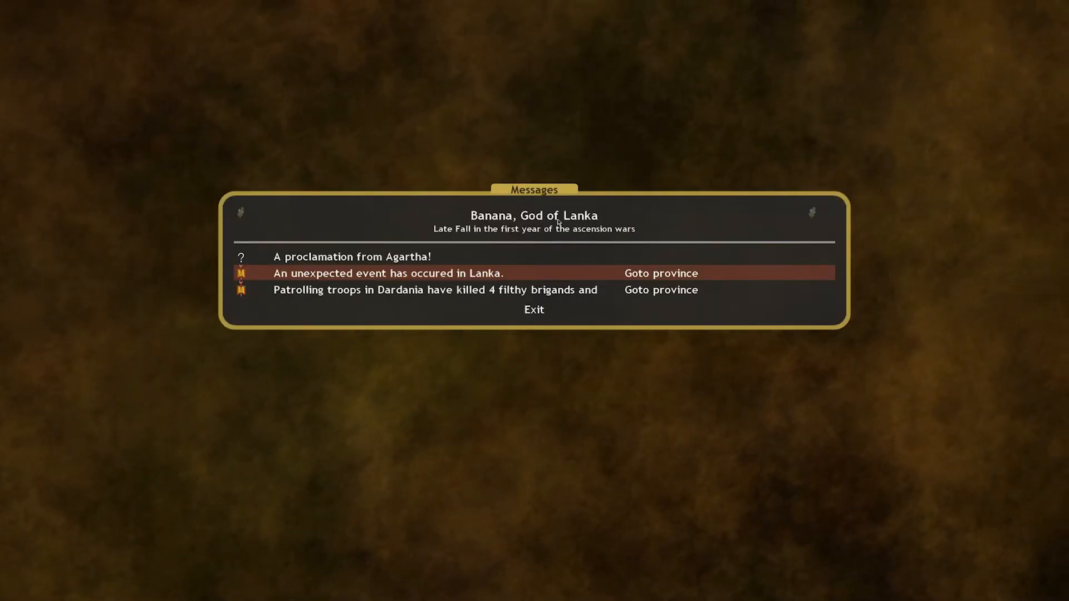
{"action": "mouse_move", "coordinate": [434, 289]}
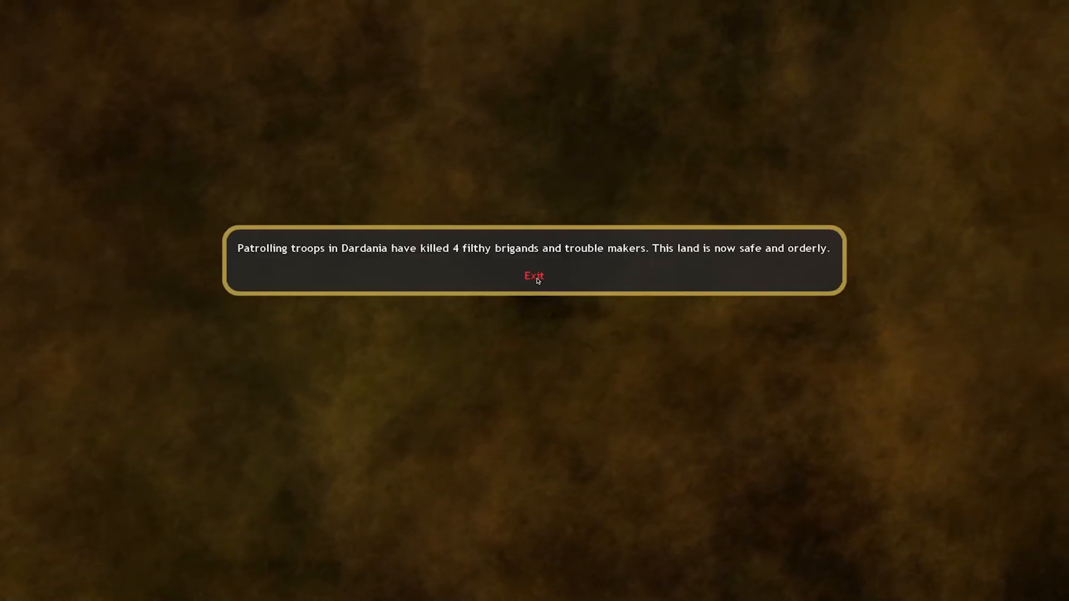
{"action": "left_click", "coordinate": [533, 276]}
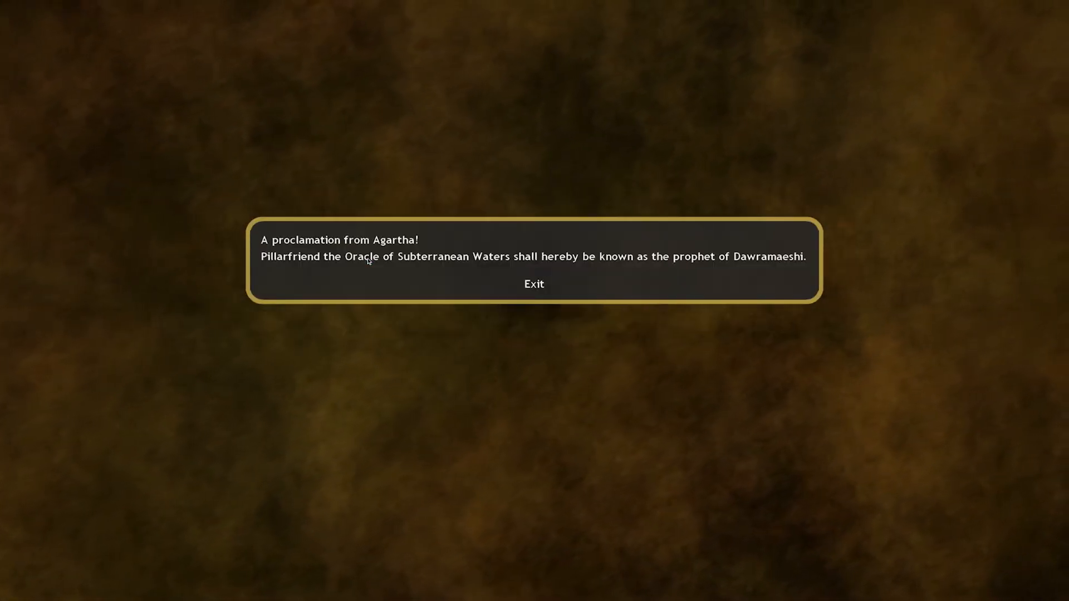
{"action": "mouse_move", "coordinate": [533, 284]}
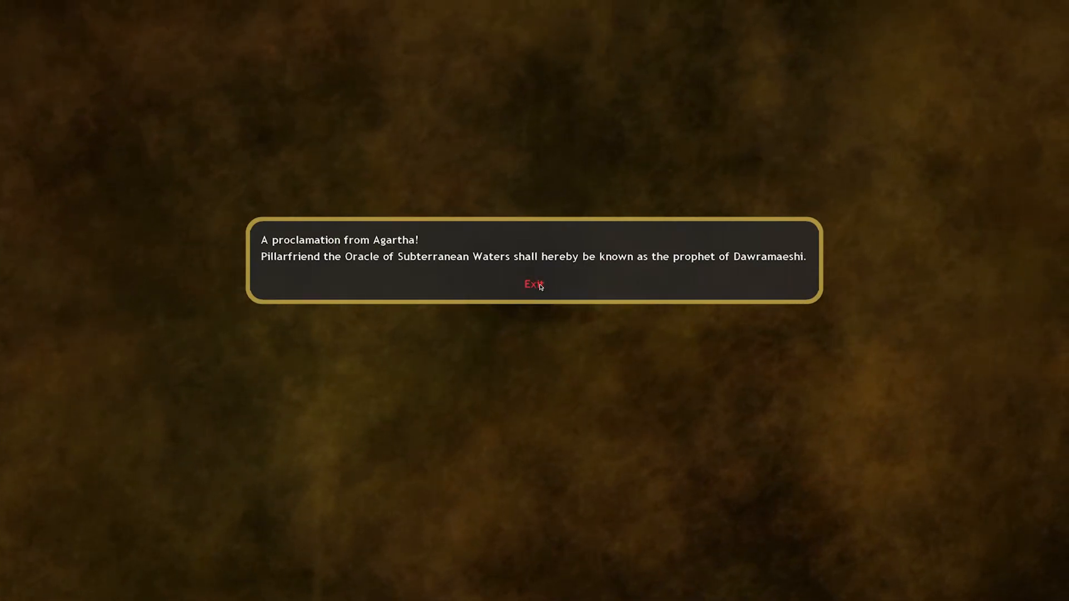
{"action": "left_click", "coordinate": [534, 284]}
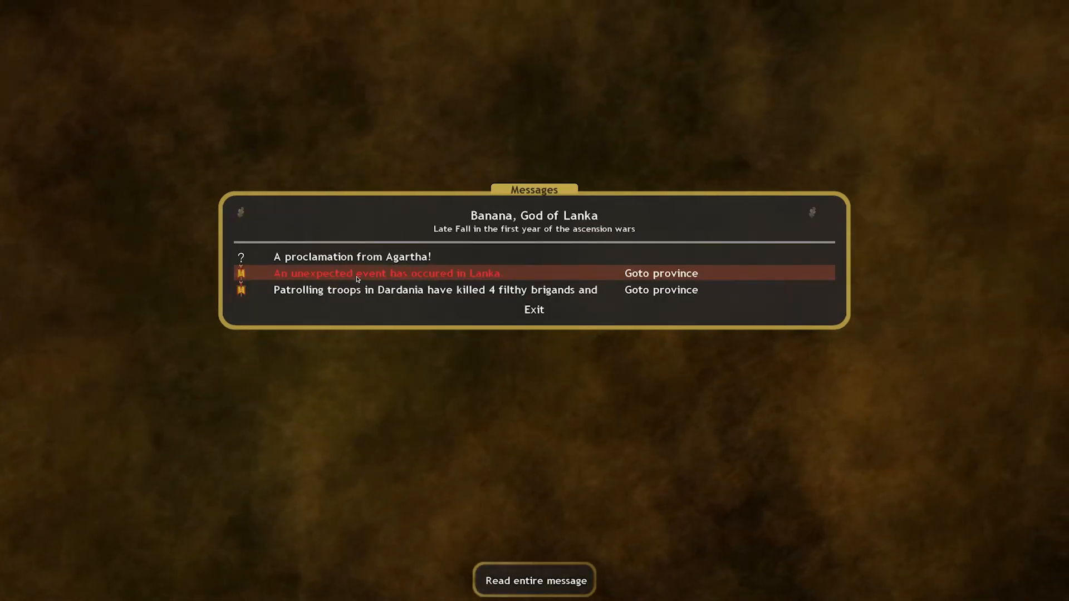
Read the fading-magic gem loss event in Lanka and close the turn's messages
{"action": "left_click", "coordinate": [385, 273]}
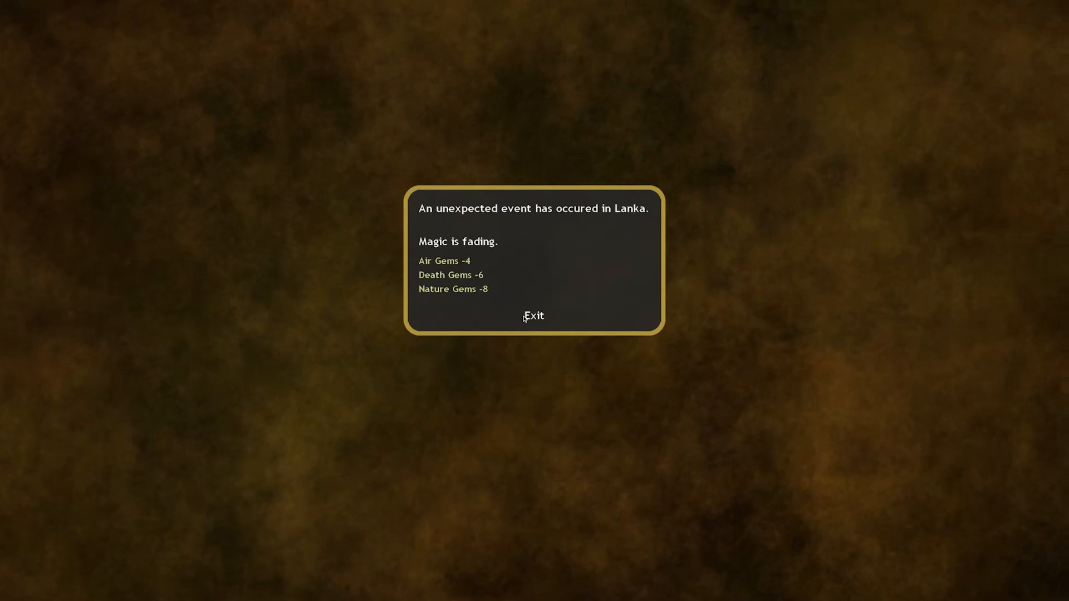
{"action": "left_click", "coordinate": [533, 316]}
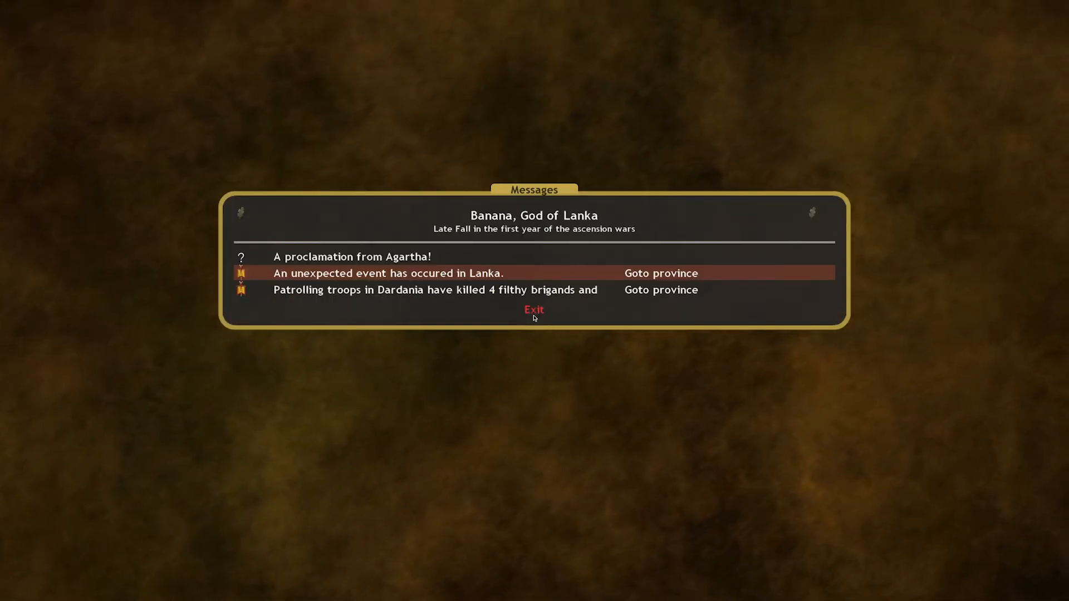
{"action": "left_click", "coordinate": [533, 310]}
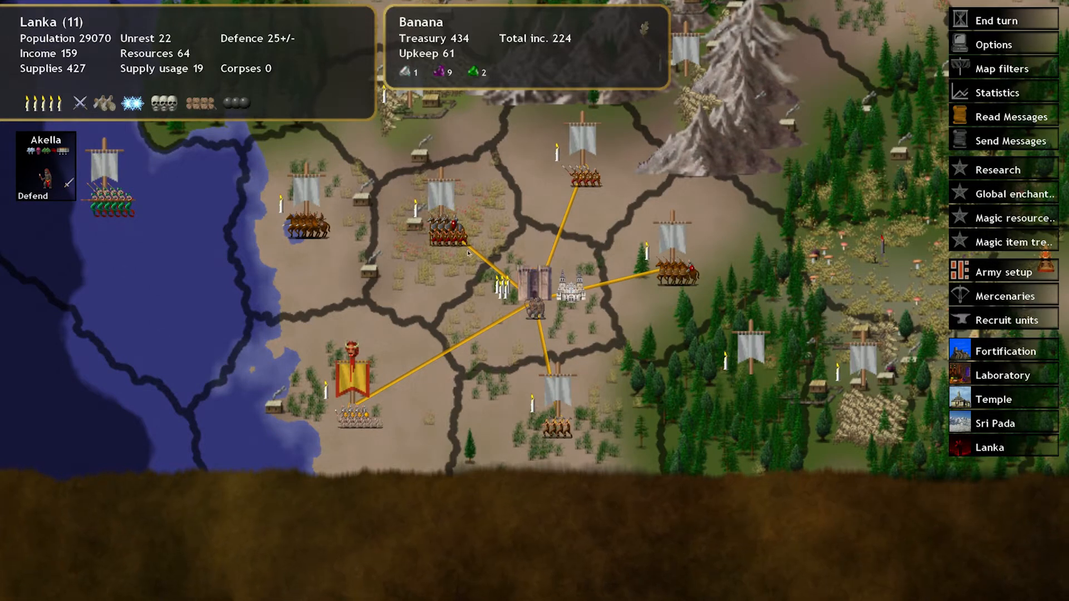
{"action": "mouse_move", "coordinate": [709, 250]}
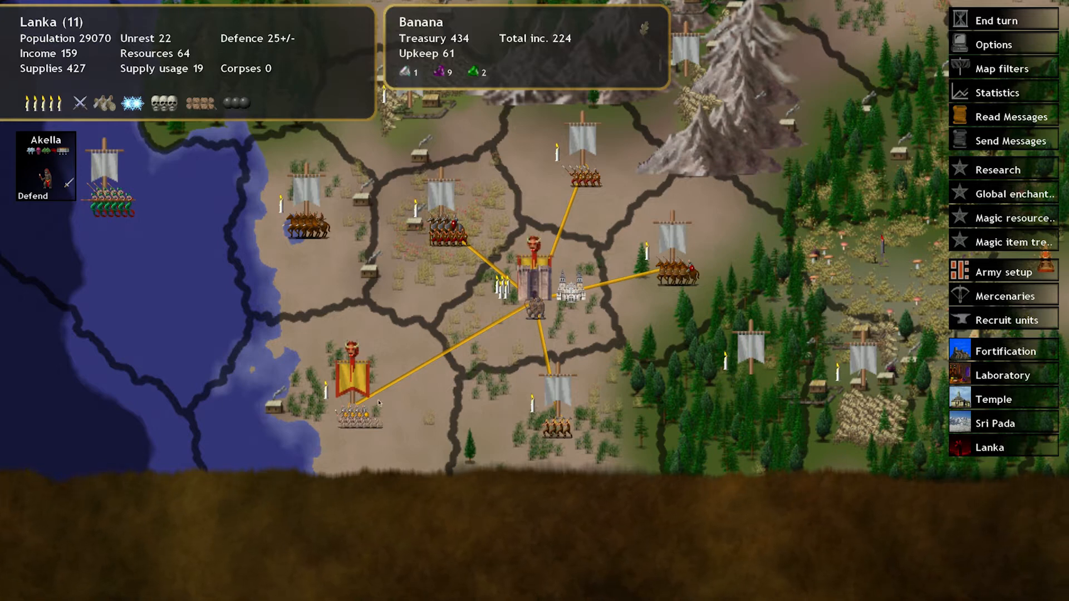
Advance to Early Winter, read the Dardania slave-lord gift event, and start recruiting in Lanka
{"action": "left_click", "coordinate": [995, 20]}
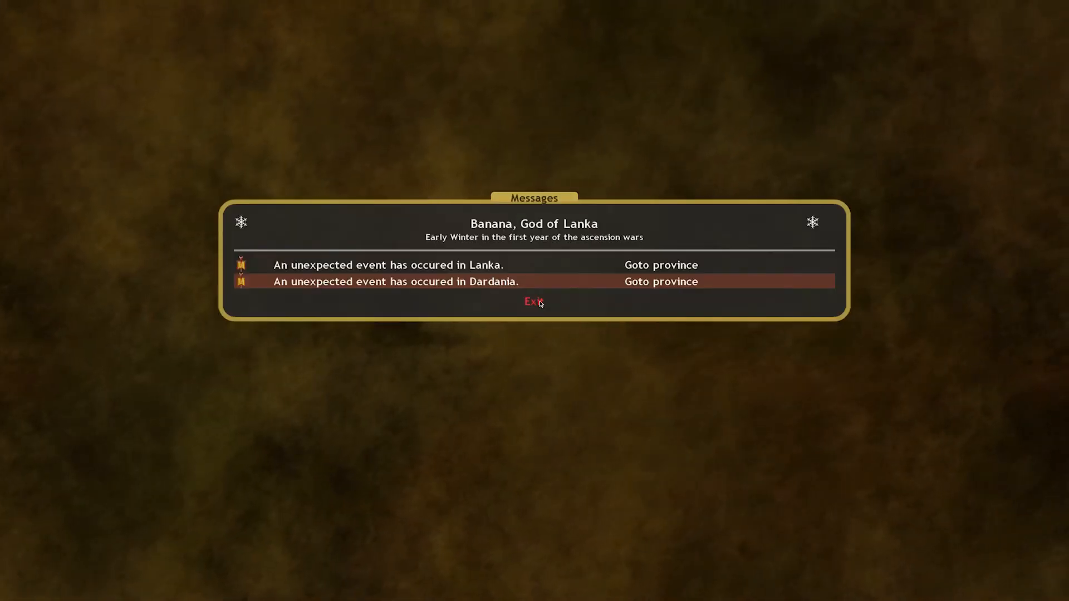
{"action": "left_click", "coordinate": [396, 281]}
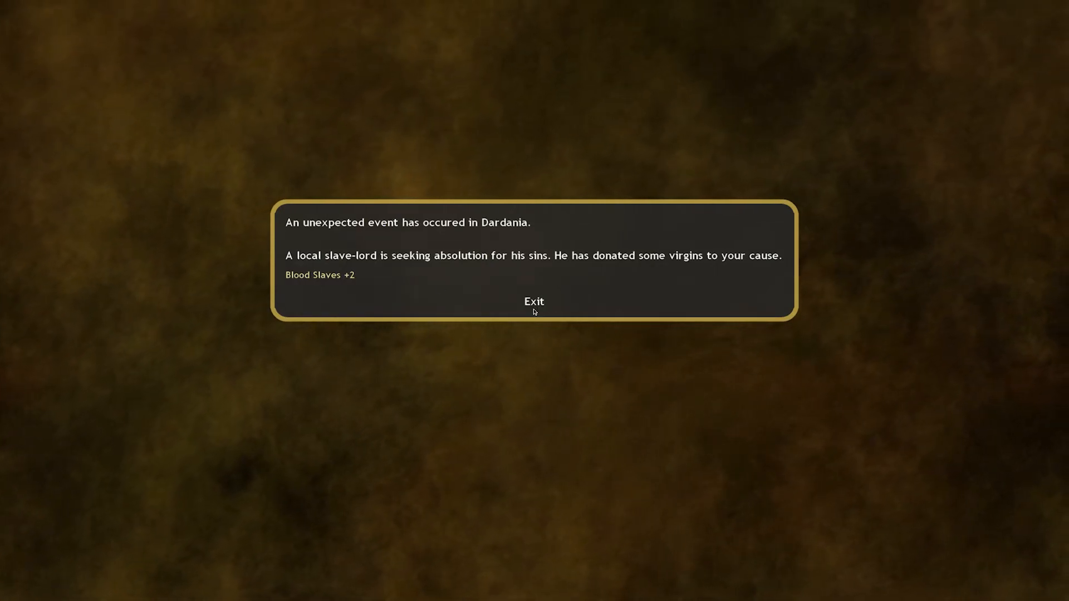
{"action": "left_click", "coordinate": [533, 302]}
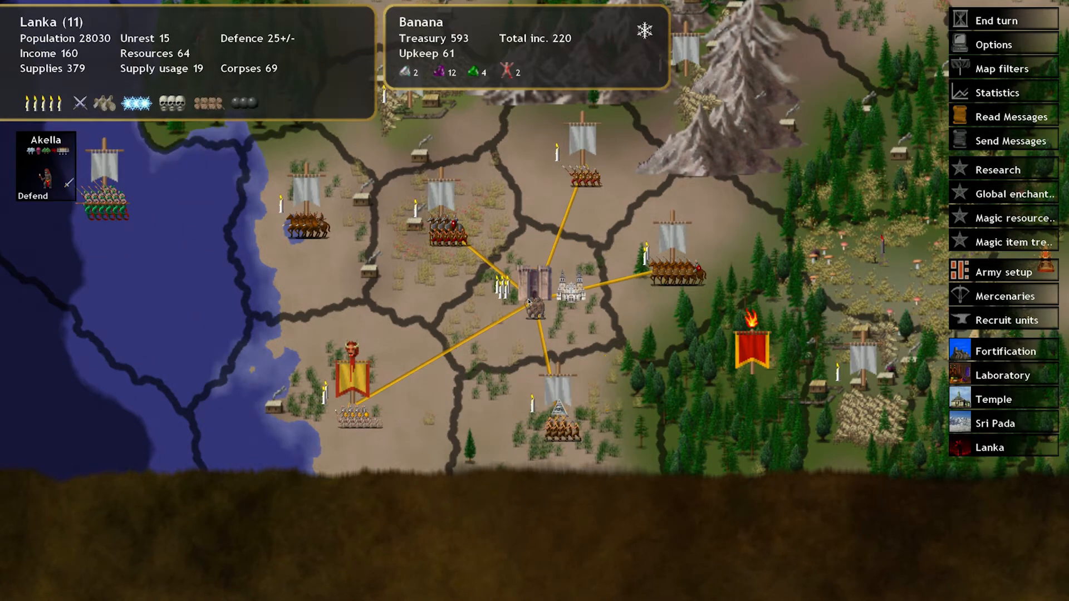
{"action": "mouse_move", "coordinate": [1010, 320]}
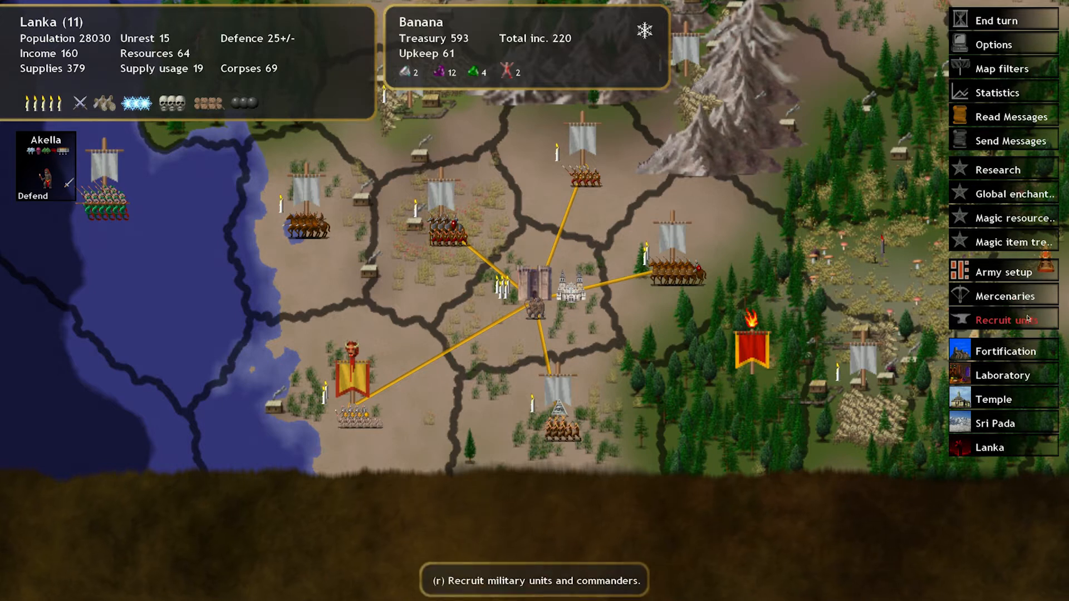
{"action": "left_click", "coordinate": [1007, 319]}
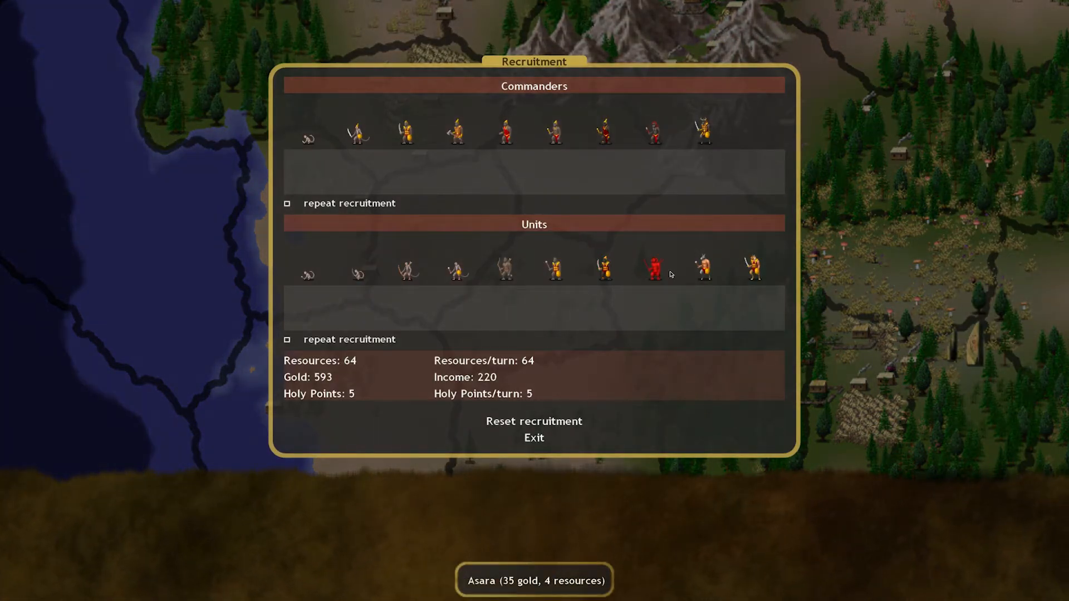
{"action": "mouse_move", "coordinate": [702, 271]}
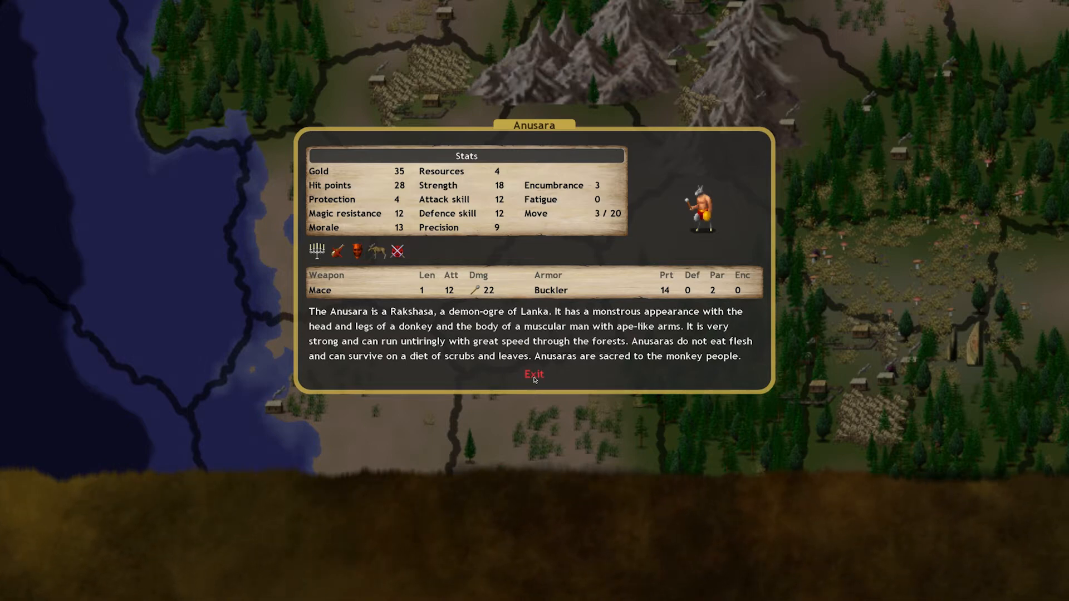
Queue Anusaras and Light Bandar Archers in Lanka with all resources, leaving 418 gold
{"action": "left_click", "coordinate": [533, 374]}
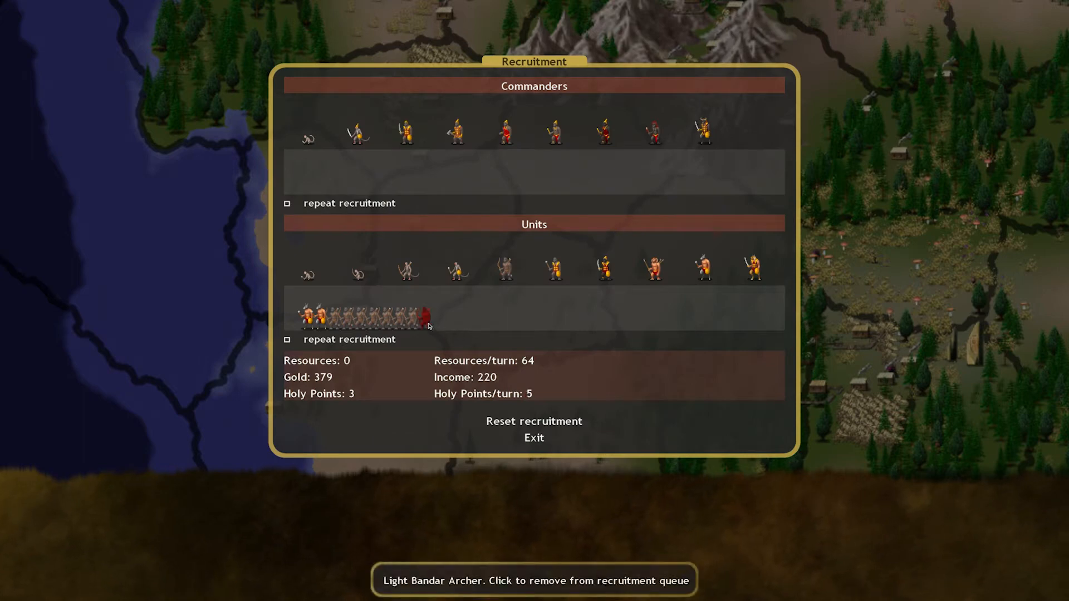
{"action": "left_click", "coordinate": [420, 315]}
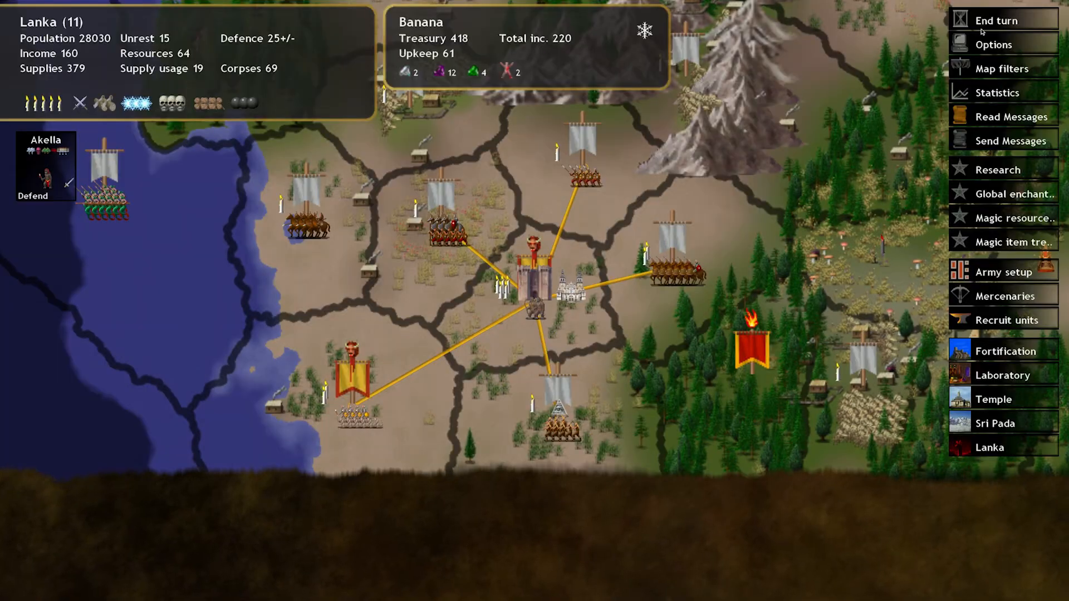
Advance to Late Winter and read the Dardania diarrhea event cutting defence by 5
{"action": "left_click", "coordinate": [996, 20]}
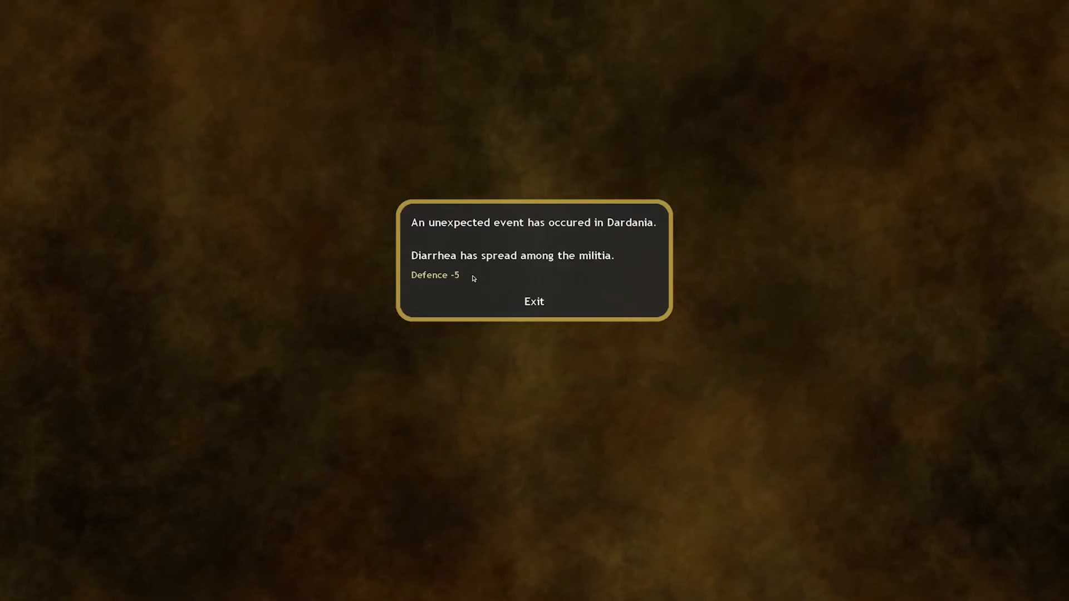
{"action": "mouse_move", "coordinate": [508, 296]}
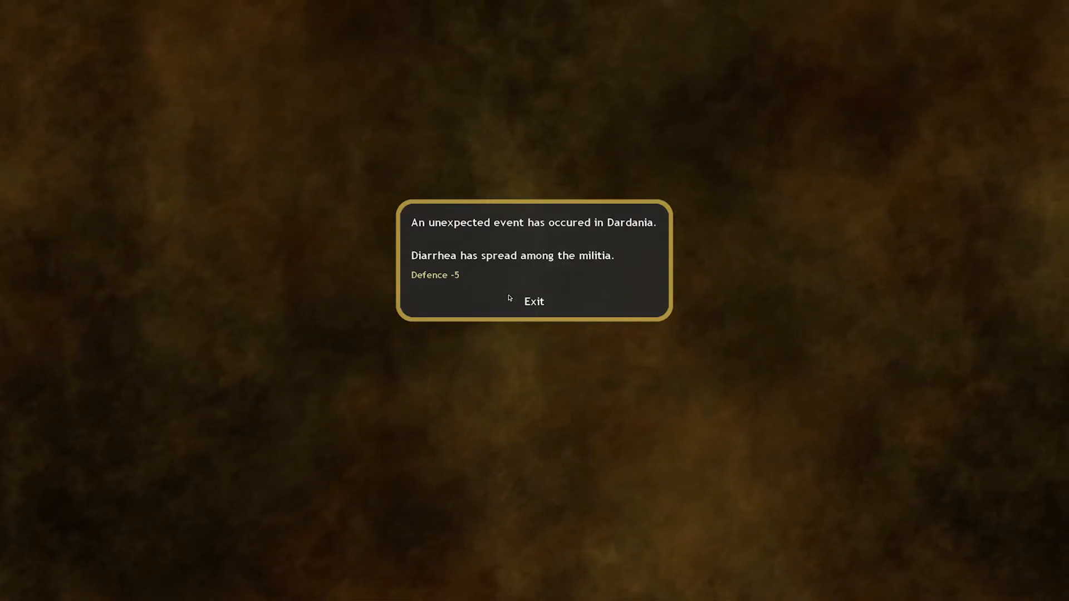
{"action": "left_click", "coordinate": [533, 302]}
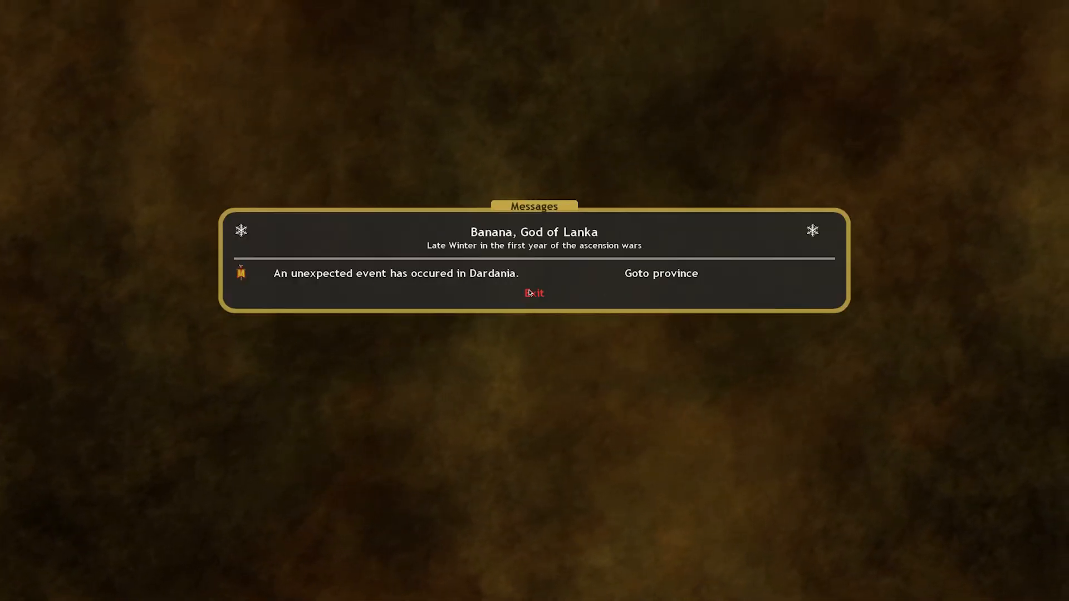
{"action": "left_click", "coordinate": [534, 293]}
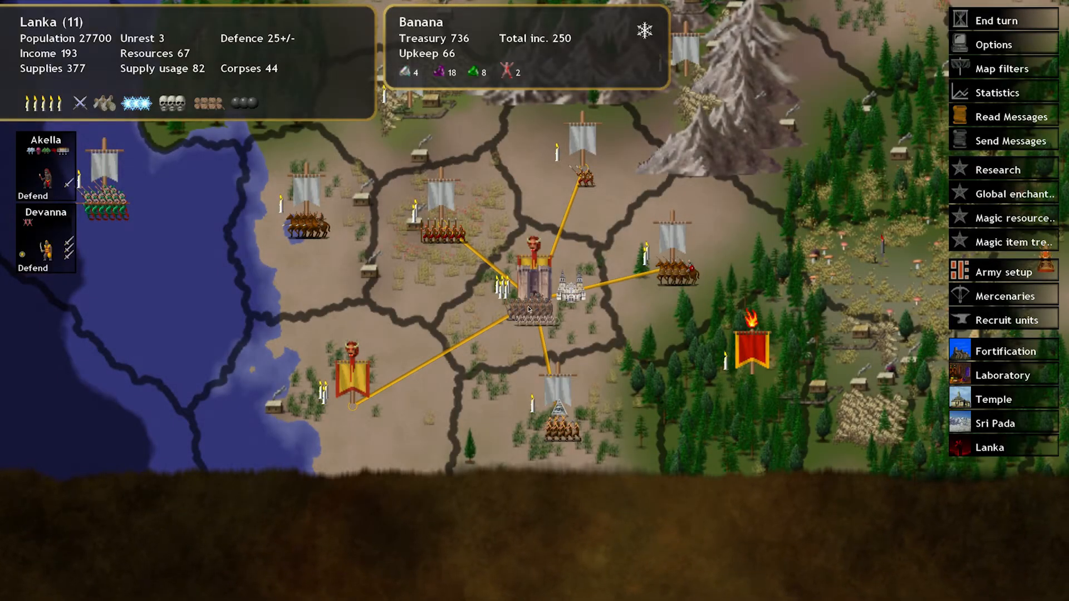
{"action": "mouse_move", "coordinate": [1004, 297]}
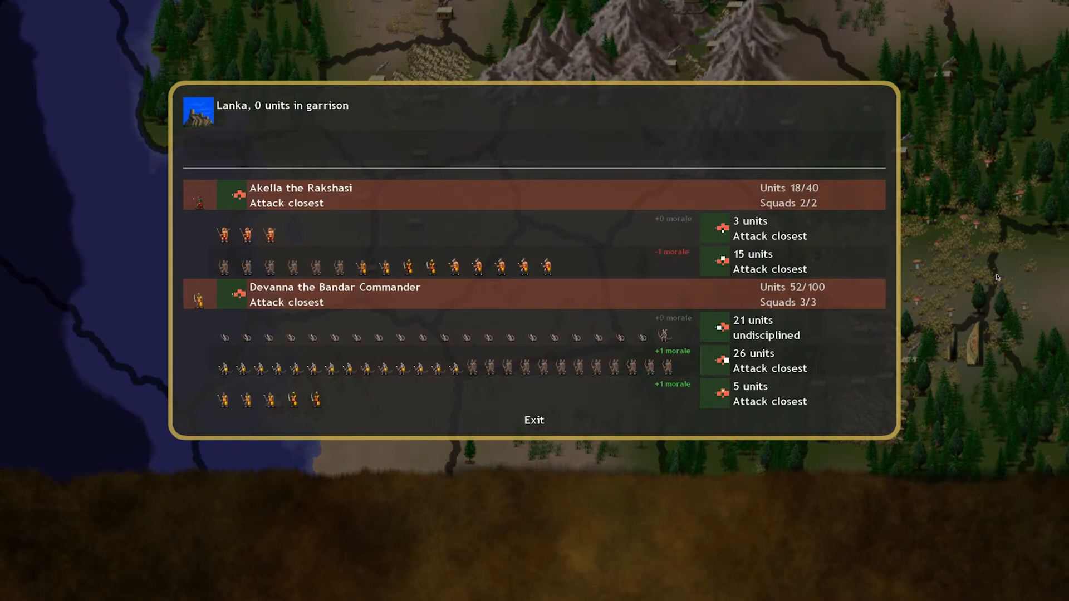
Change battle orders for Akella's and Devanna's squads before moving on Ebys
{"action": "left_click", "coordinate": [245, 234]}
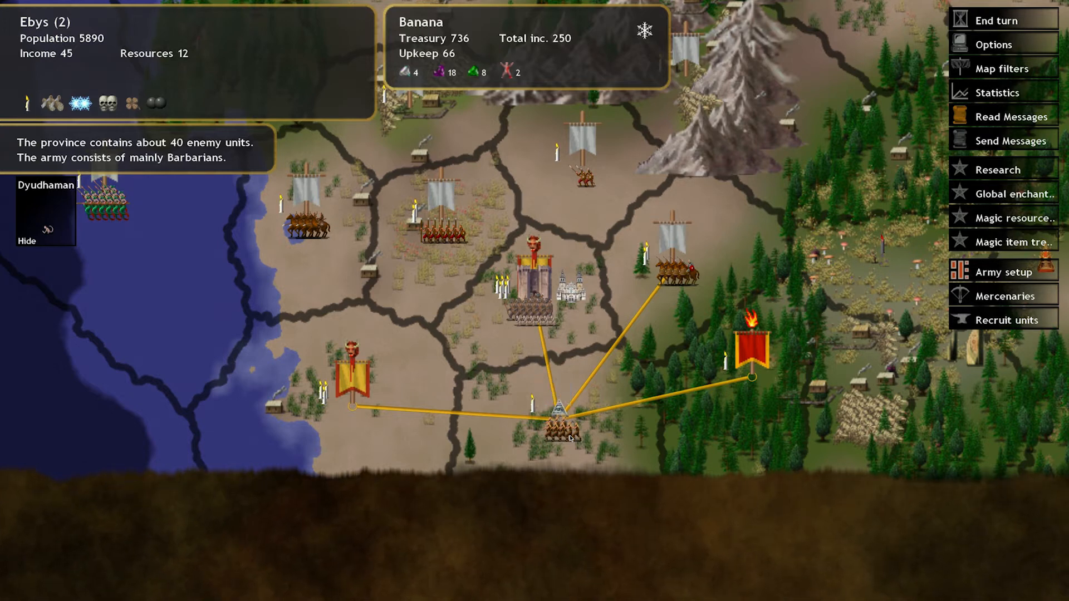
{"action": "mouse_move", "coordinate": [590, 317]}
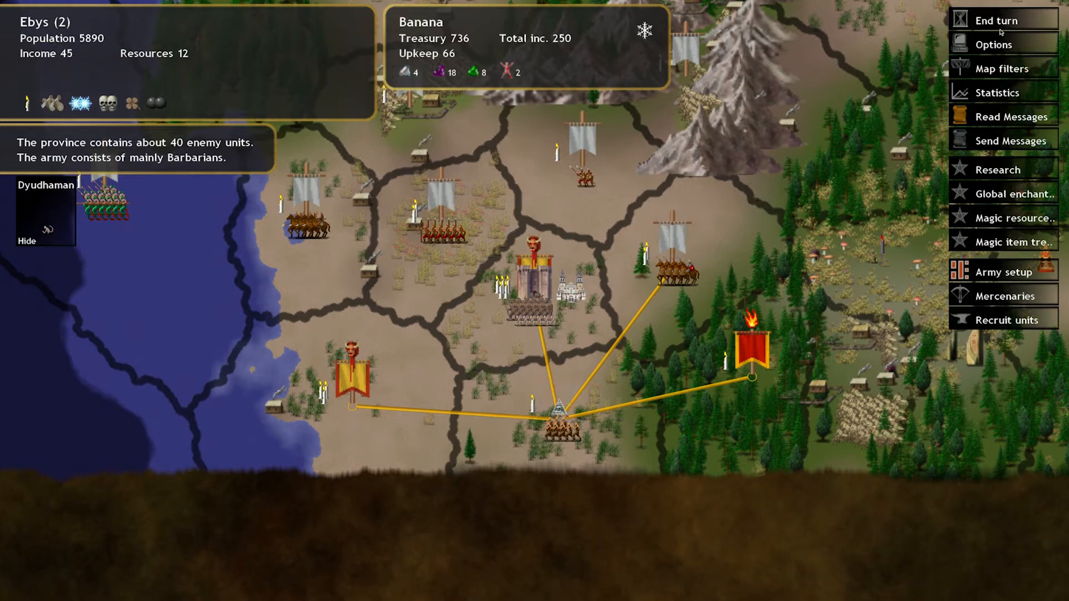
Review the Evocation spell list in research at 14 rp and return to the Lanka map
{"action": "left_click", "coordinate": [1001, 169]}
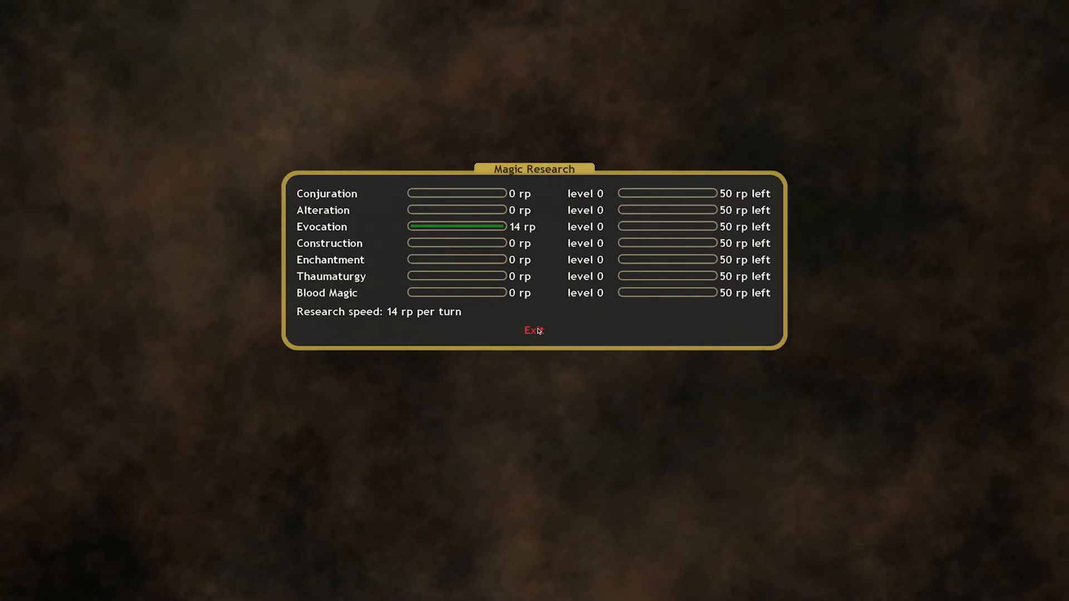
{"action": "left_click", "coordinate": [321, 226]}
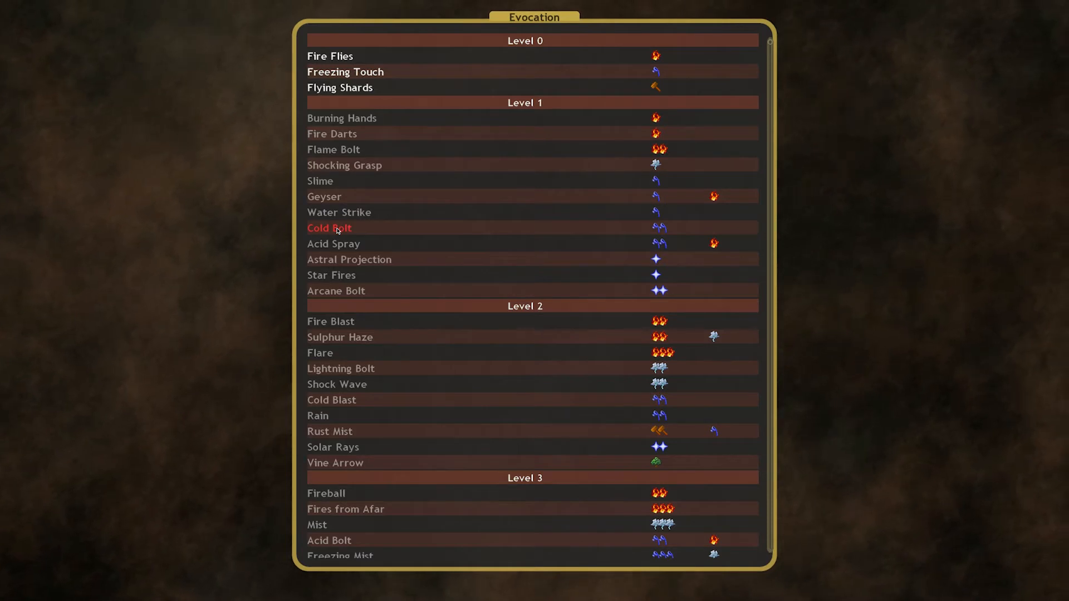
{"action": "mouse_move", "coordinate": [590, 136]}
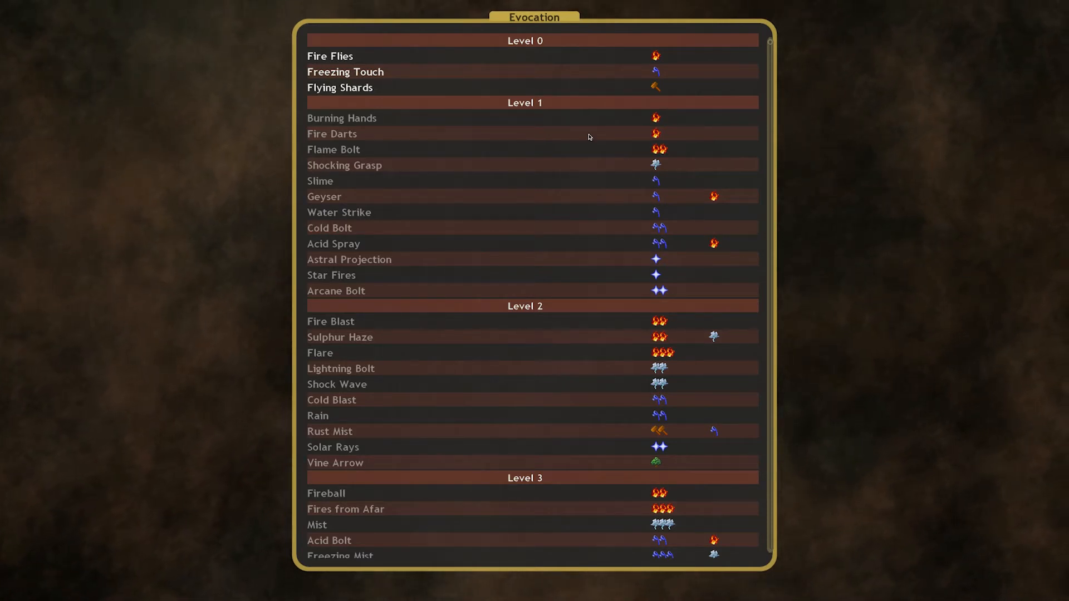
{"action": "mouse_move", "coordinate": [724, 354]}
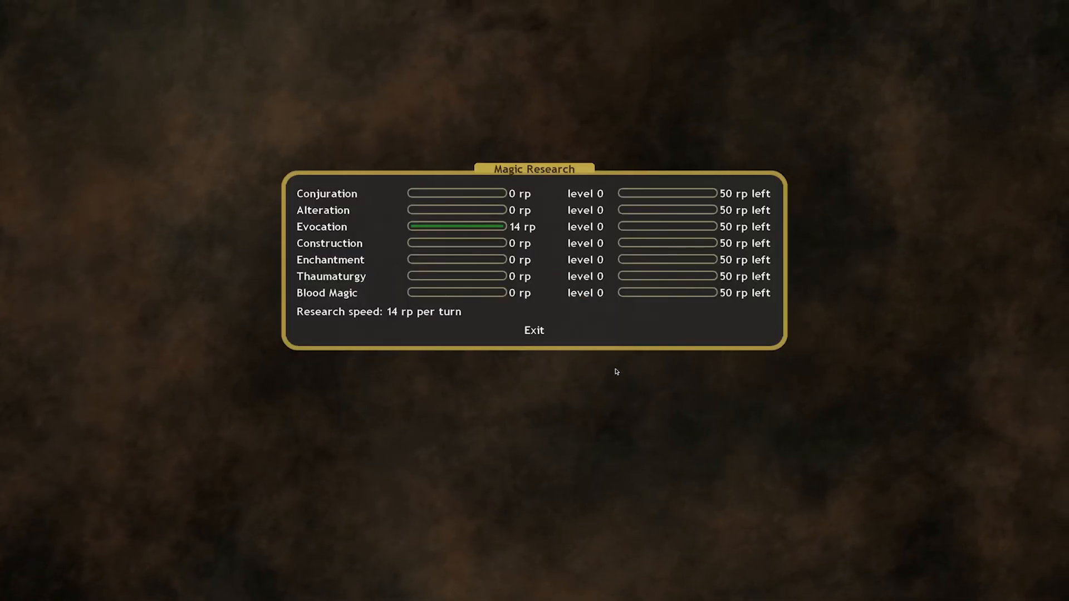
{"action": "mouse_move", "coordinate": [533, 331]}
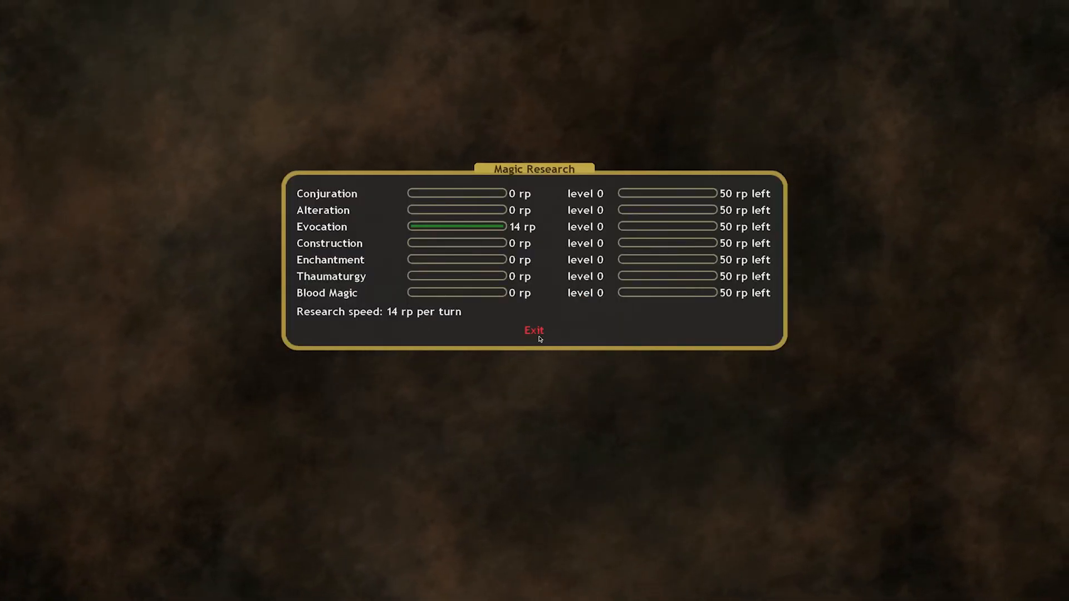
{"action": "left_click", "coordinate": [534, 331]}
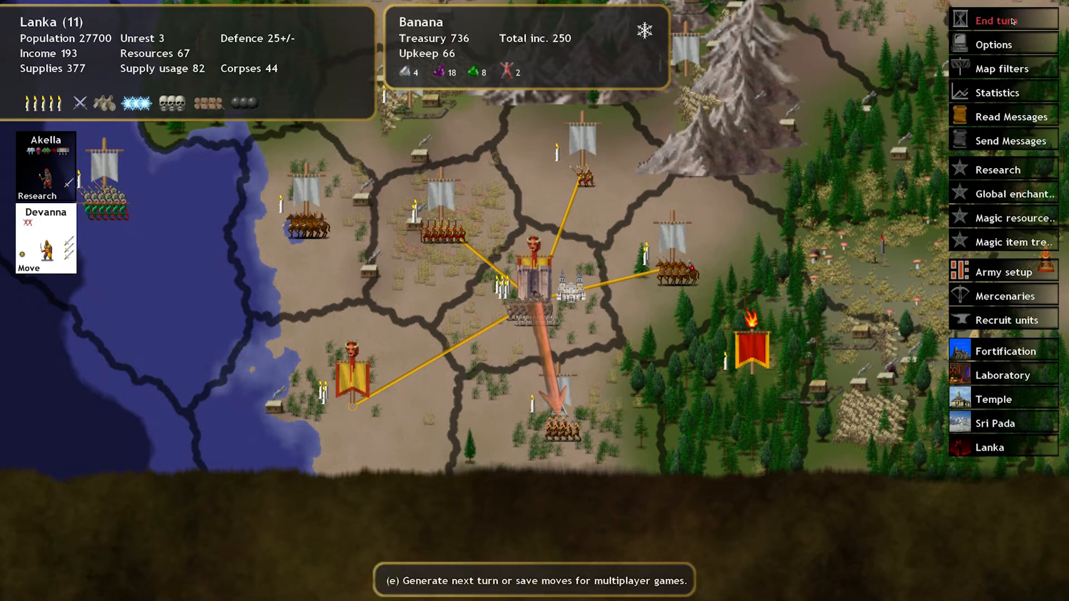
End the turn into Early Spring year 2 and follow up on the Ebys battle report
{"action": "left_click", "coordinate": [994, 20]}
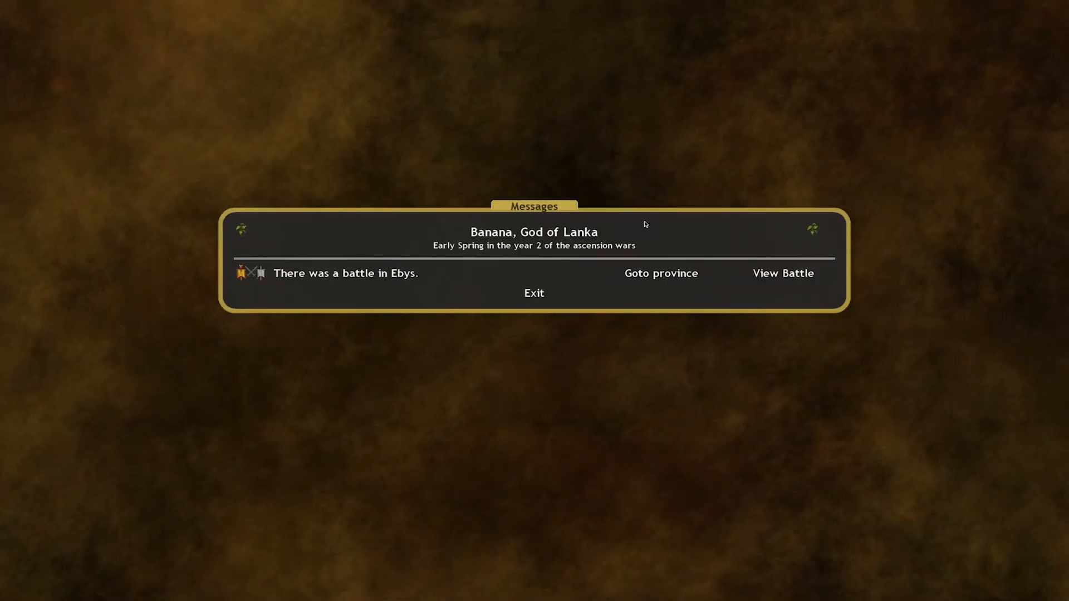
{"action": "left_click", "coordinate": [659, 274]}
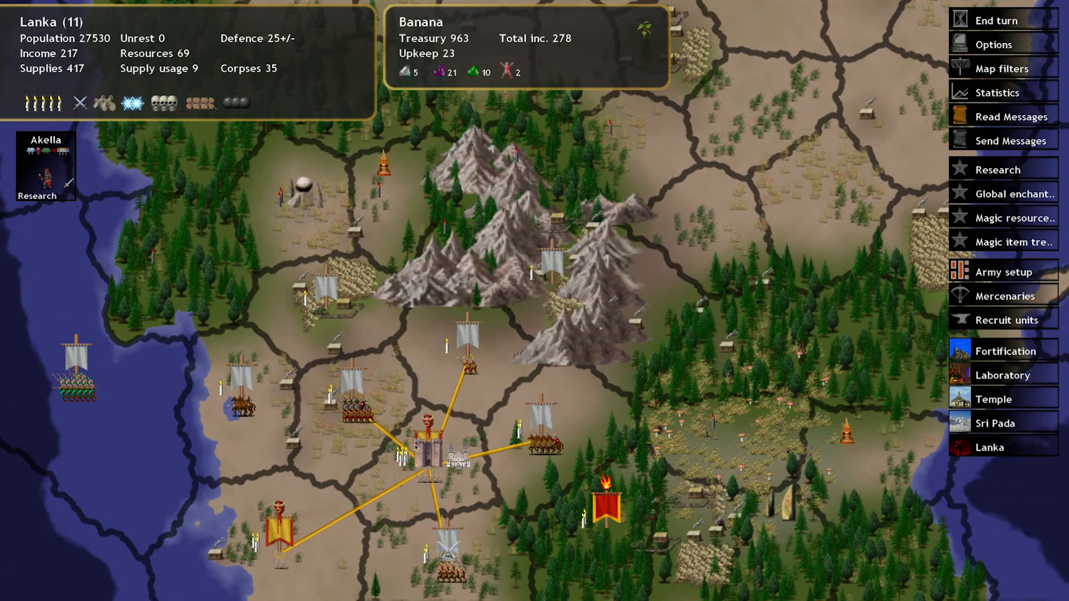
Recruit new Bandar troops including Light Bandar Archers in Lanka and leave the queue
{"action": "left_click", "coordinate": [1004, 320]}
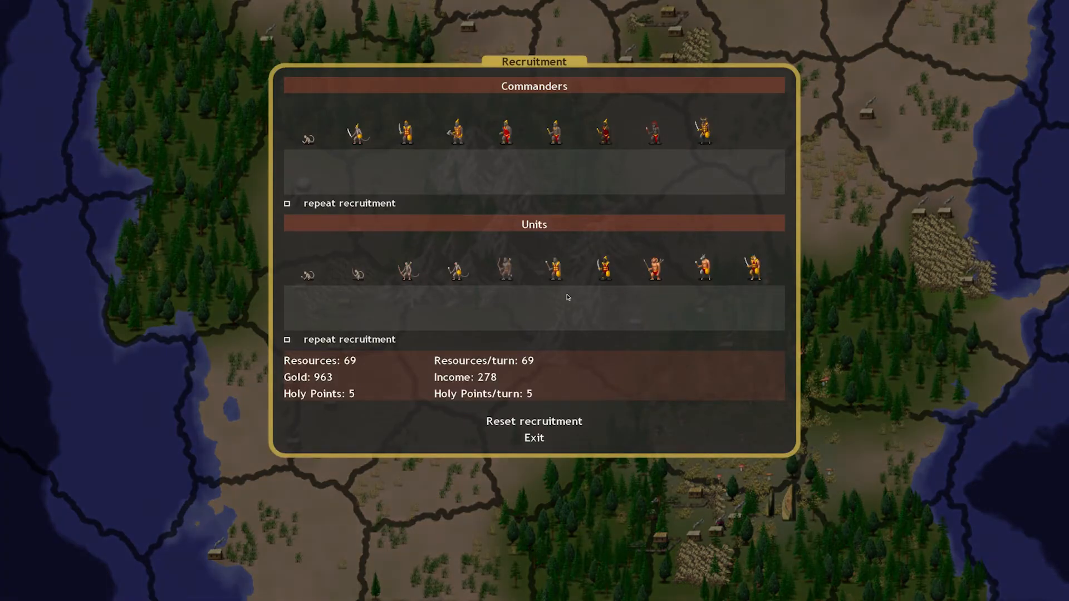
{"action": "mouse_move", "coordinate": [602, 270]}
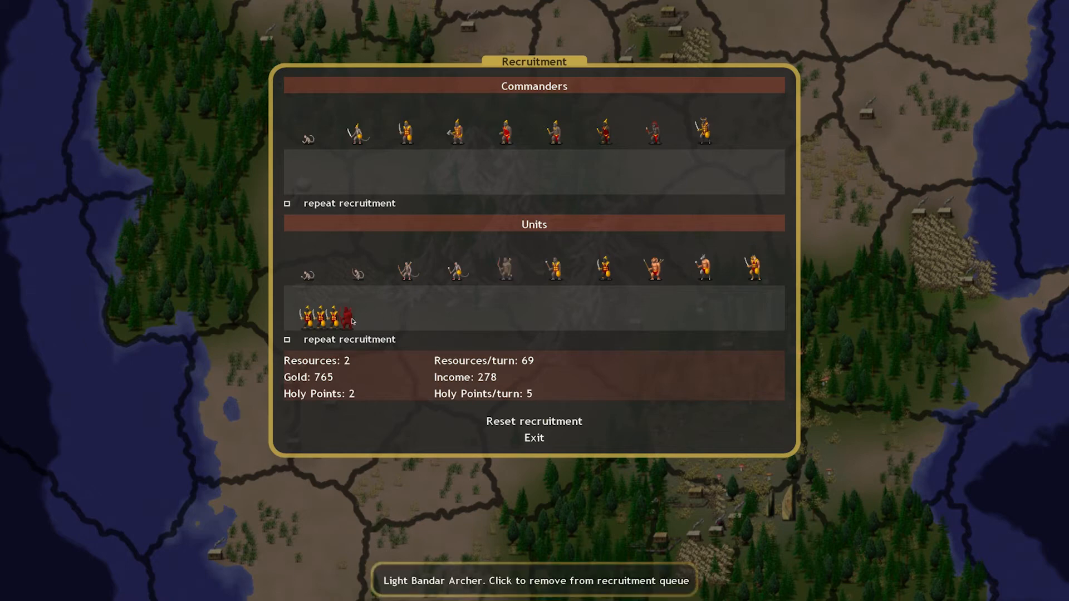
{"action": "left_click", "coordinate": [349, 321]}
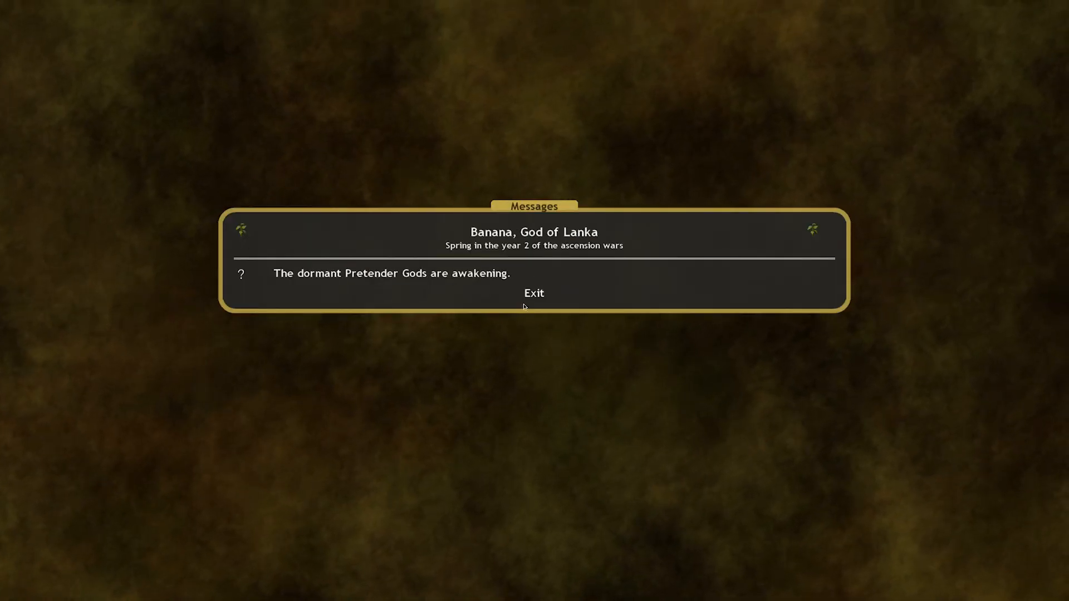
{"action": "left_click", "coordinate": [533, 292]}
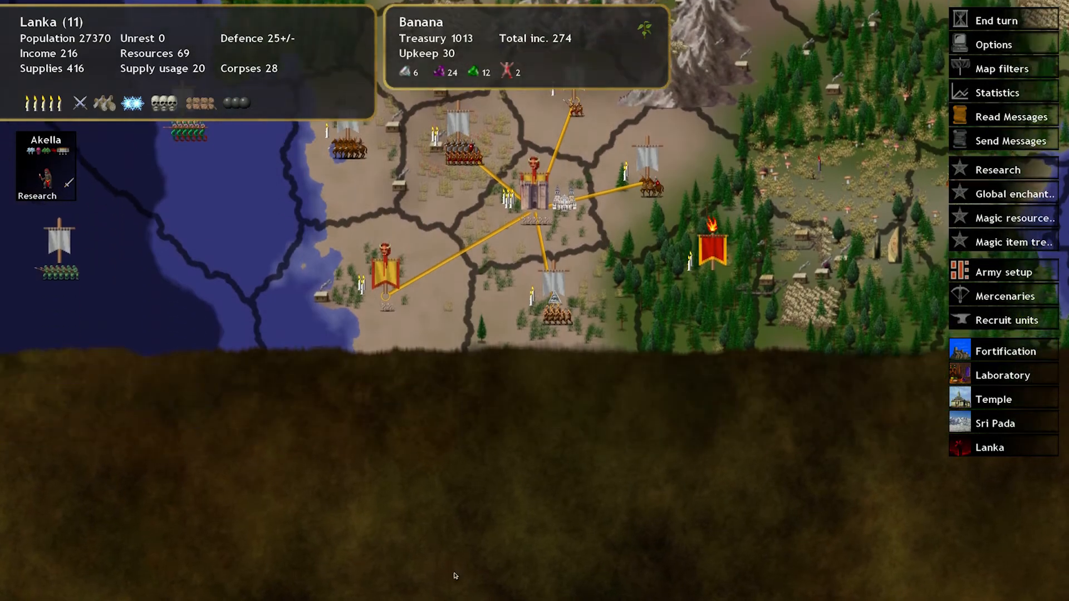
{"action": "scroll", "scroll_direction": "down", "scroll_amount": 3}
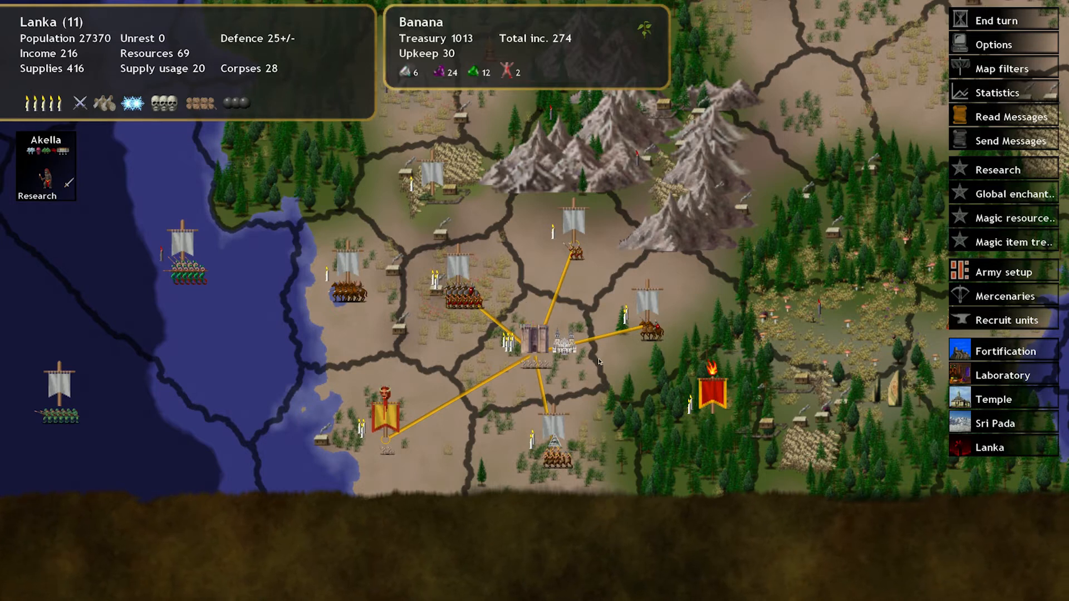
{"action": "left_click", "coordinate": [552, 347]}
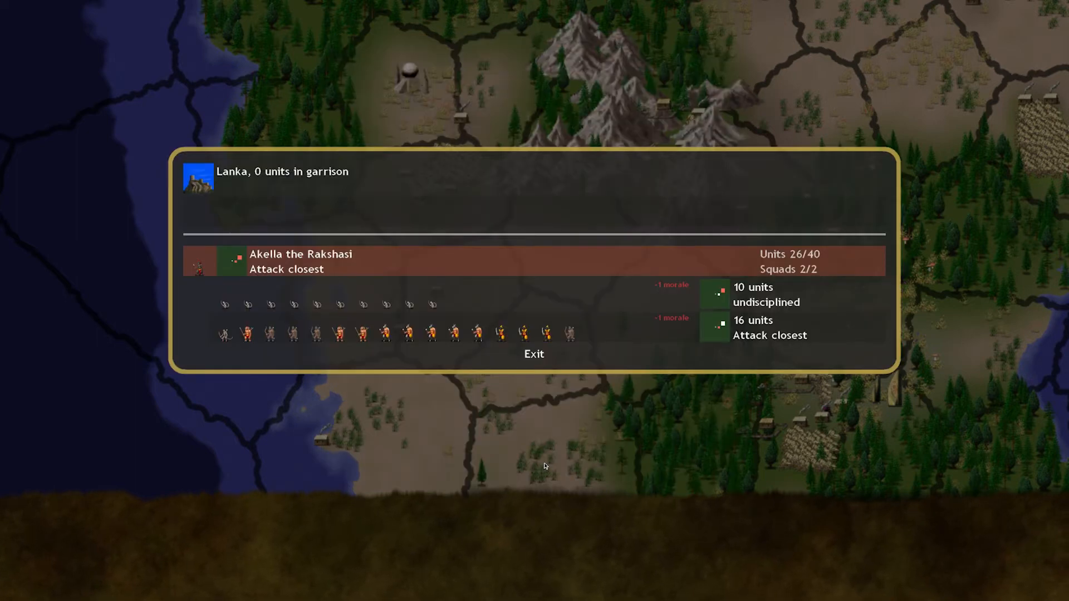
{"action": "mouse_move", "coordinate": [549, 454]}
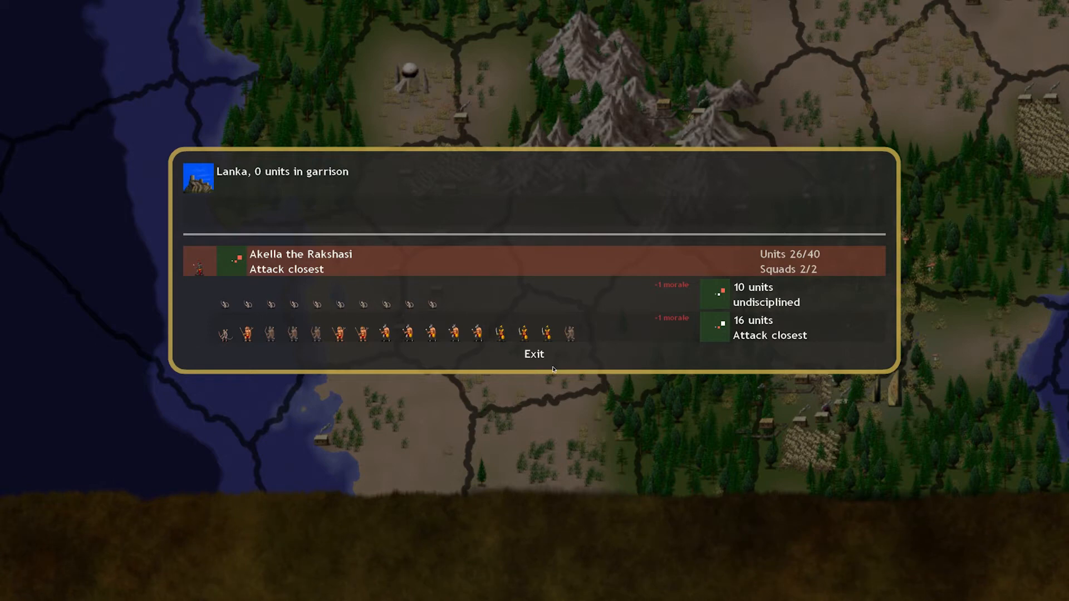
{"action": "left_click", "coordinate": [535, 354]}
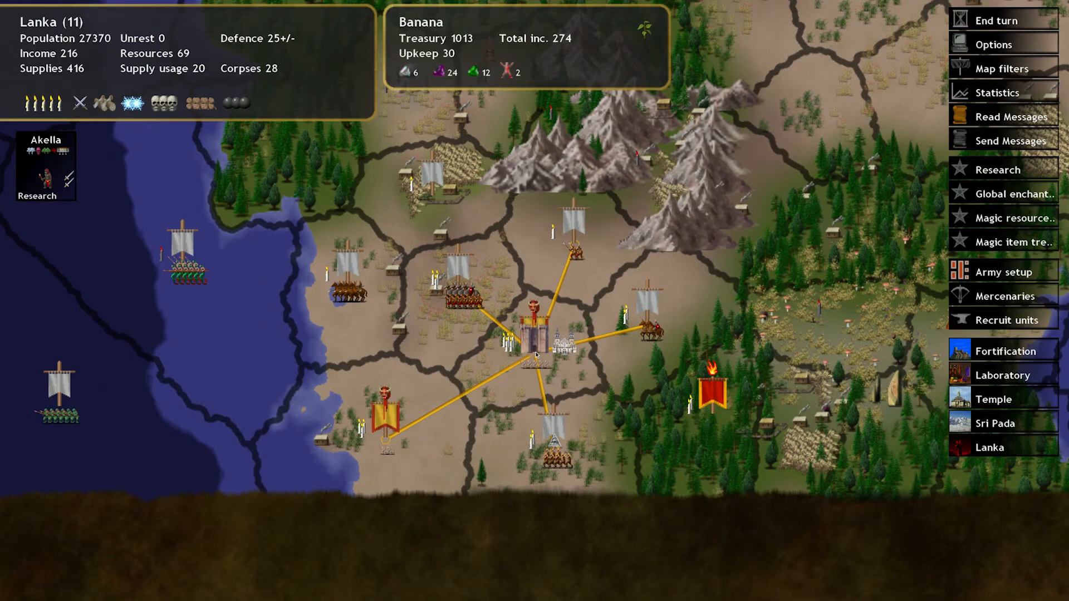
{"action": "mouse_move", "coordinate": [1003, 319]}
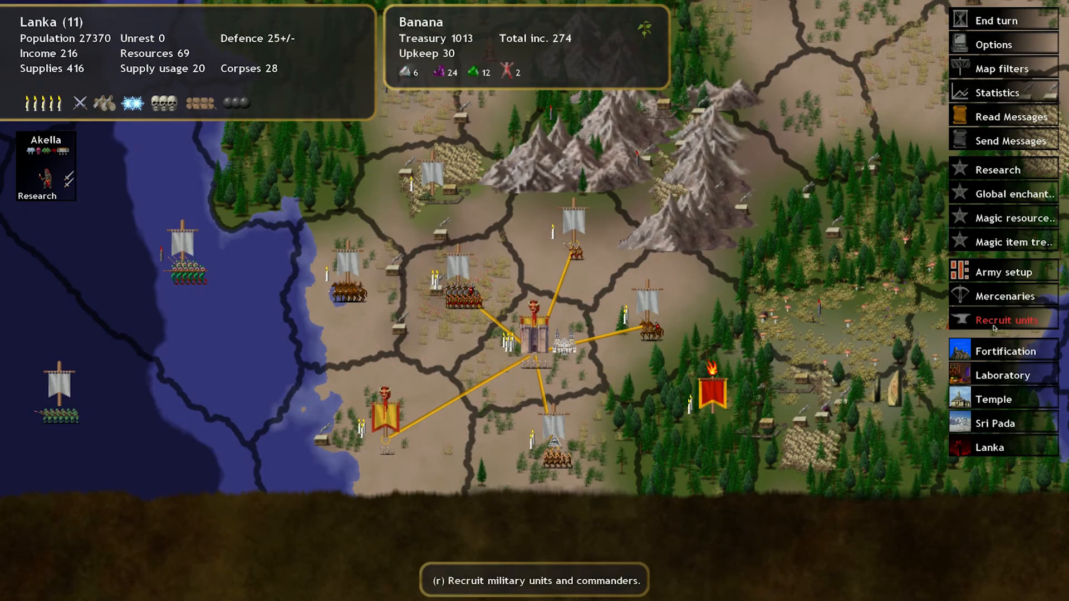
Queue Atavi Archers in Lanka until resources hit 0, treasury dropping to 806
{"action": "left_click", "coordinate": [1005, 319]}
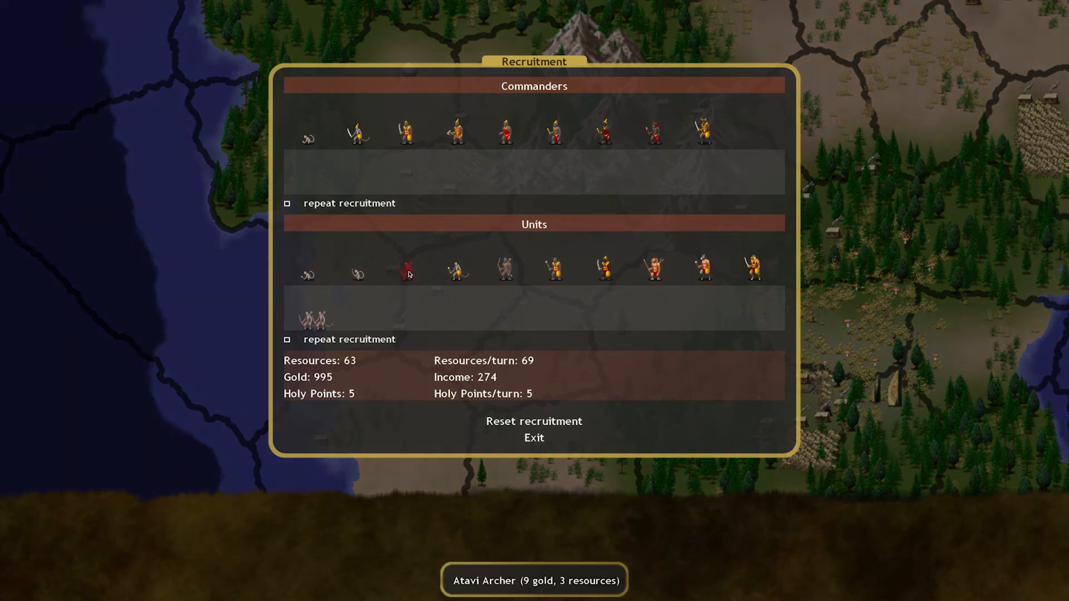
{"action": "left_click", "coordinate": [405, 270]}
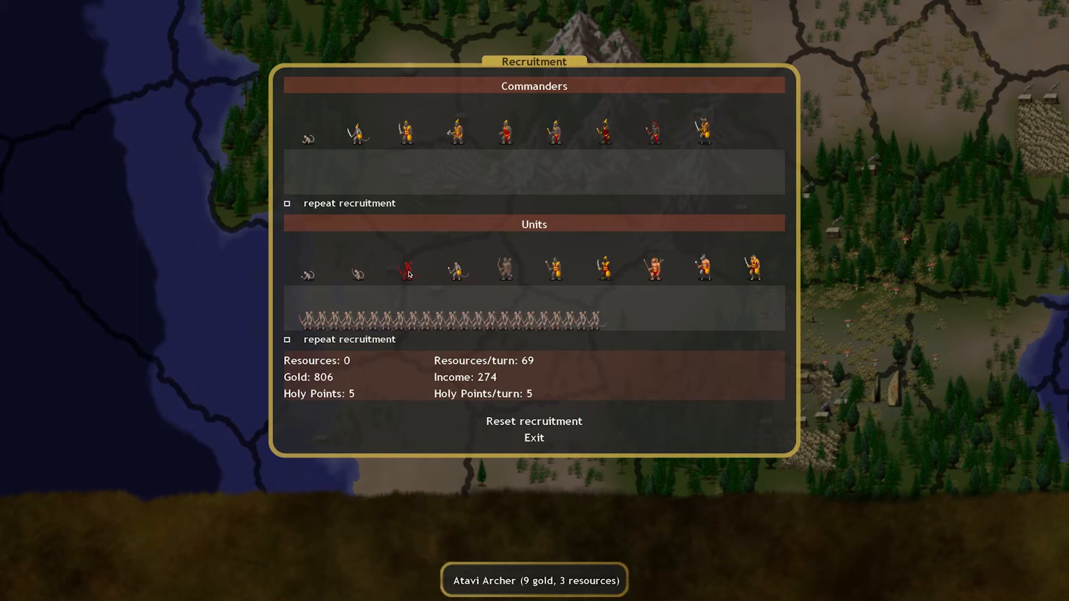
{"action": "left_click", "coordinate": [533, 438]}
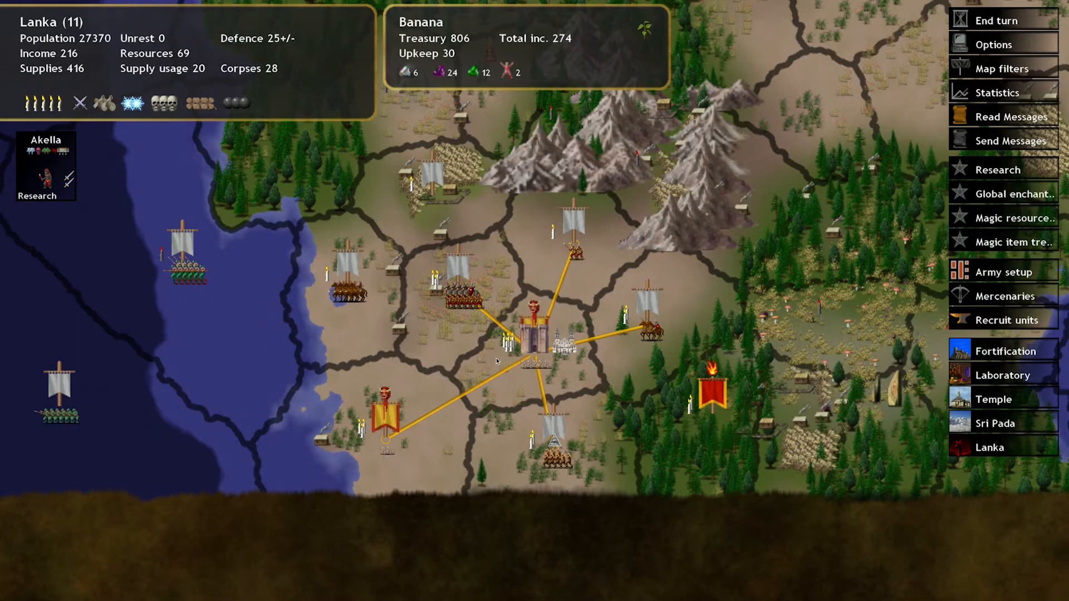
Check magic research progress, then recheck the queued archers in recruitment
{"action": "left_click", "coordinate": [1000, 169]}
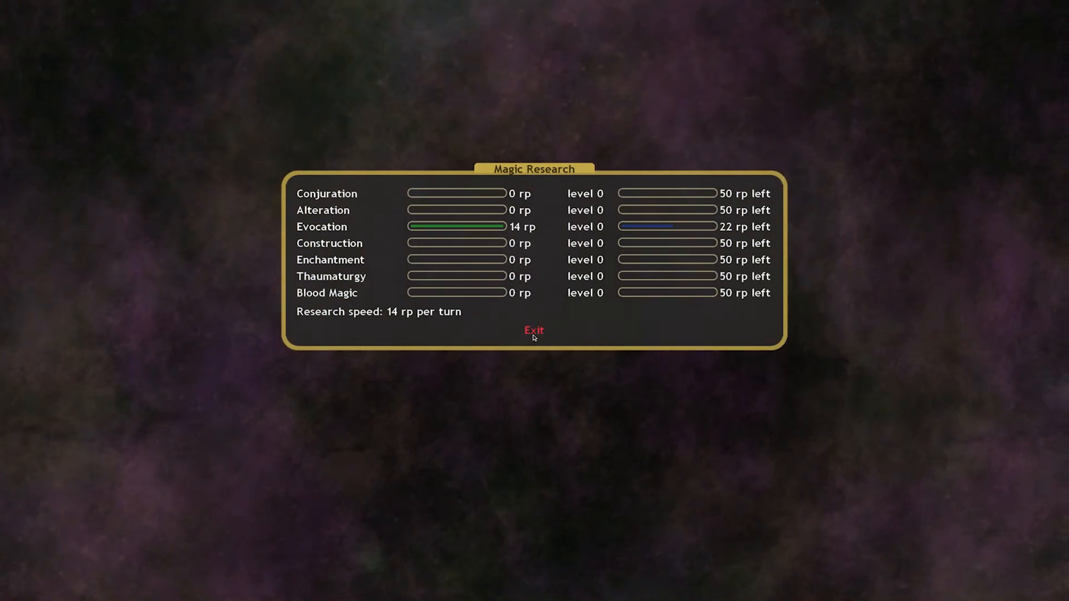
{"action": "left_click", "coordinate": [533, 330]}
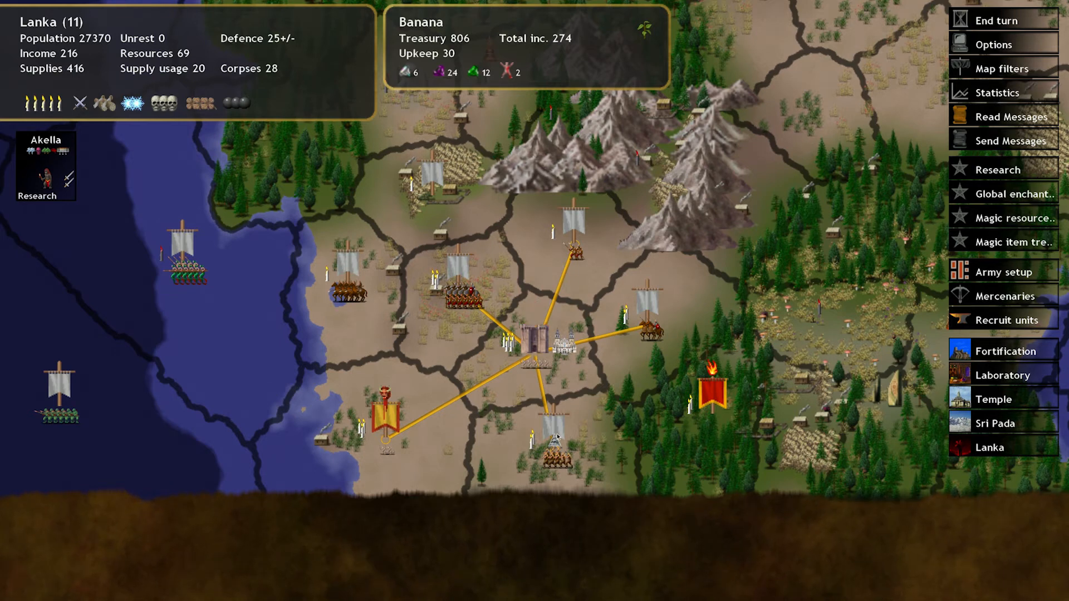
{"action": "mouse_move", "coordinate": [840, 363]}
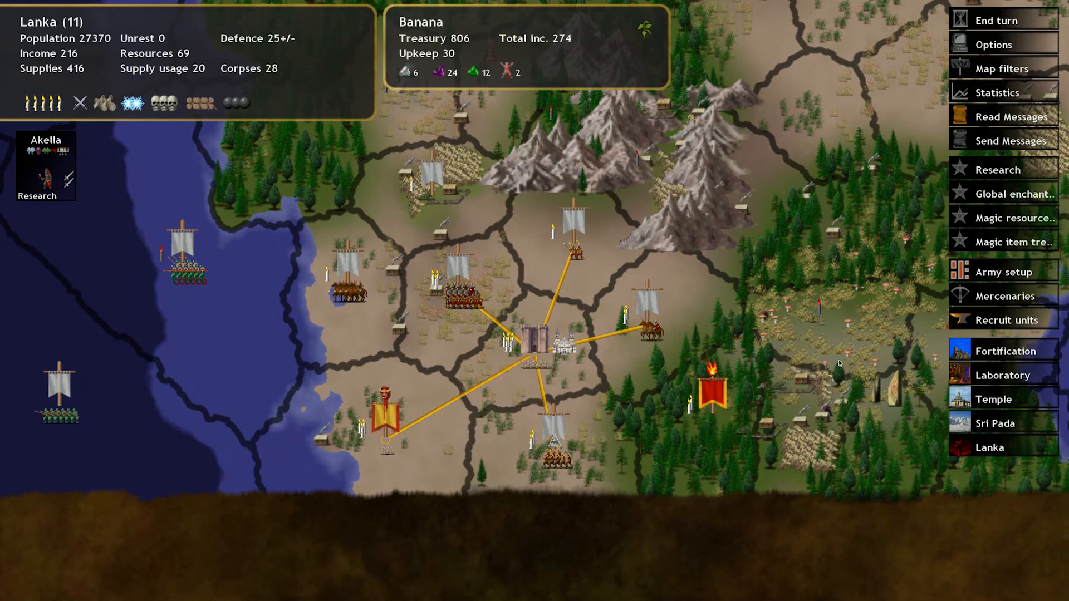
{"action": "mouse_move", "coordinate": [992, 311]}
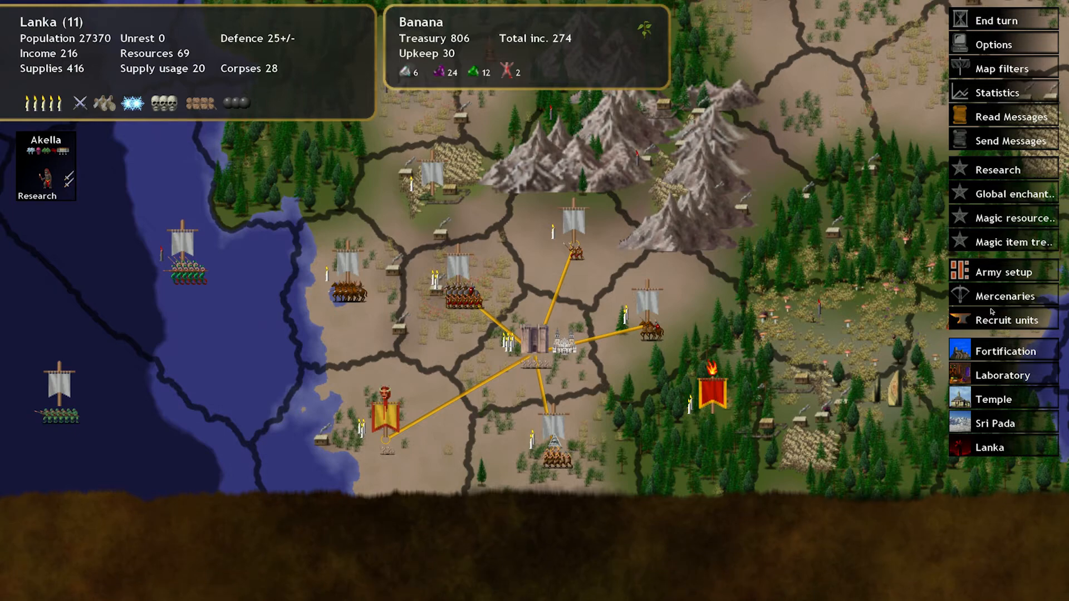
{"action": "left_click", "coordinate": [1004, 319]}
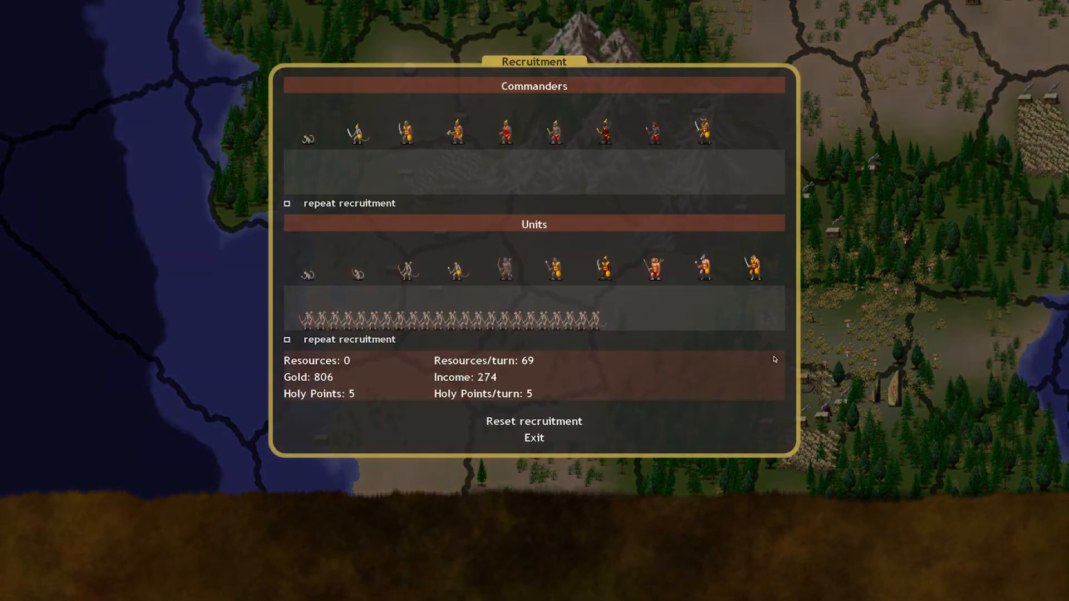
{"action": "left_click", "coordinate": [534, 438]}
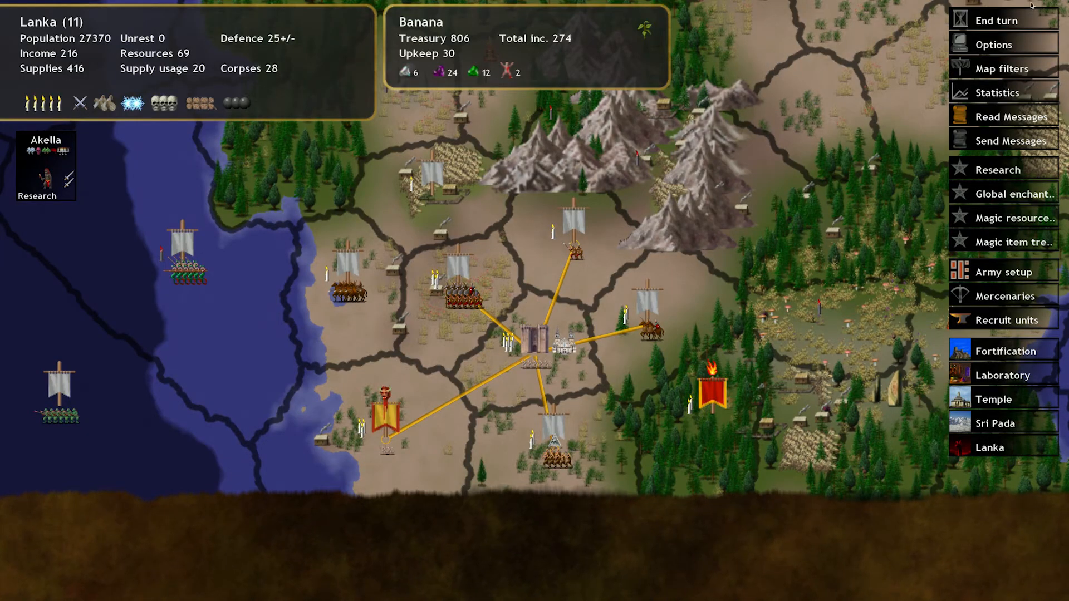
End the turn into Late Spring year 2 and dismiss the nation-rejoices messages
{"action": "left_click", "coordinate": [998, 20]}
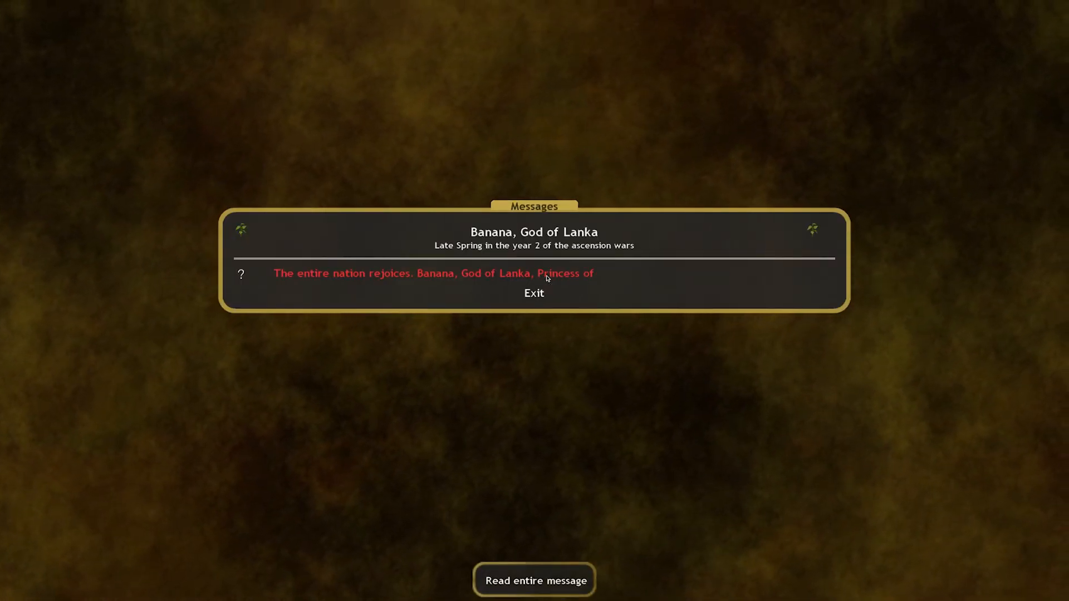
{"action": "left_click", "coordinate": [534, 580]}
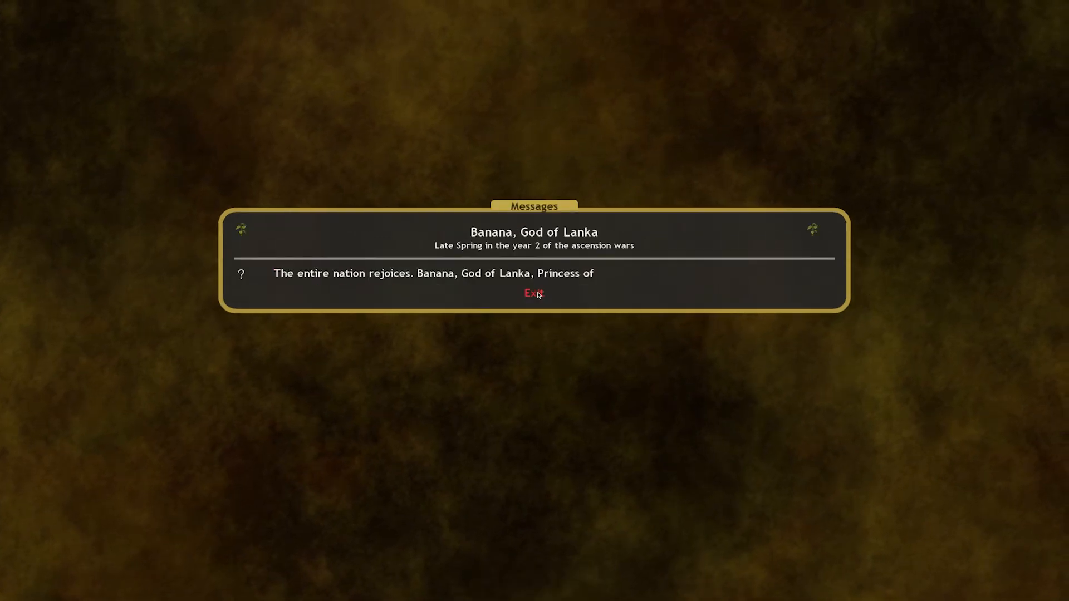
{"action": "left_click", "coordinate": [534, 293]}
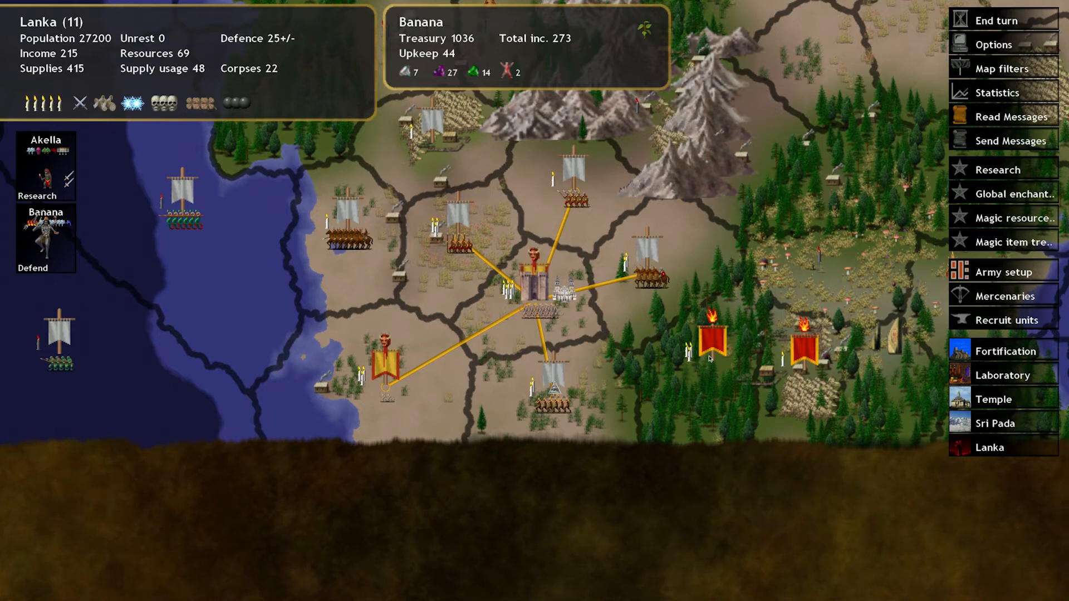
{"action": "mouse_move", "coordinate": [725, 334]}
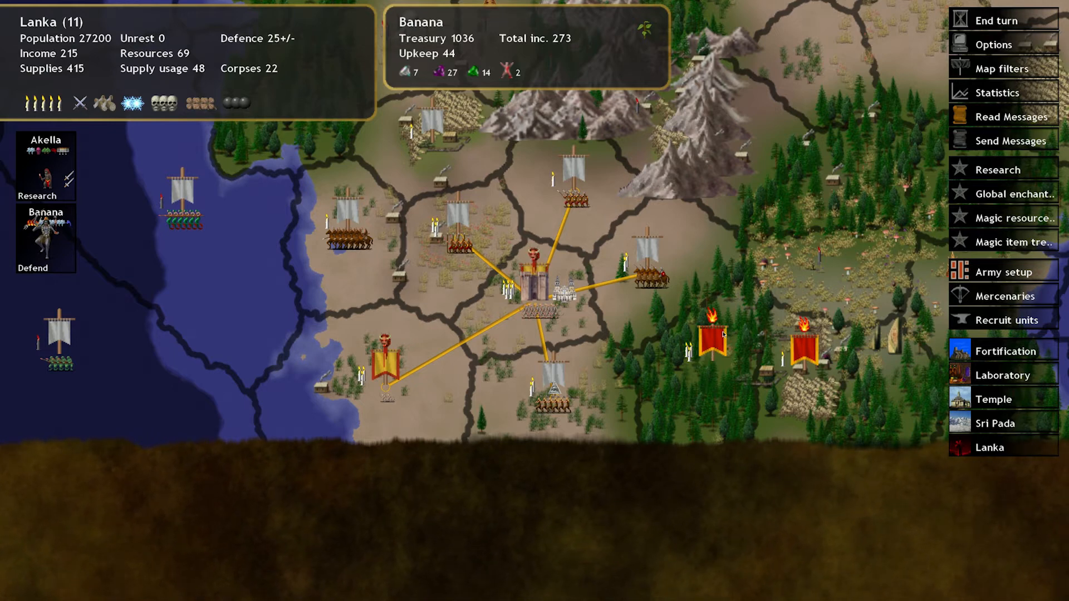
{"action": "mouse_move", "coordinate": [518, 265]}
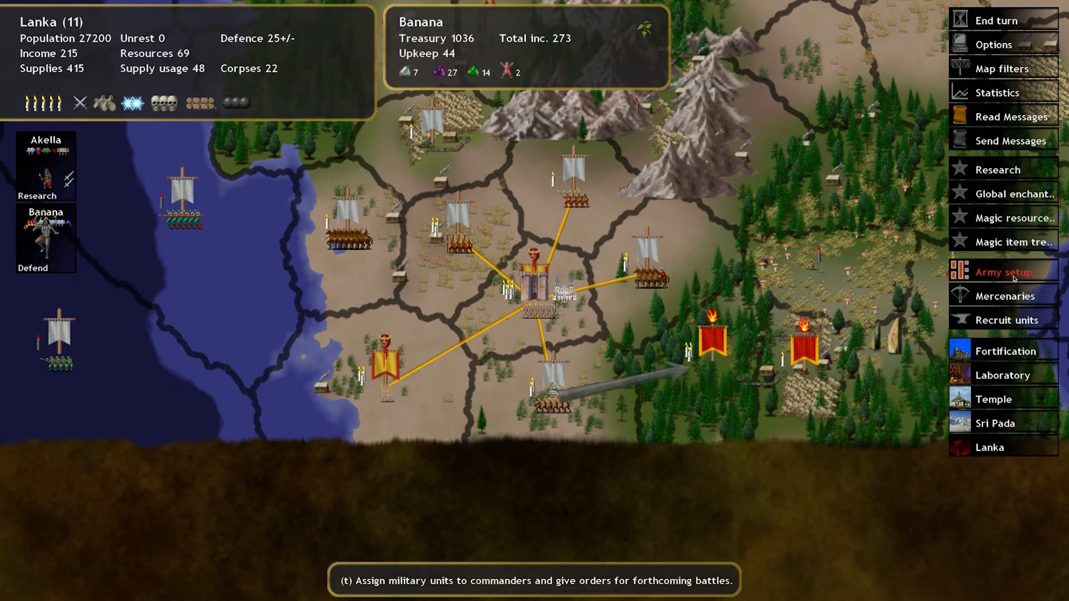
Bring up Lanka's army orders to trim Akella's squads to the 40-unit limit
{"action": "left_click", "coordinate": [1003, 272]}
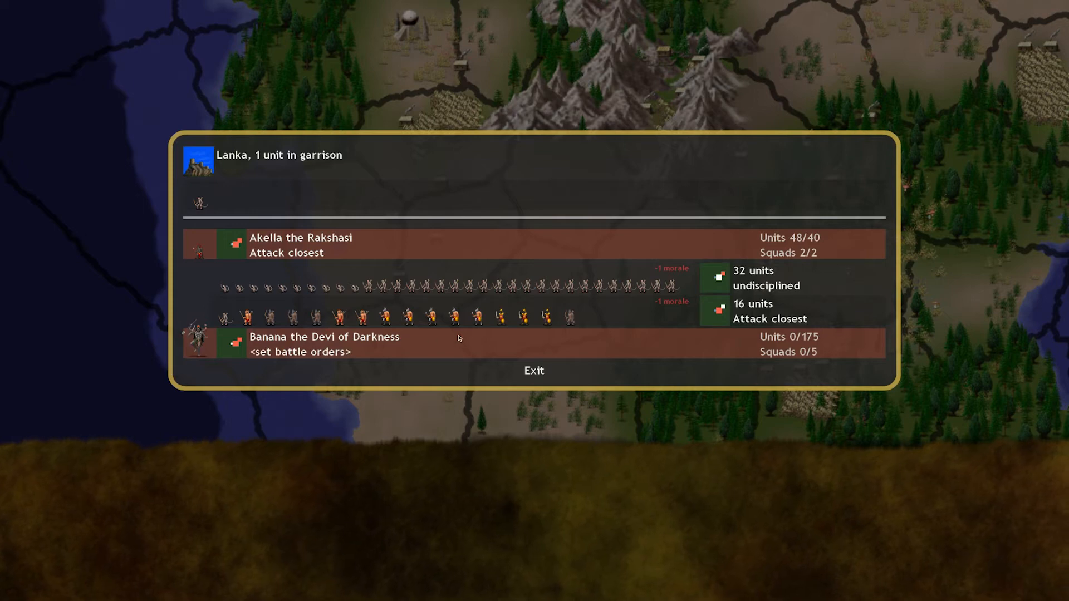
{"action": "mouse_move", "coordinate": [818, 246]}
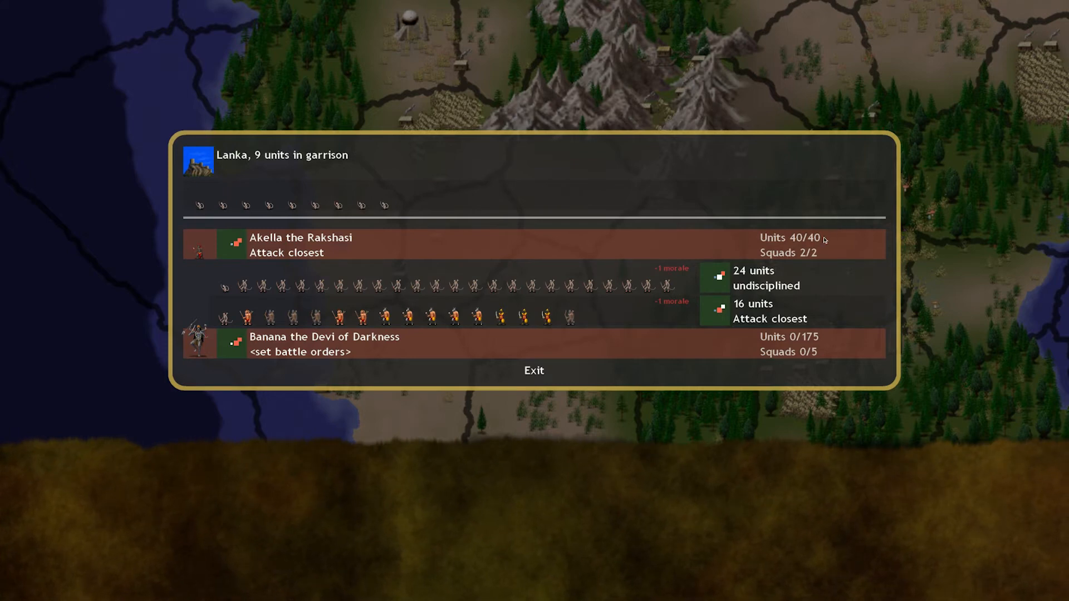
{"action": "mouse_move", "coordinate": [663, 326]}
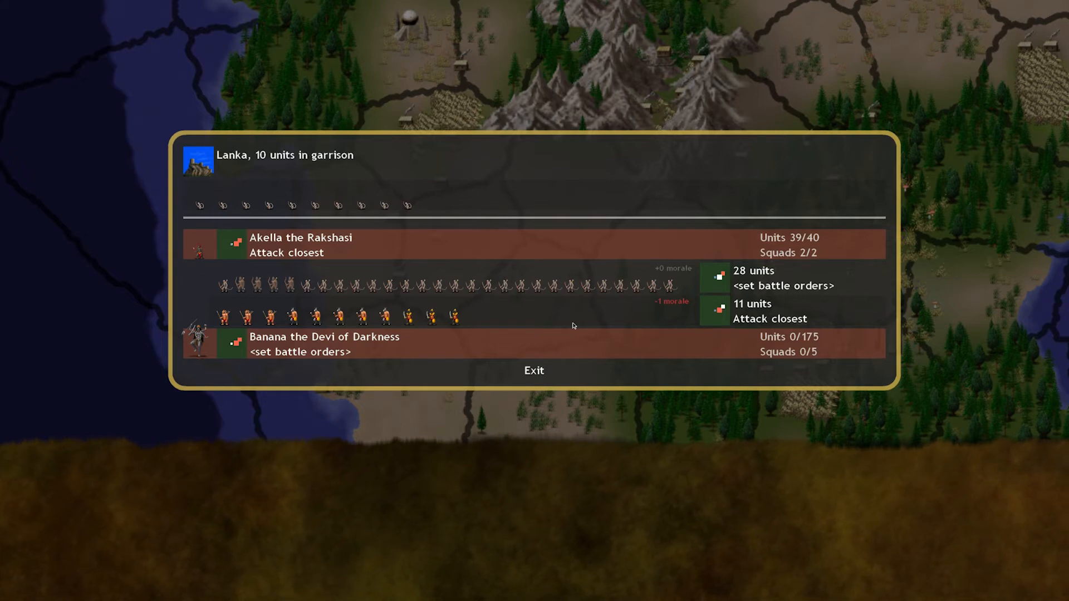
{"action": "mouse_move", "coordinate": [533, 370]}
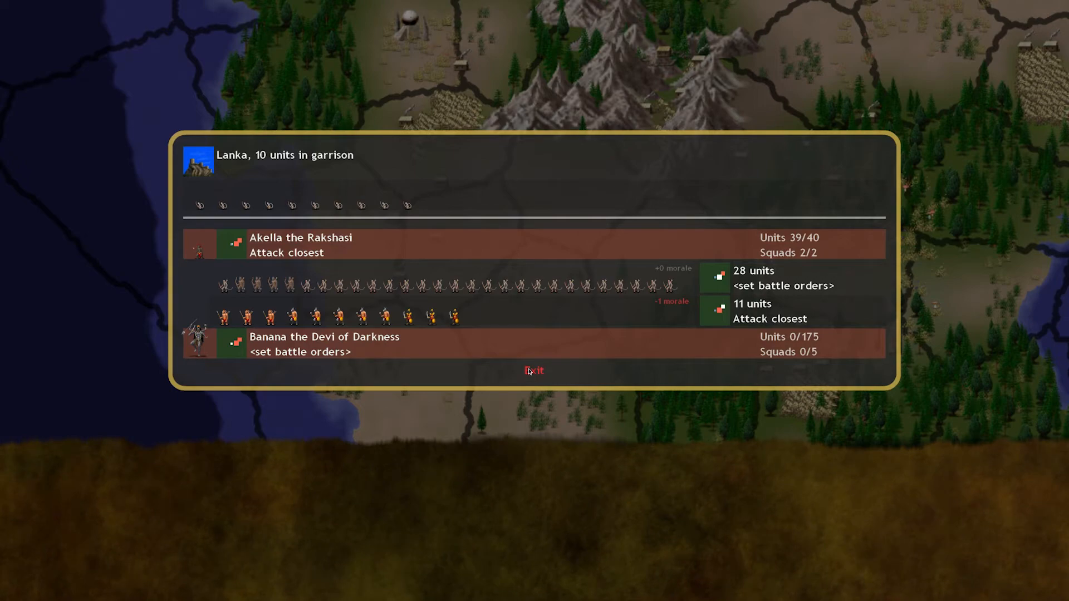
Leave army setup and dismiss the Evocation level 1 research-completed message
{"action": "left_click", "coordinate": [535, 371]}
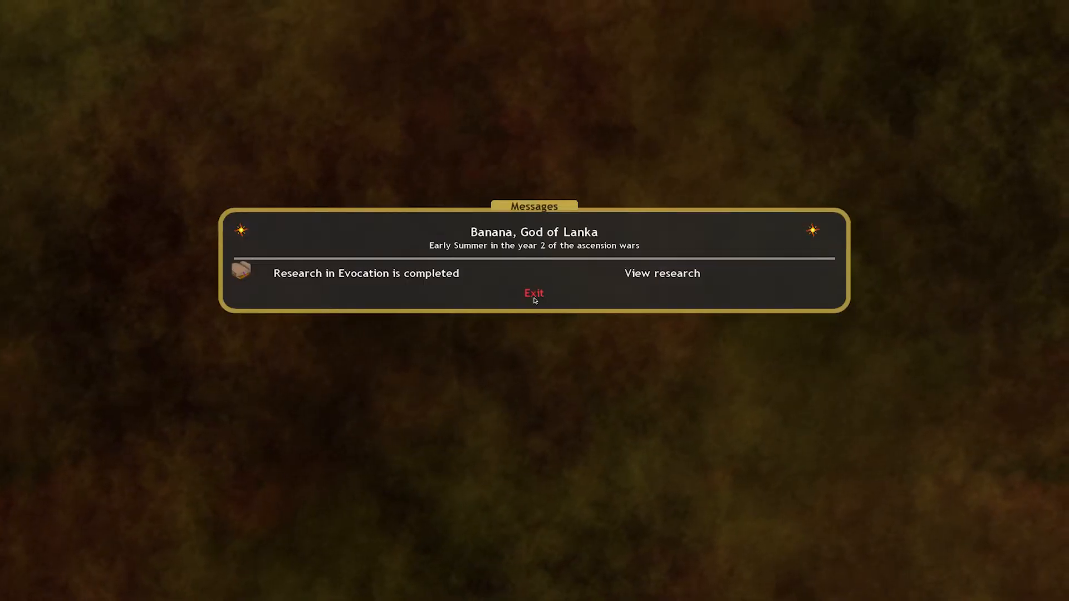
{"action": "left_click", "coordinate": [660, 273]}
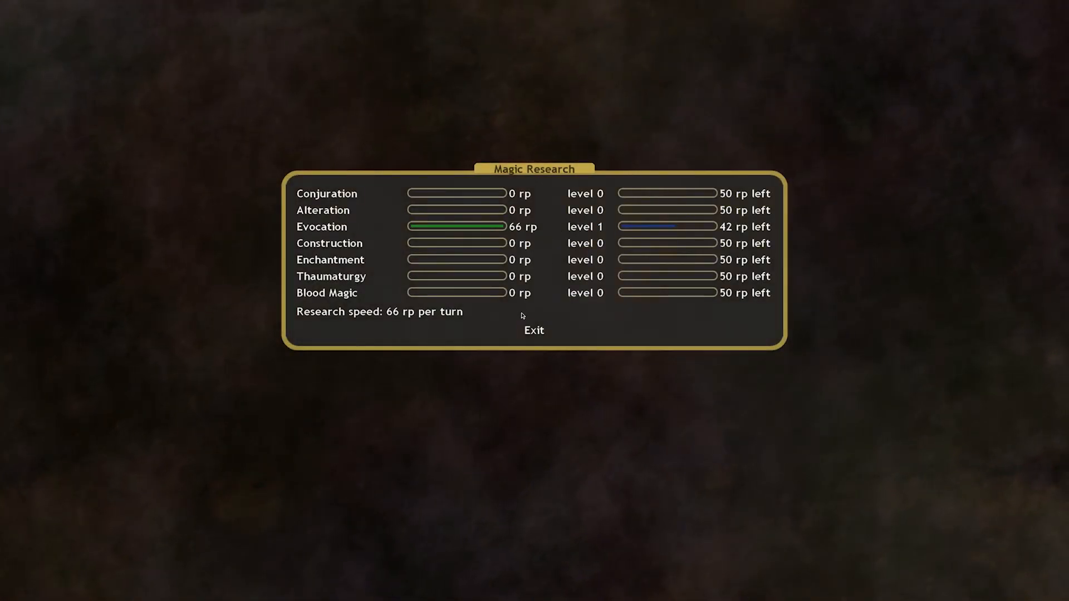
{"action": "left_click", "coordinate": [533, 330]}
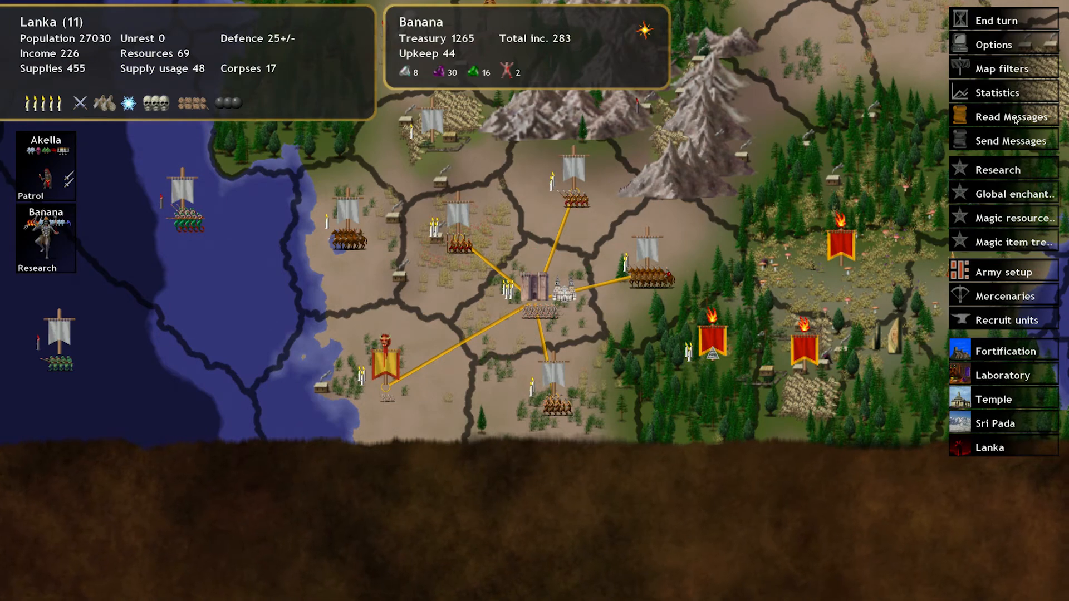
Bring up the Evocation spell list from the research screen
{"action": "left_click", "coordinate": [998, 170]}
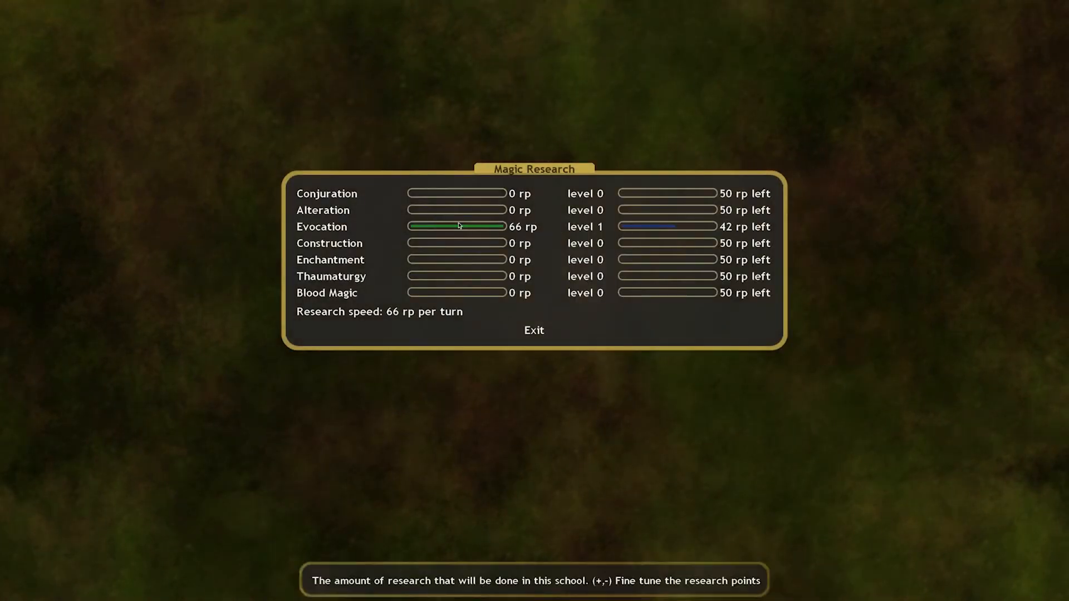
{"action": "left_click", "coordinate": [321, 226]}
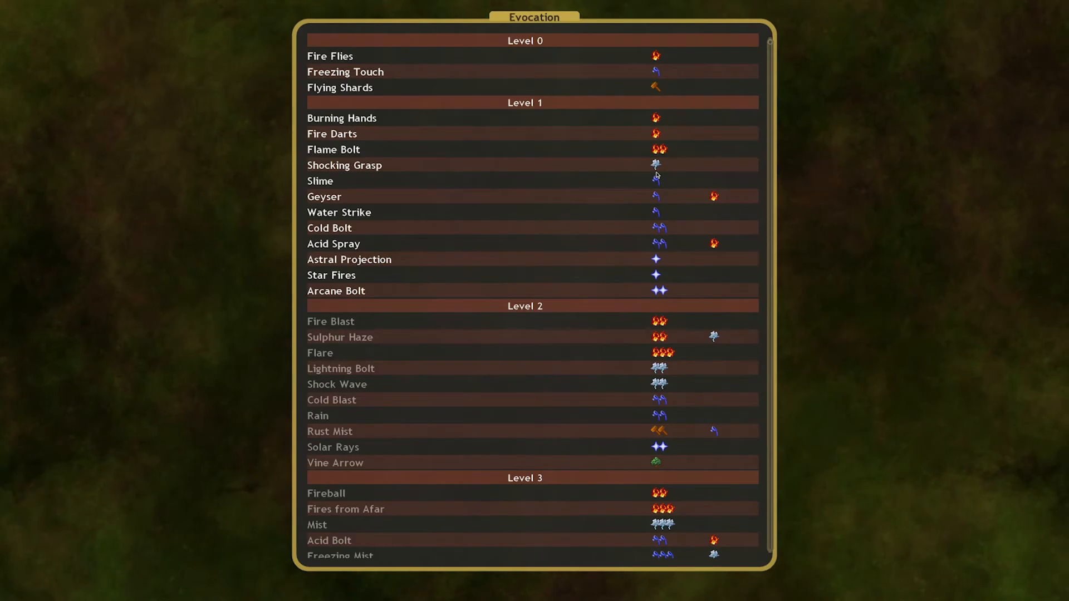
{"action": "mouse_move", "coordinate": [657, 184]}
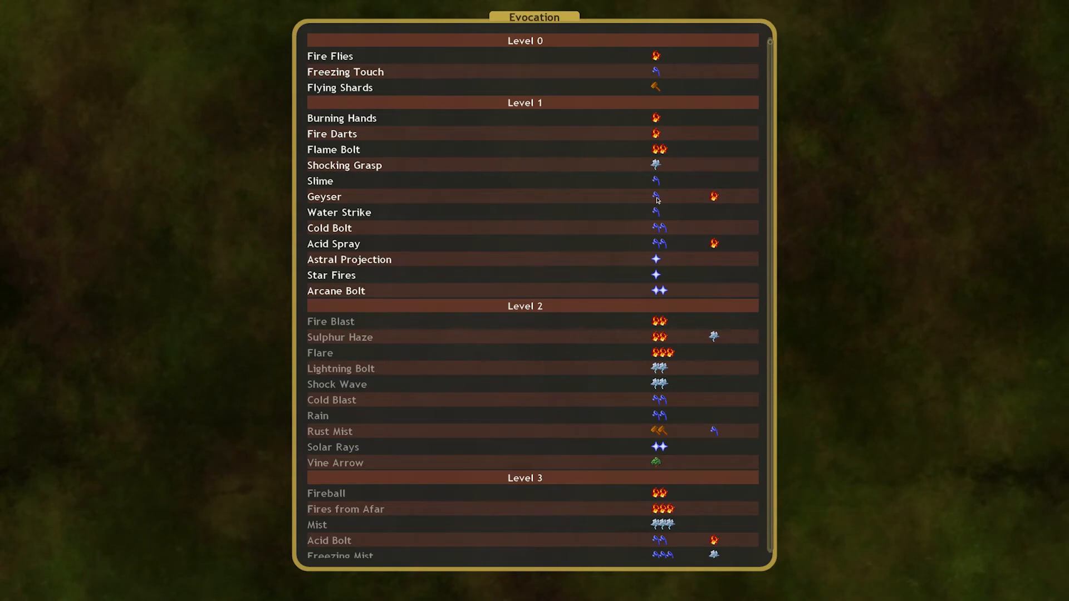
{"action": "mouse_move", "coordinate": [657, 373]}
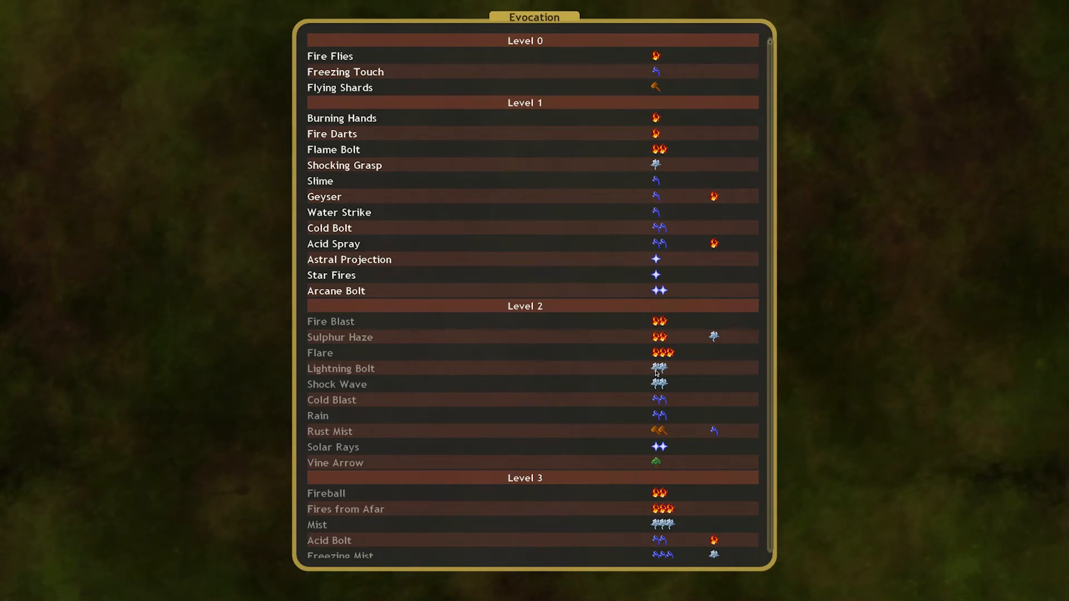
{"action": "mouse_move", "coordinate": [645, 211]}
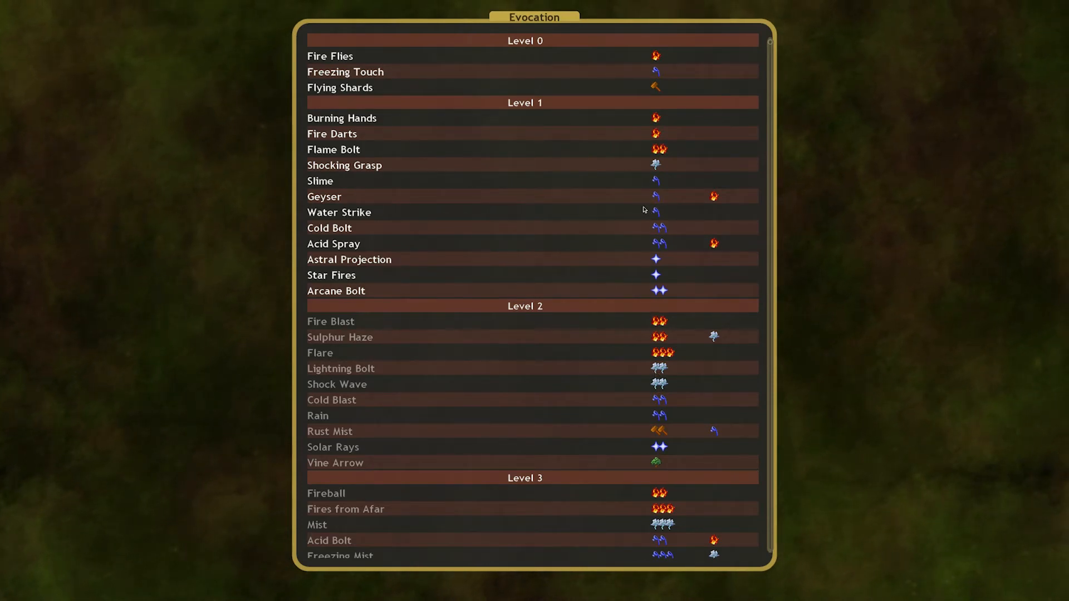
{"action": "mouse_move", "coordinate": [402, 368]}
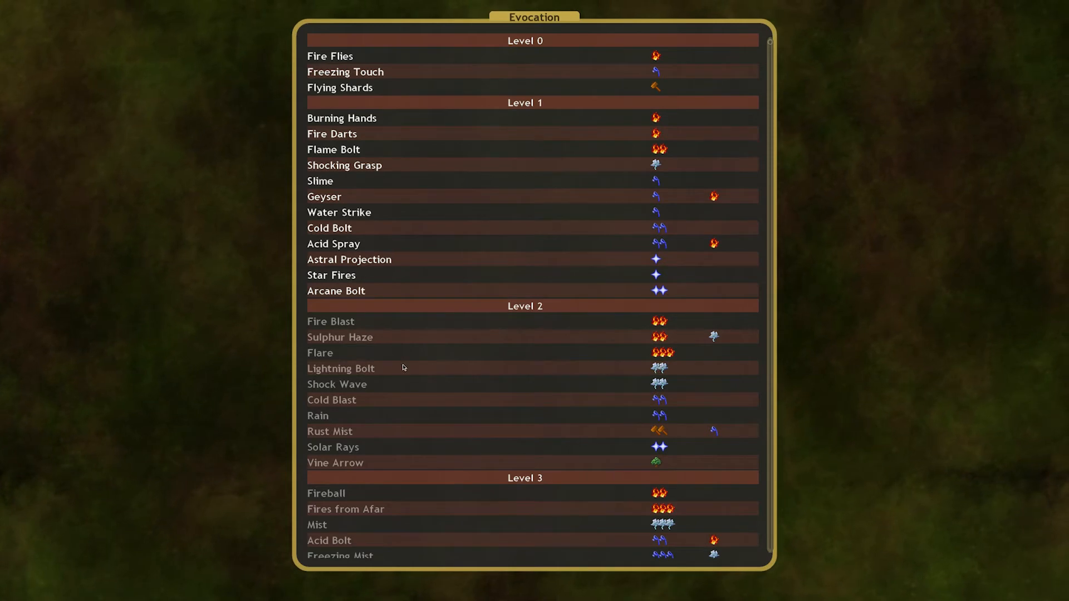
Read Lightning Bolt's stats — range 35, armor-negating 14 damage — and return to the list
{"action": "left_click", "coordinate": [341, 369]}
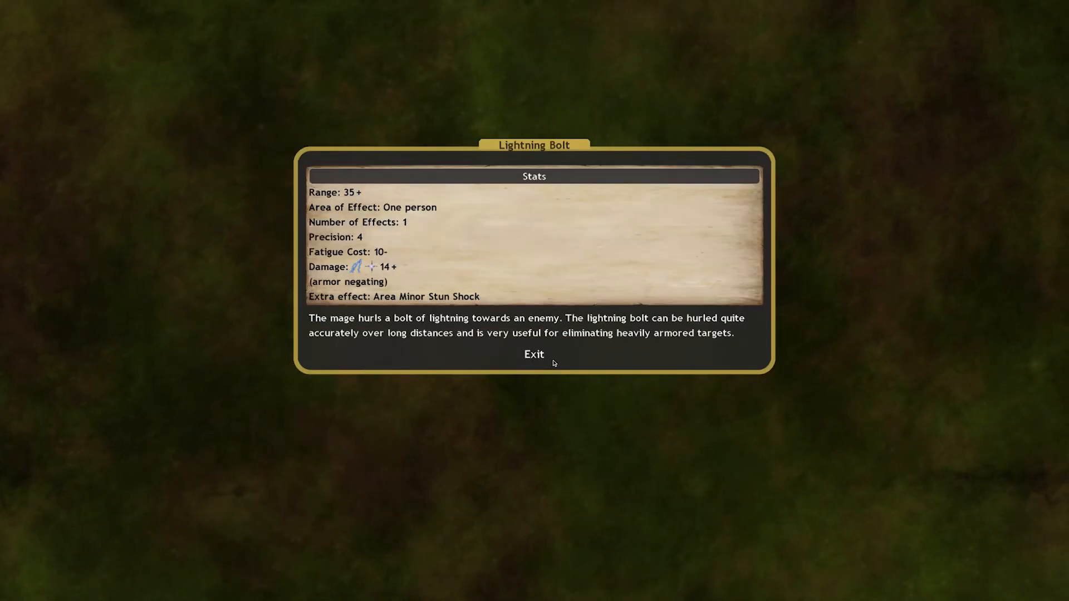
{"action": "left_click", "coordinate": [534, 354]}
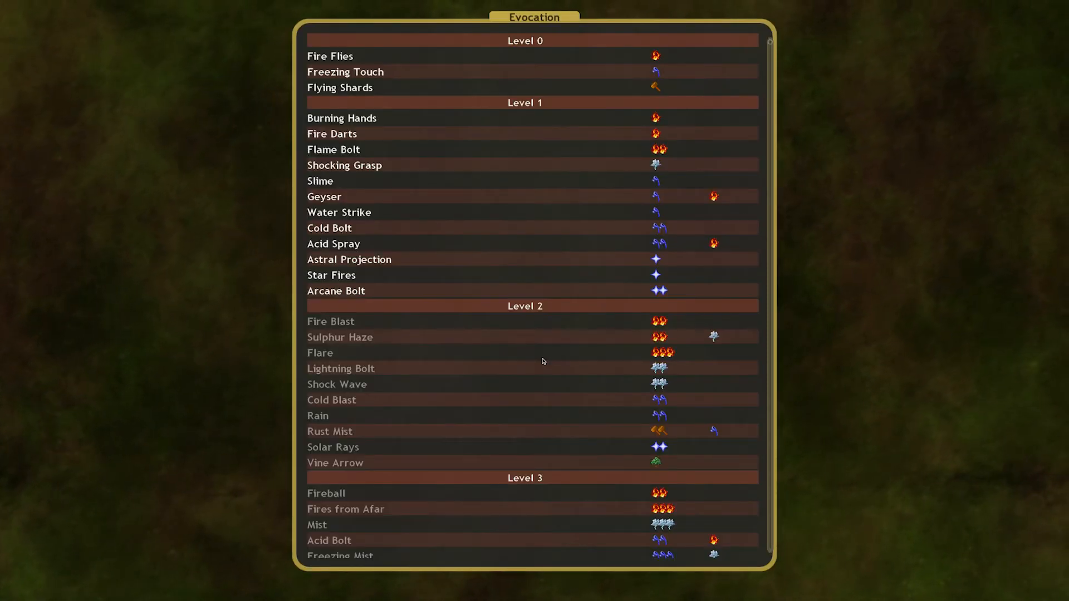
{"action": "mouse_move", "coordinate": [525, 427]}
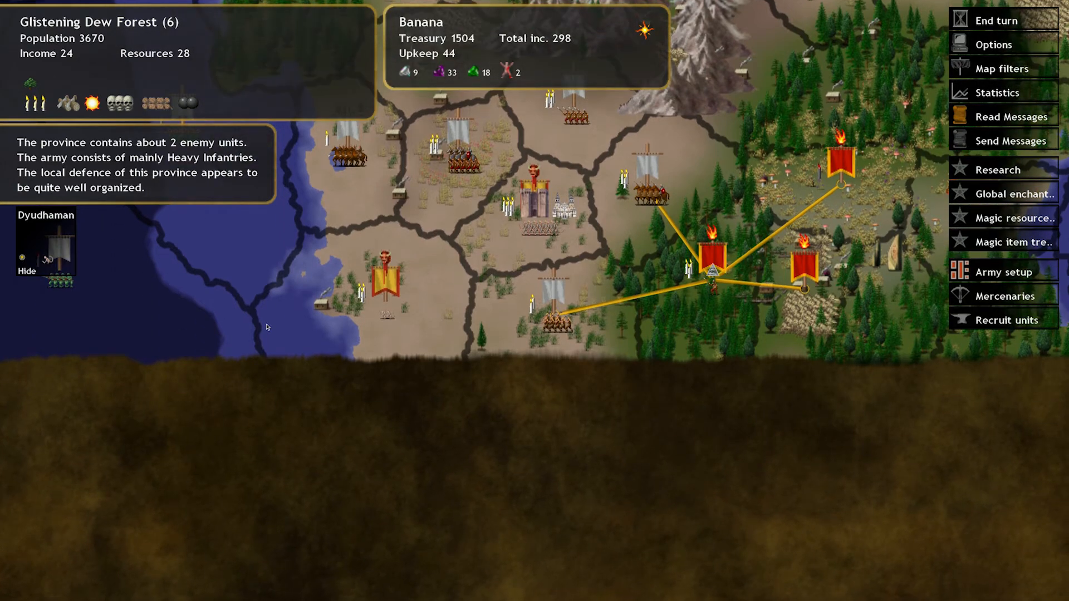
{"action": "mouse_move", "coordinate": [527, 265]}
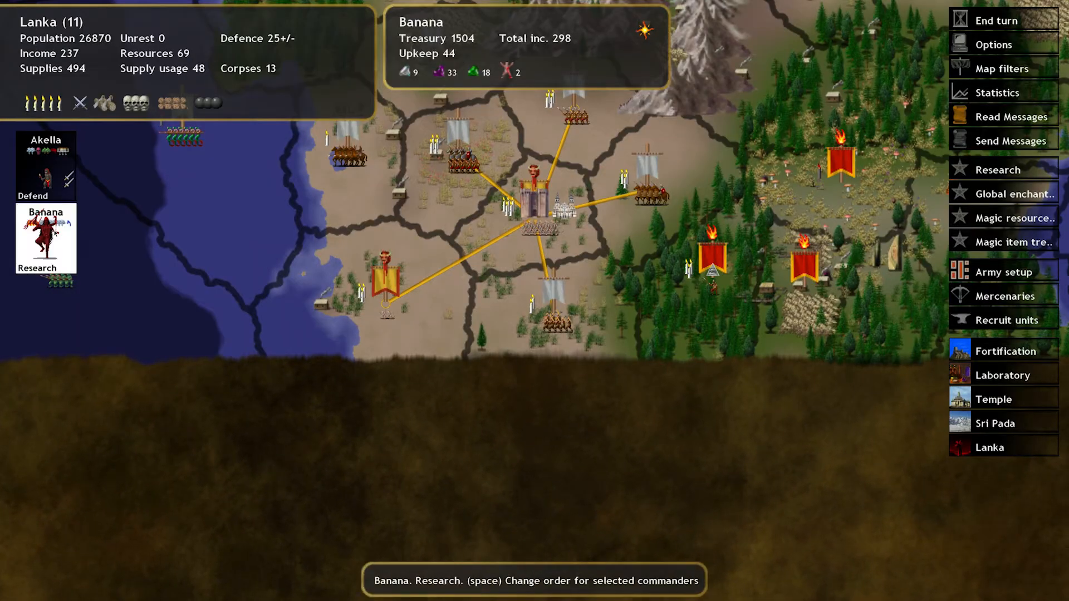
Order Akella and the pretender from Lanka into Ebys and end the turn
{"action": "left_click", "coordinate": [44, 167]}
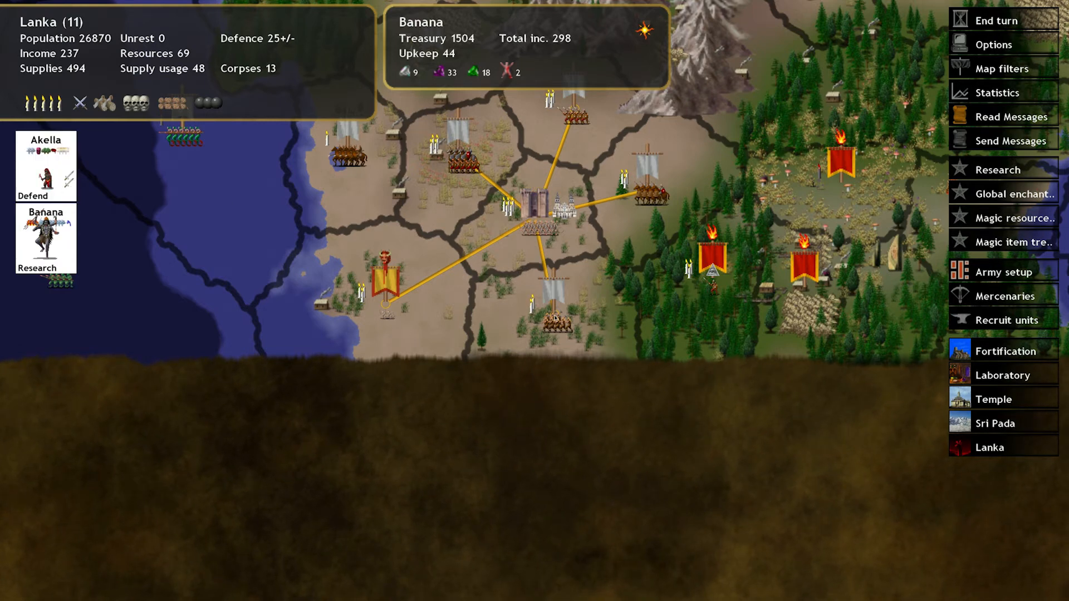
{"action": "left_click", "coordinate": [555, 315]}
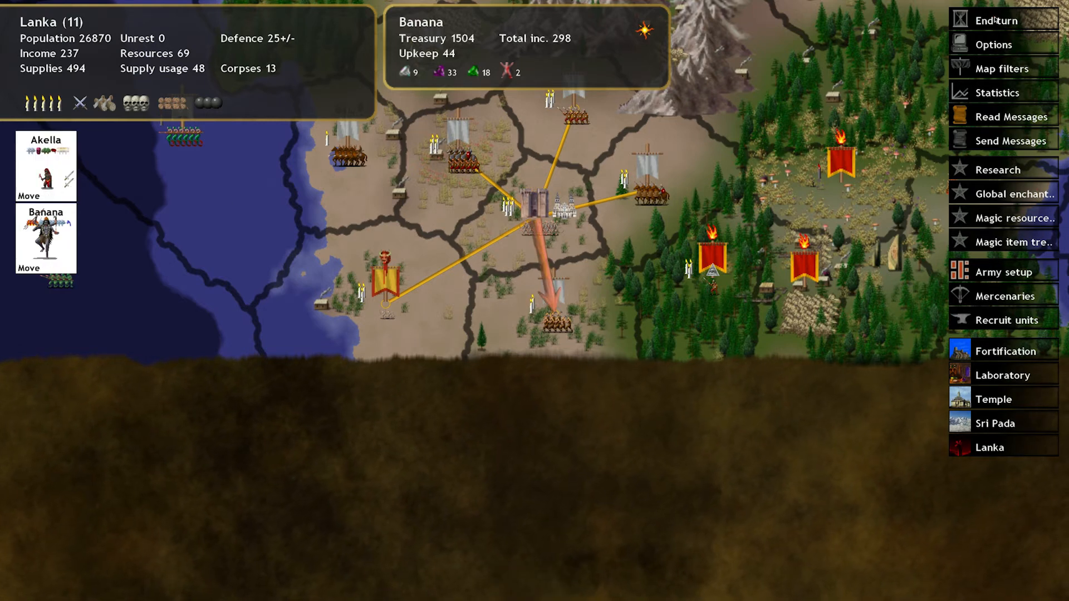
{"action": "left_click", "coordinate": [998, 21]}
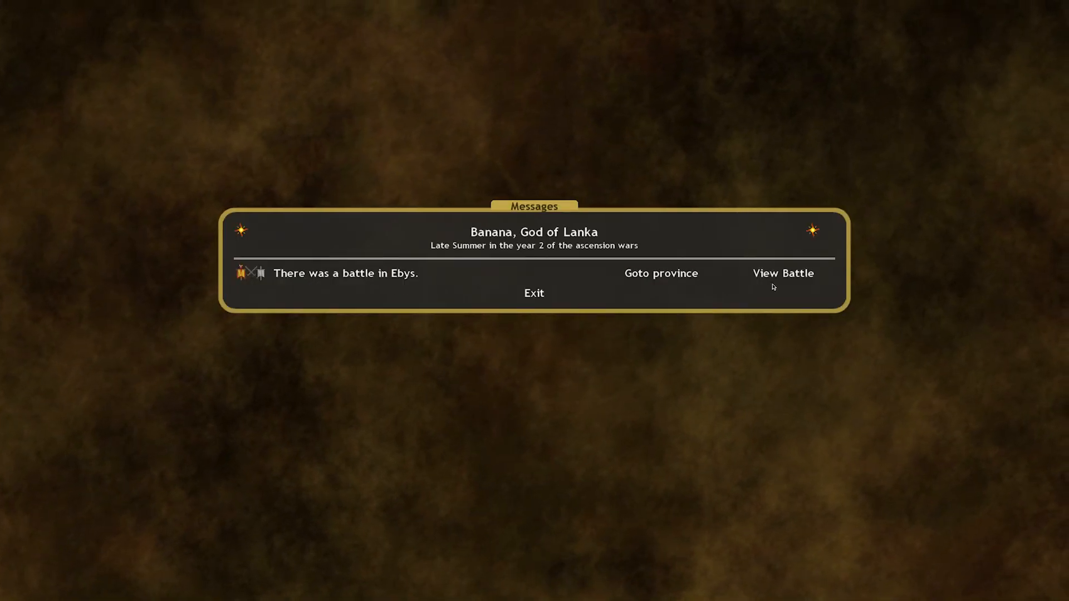
Watch the Ebys battle replay and return to the map with Ebys under Lanka's banner
{"action": "left_click", "coordinate": [783, 274]}
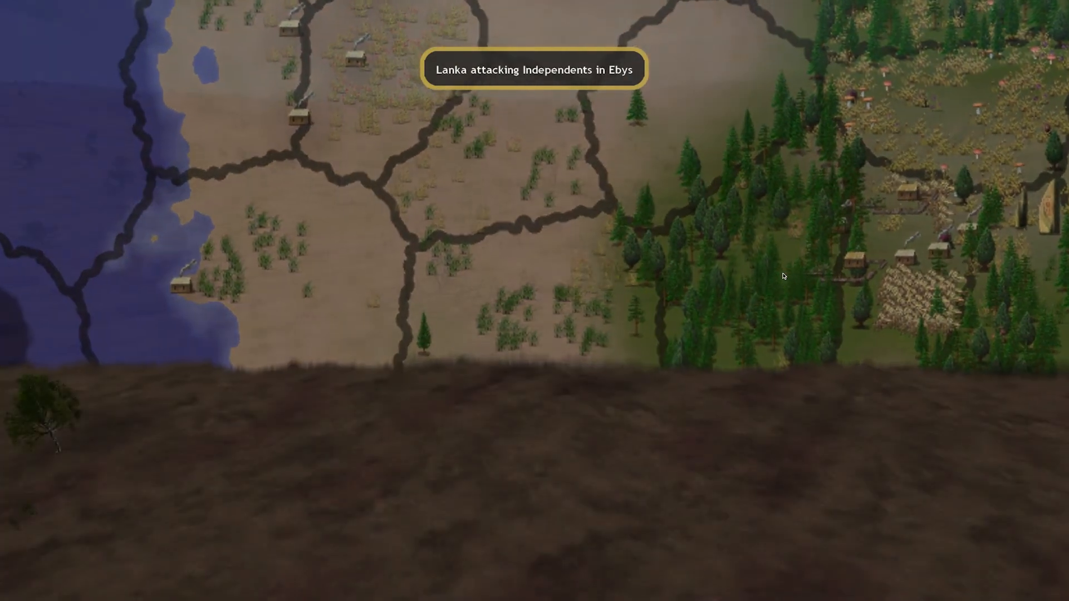
{"action": "left_click", "coordinate": [534, 69]}
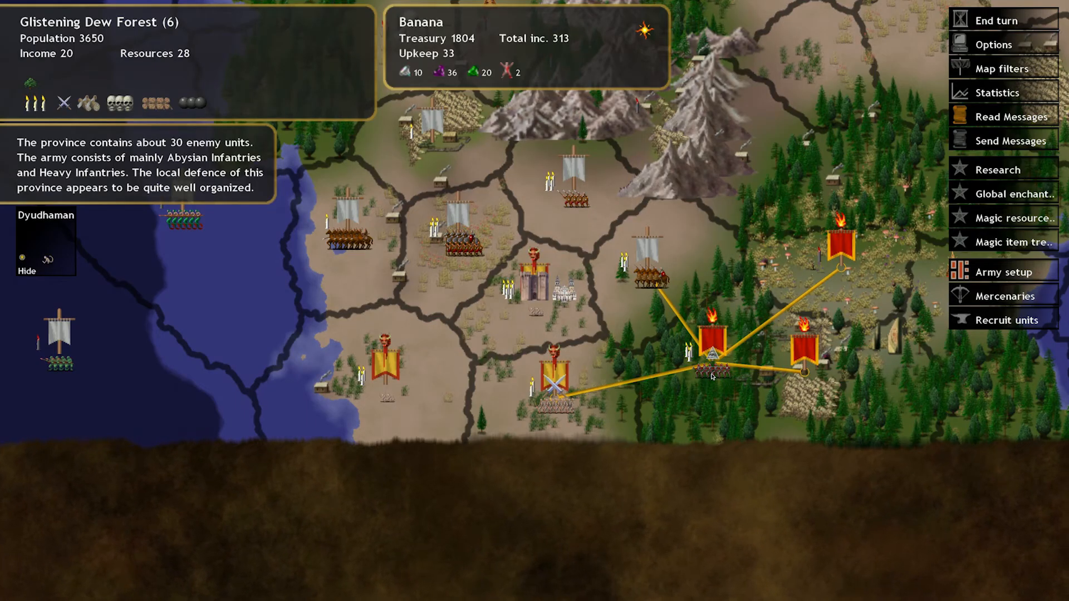
Raise Ebys' province defence to 15, spending down to 1398 gold
{"action": "left_click", "coordinate": [555, 386]}
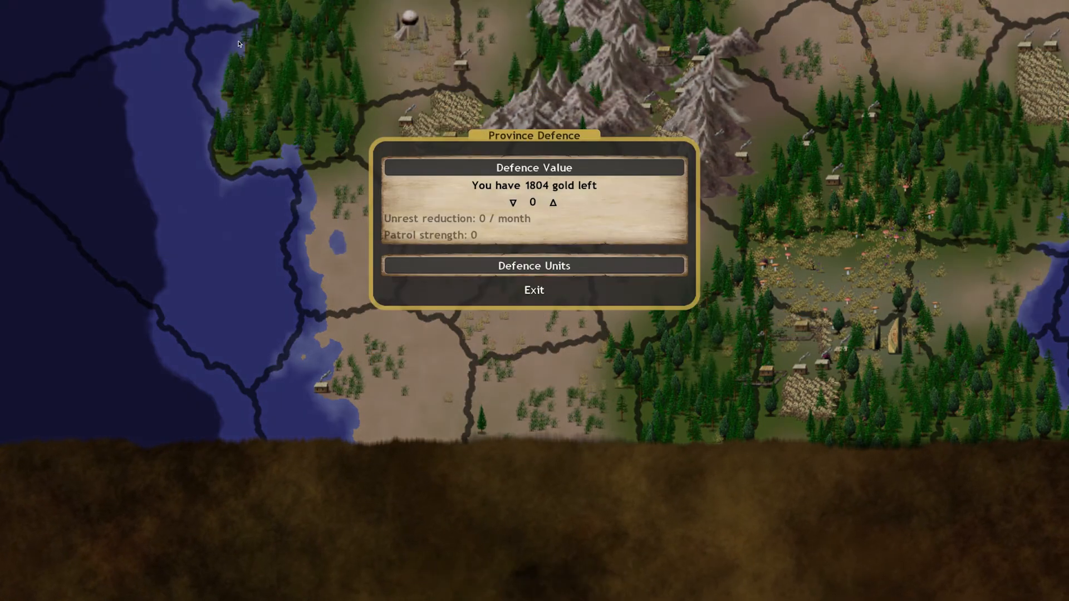
{"action": "left_click", "coordinate": [554, 202]}
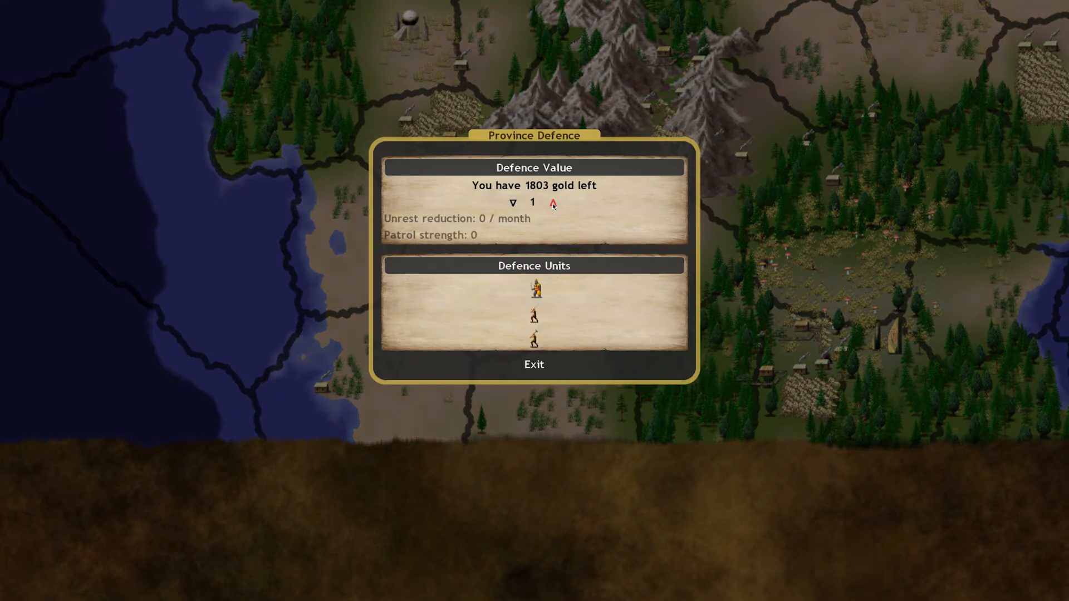
{"action": "left_click", "coordinate": [554, 203]}
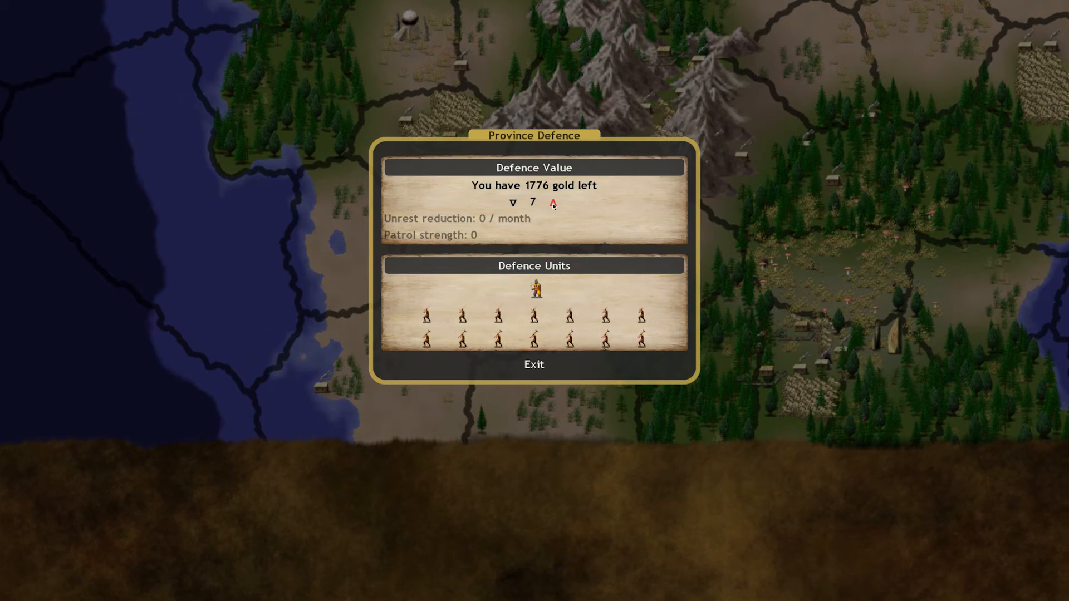
{"action": "left_click", "coordinate": [553, 202]}
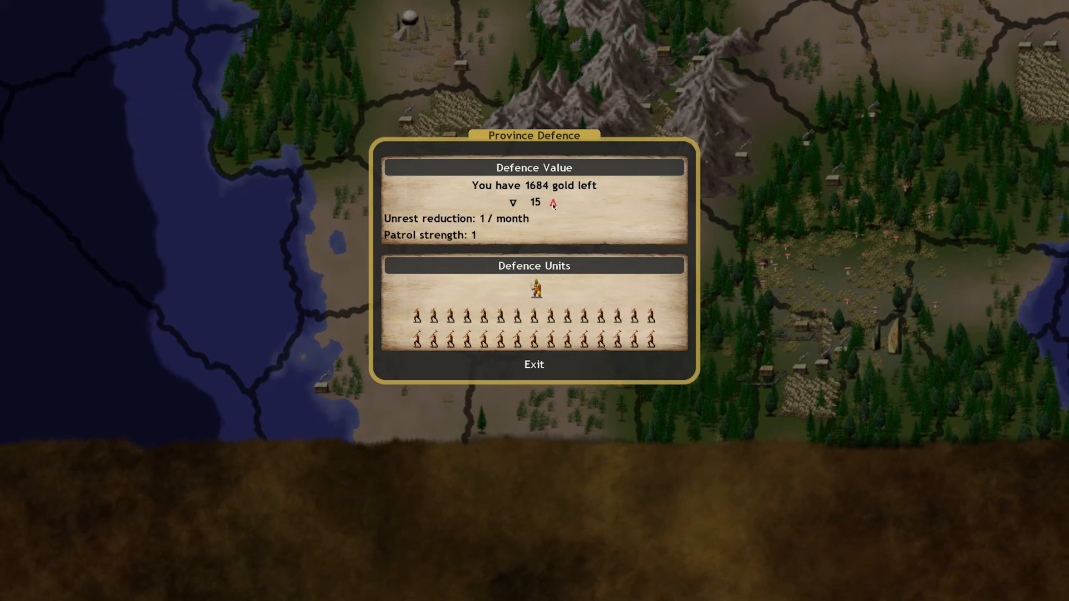
{"action": "left_click", "coordinate": [534, 364]}
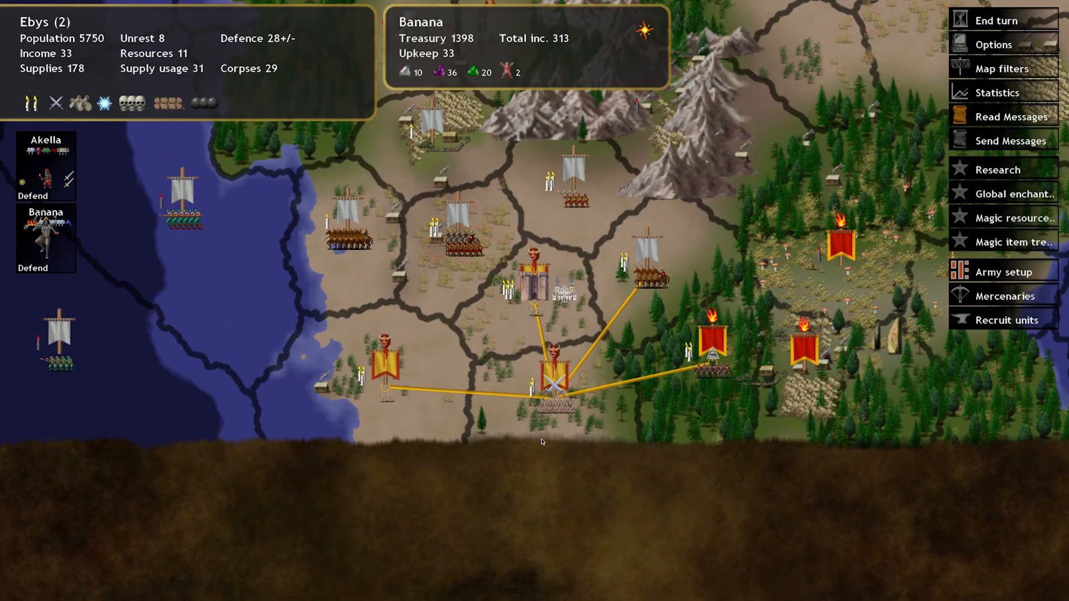
{"action": "mouse_move", "coordinate": [556, 302]}
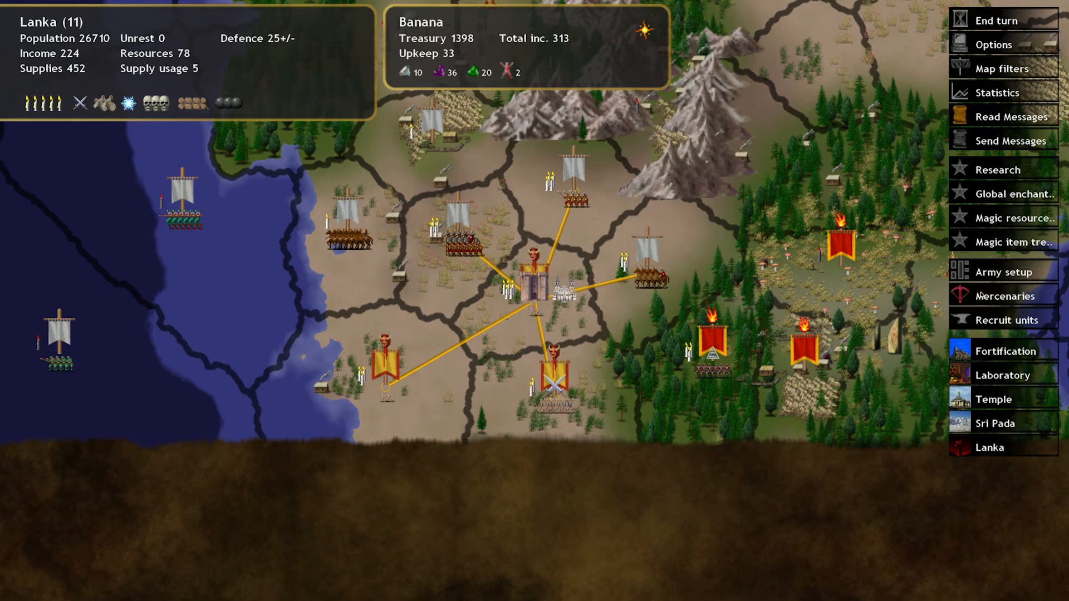
Queue a commander and units in Lanka (treasury 918), then view its 10-unit garrison
{"action": "left_click", "coordinate": [1004, 320]}
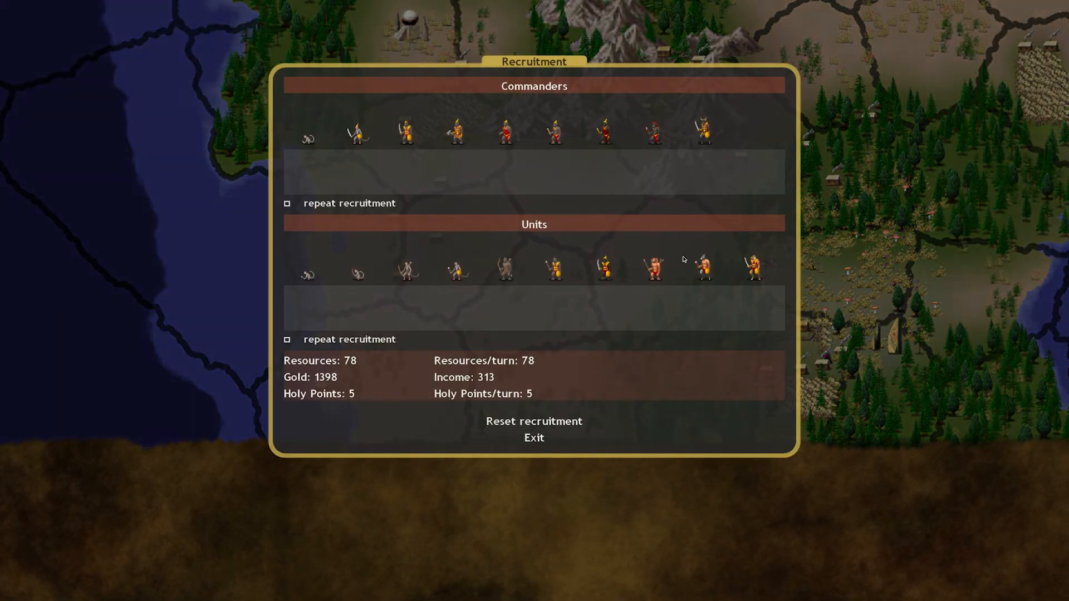
{"action": "mouse_move", "coordinate": [673, 251]}
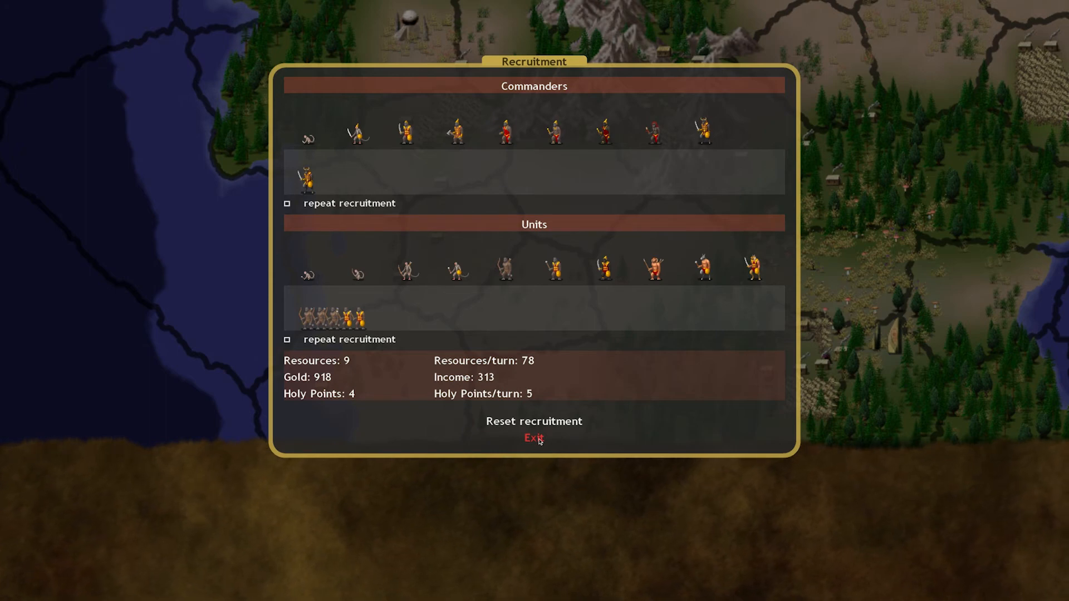
{"action": "left_click", "coordinate": [533, 437]}
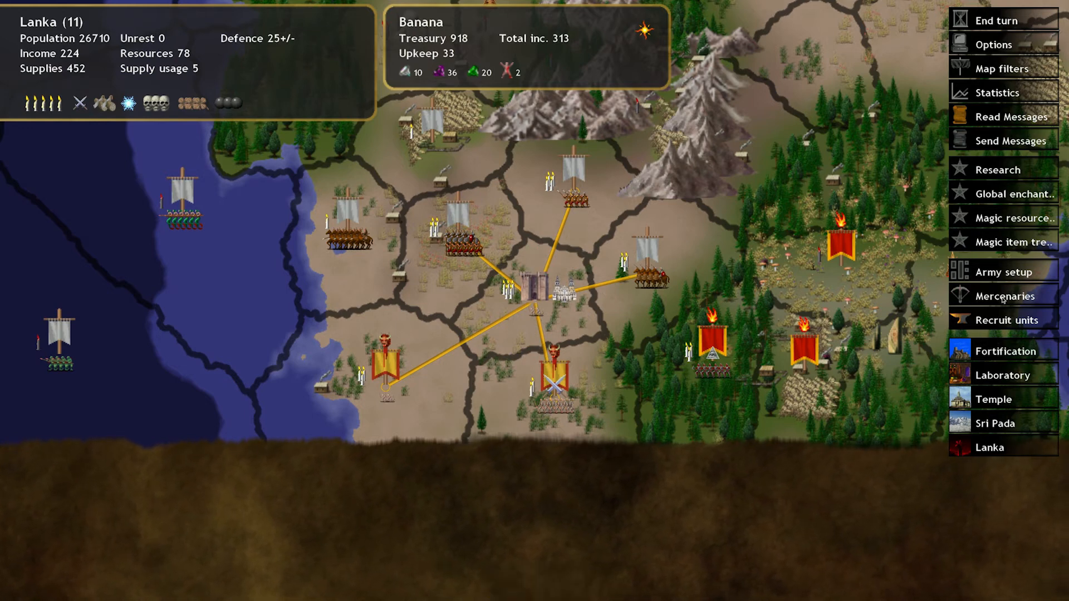
{"action": "left_click", "coordinate": [989, 447]}
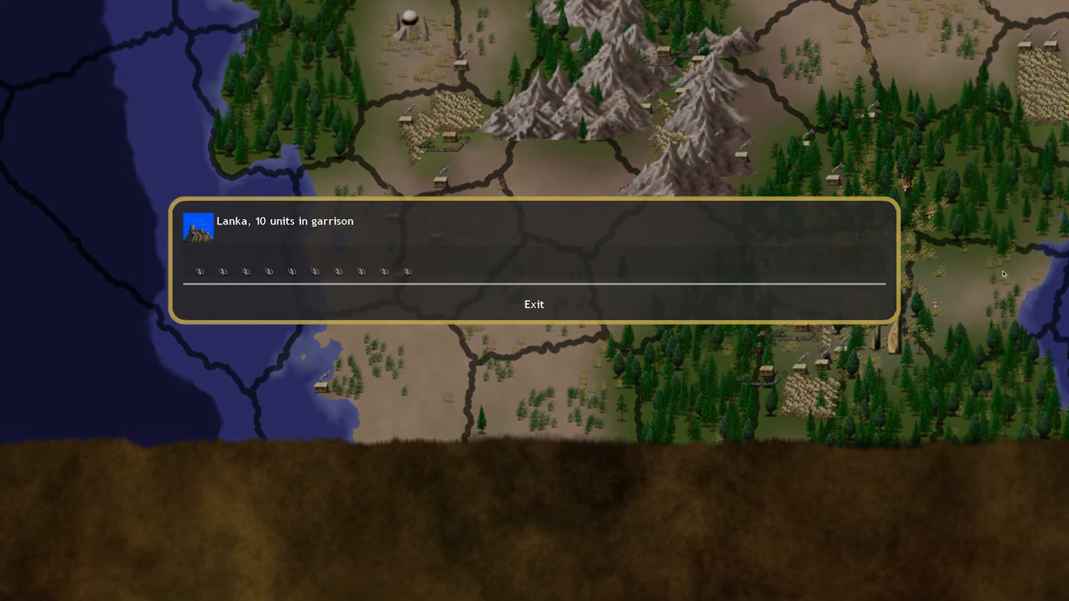
Close Lanka's garrison list and return to the map
{"action": "left_click", "coordinate": [535, 304]}
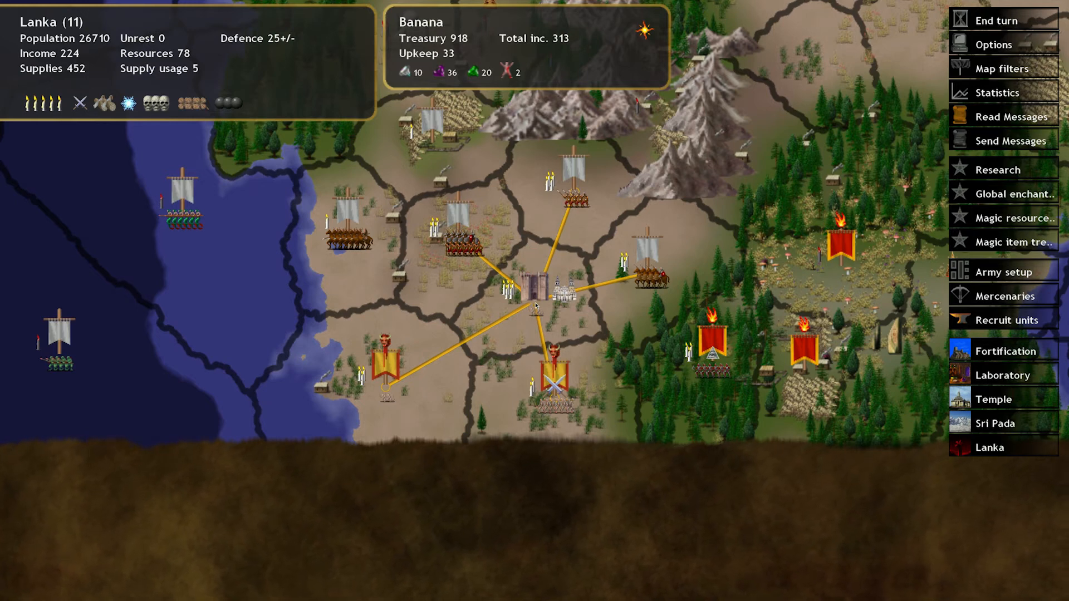
{"action": "mouse_move", "coordinate": [634, 344]}
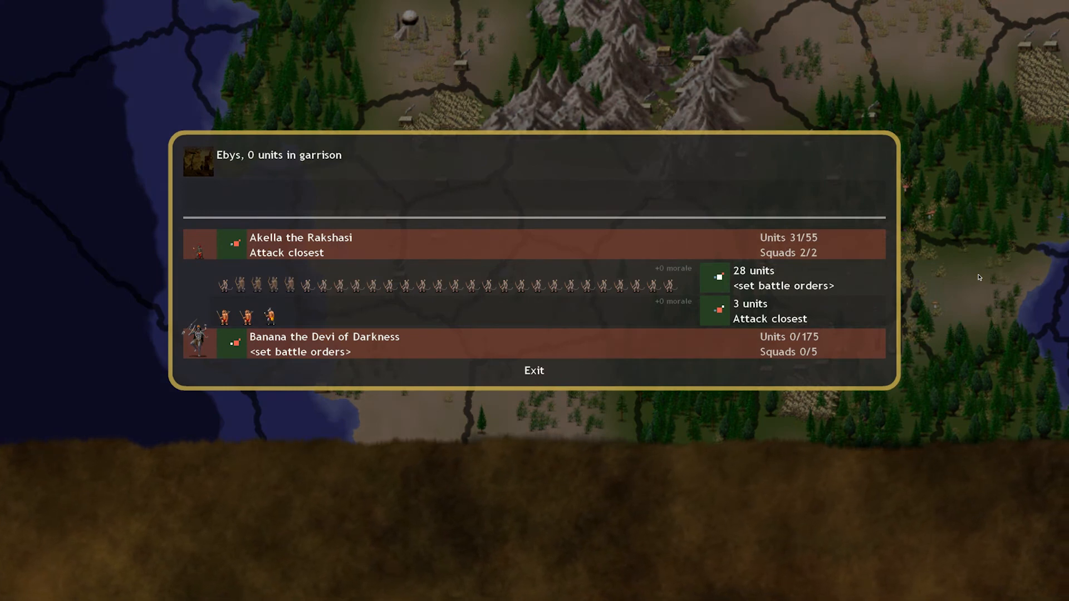
{"action": "mouse_move", "coordinate": [534, 370]}
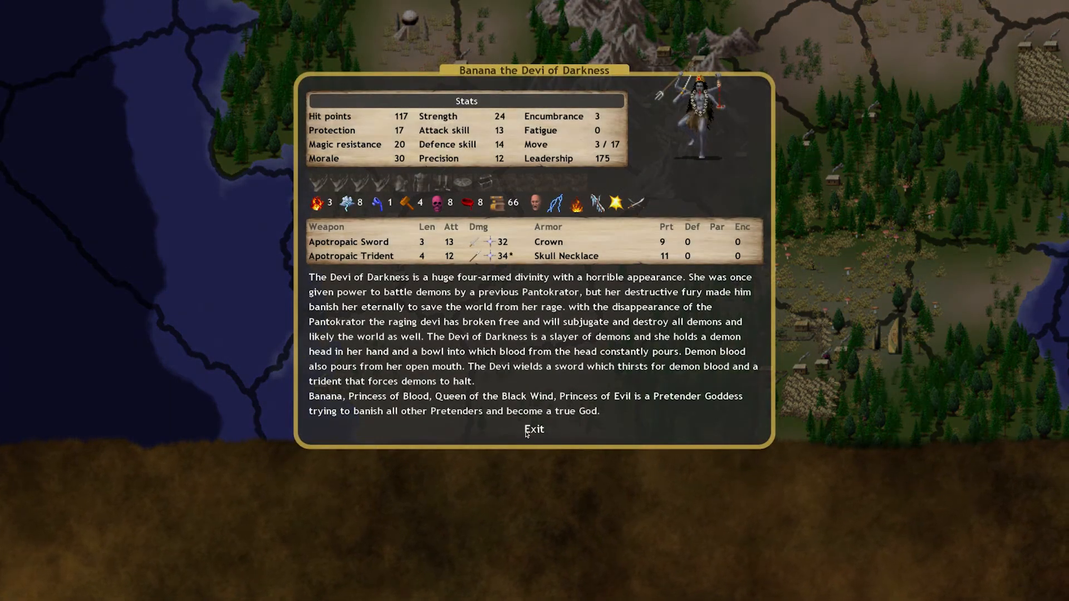
Give Akella and Banana the Search for Magic Sites order in Ebys and end the turn
{"action": "left_click", "coordinate": [533, 430]}
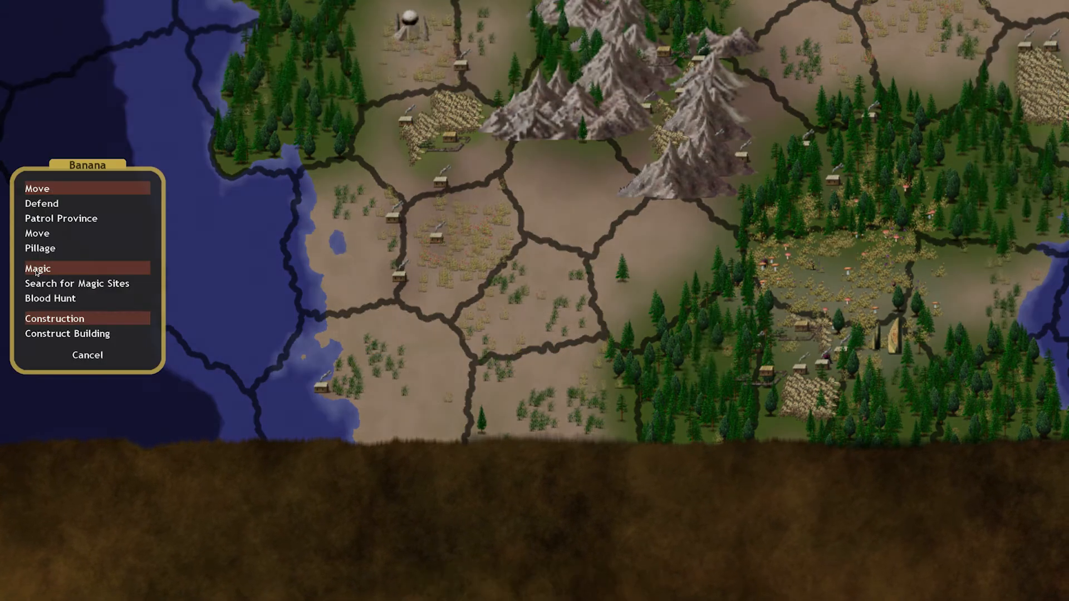
{"action": "mouse_move", "coordinate": [40, 247]}
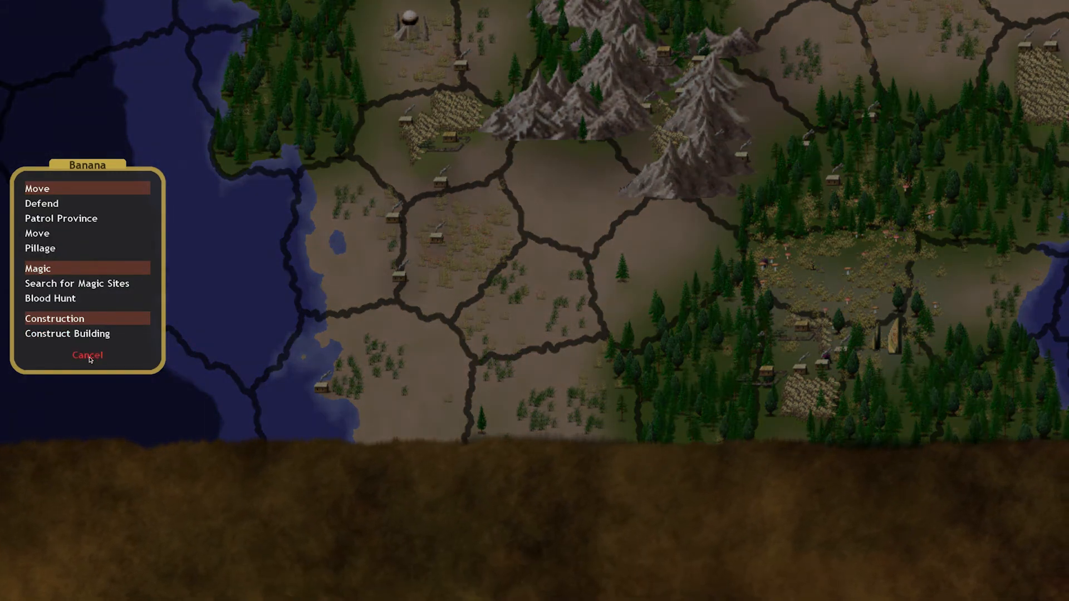
{"action": "left_click", "coordinate": [87, 354]}
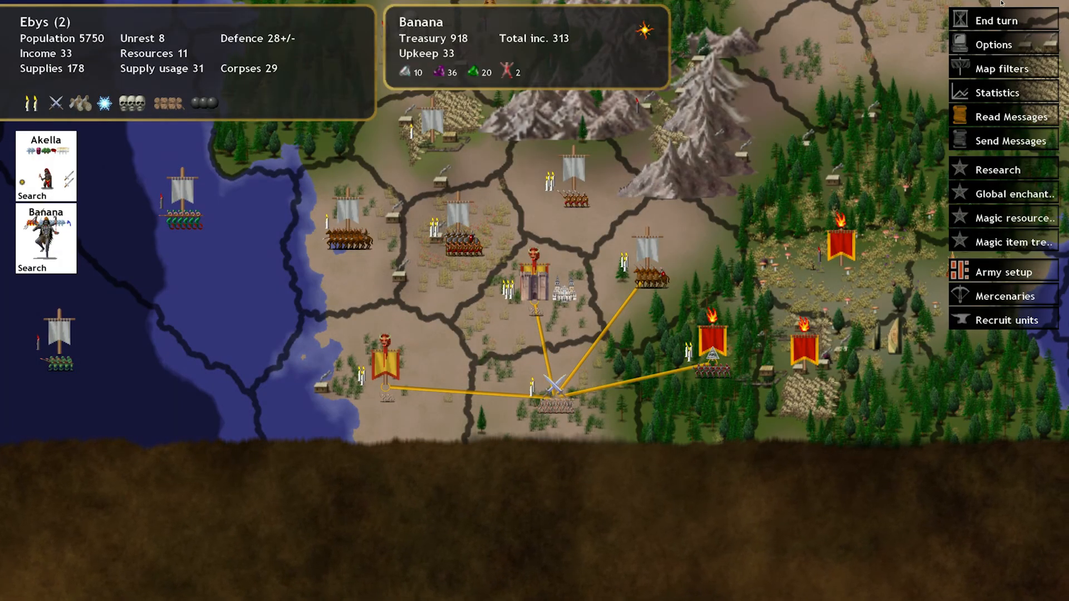
{"action": "left_click", "coordinate": [996, 20]}
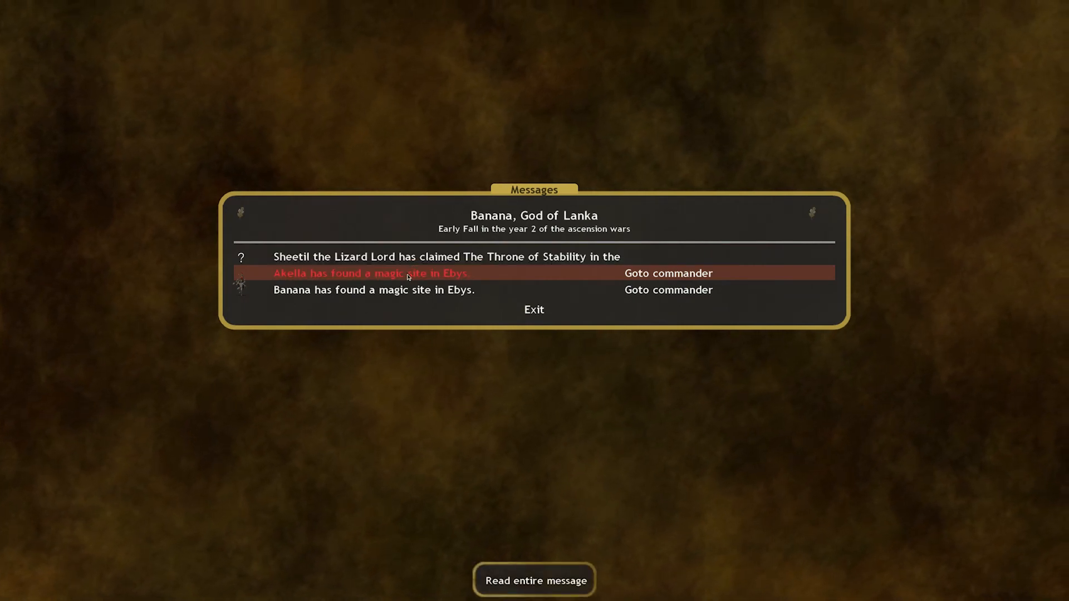
Step through the reports of the Canyon of Wild Winds and Garden of Frozen Flowers found in Ebys
{"action": "left_click", "coordinate": [370, 274]}
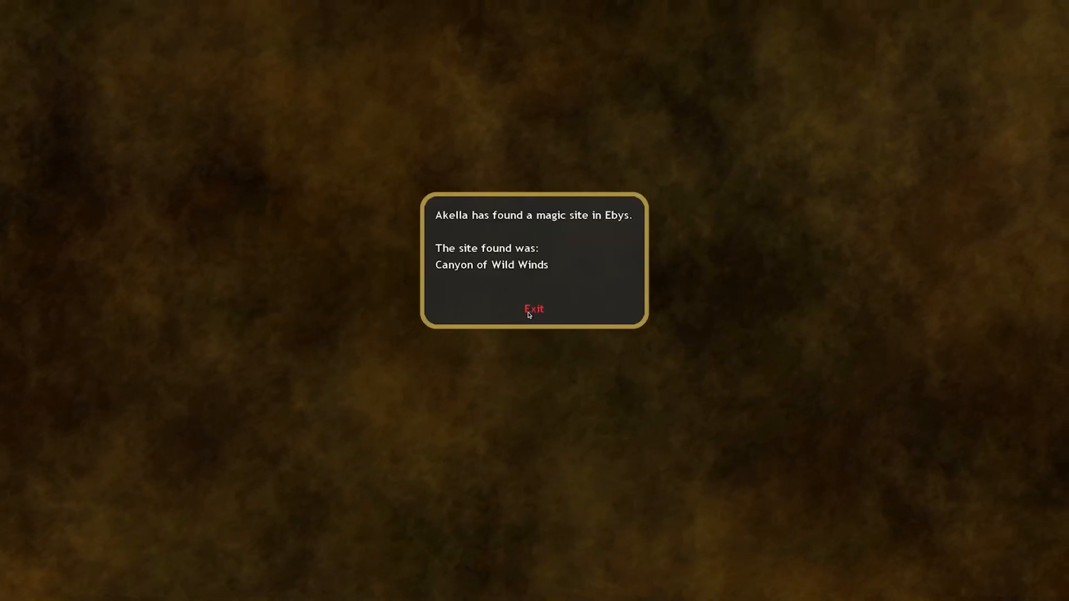
{"action": "left_click", "coordinate": [534, 308]}
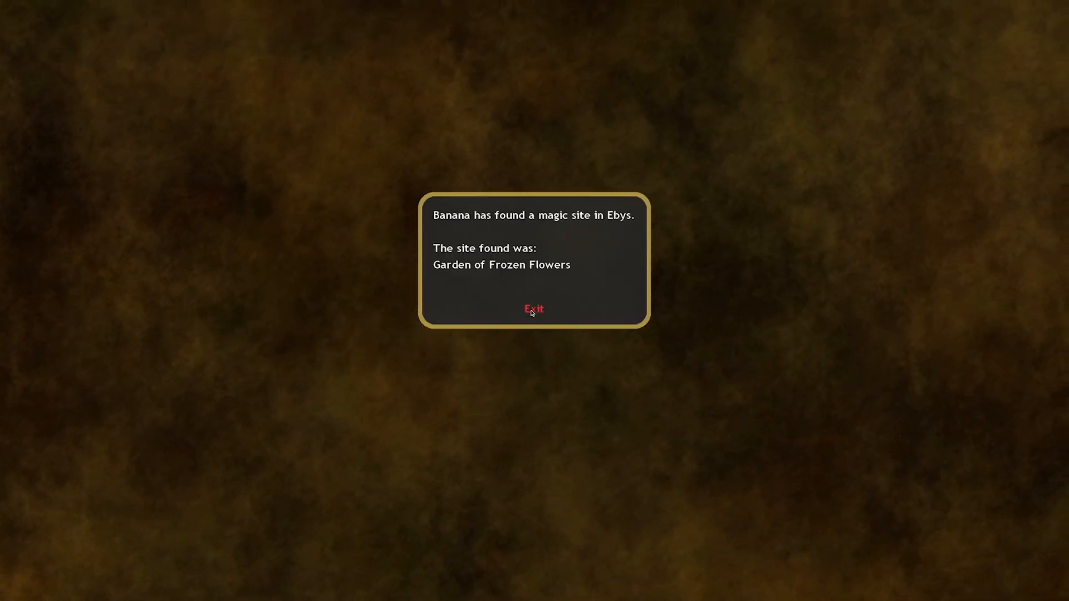
{"action": "left_click", "coordinate": [533, 310]}
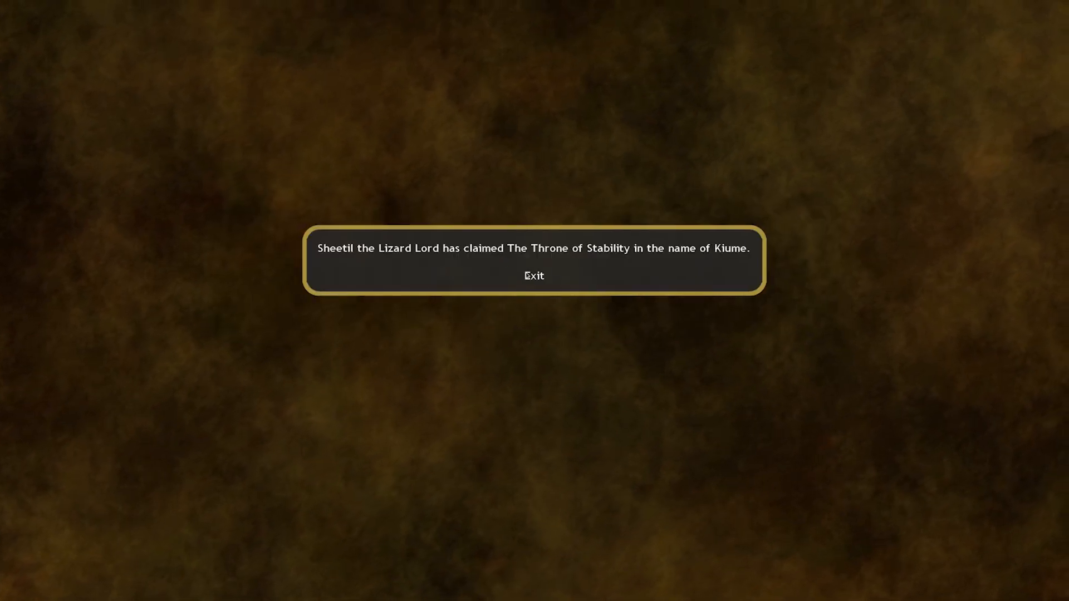
{"action": "left_click", "coordinate": [533, 275]}
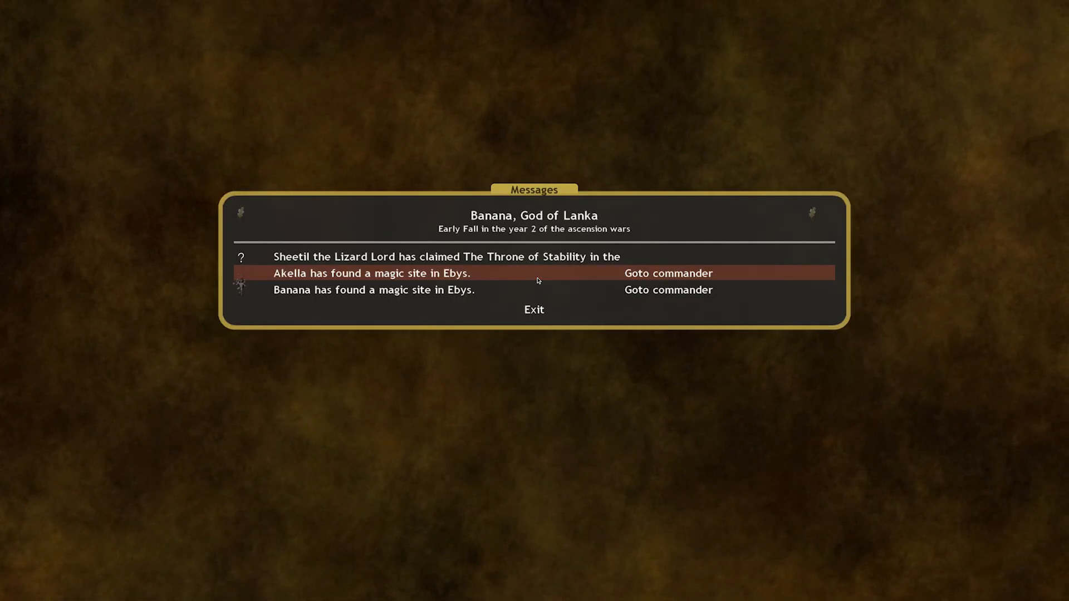
{"action": "left_click", "coordinate": [534, 310]}
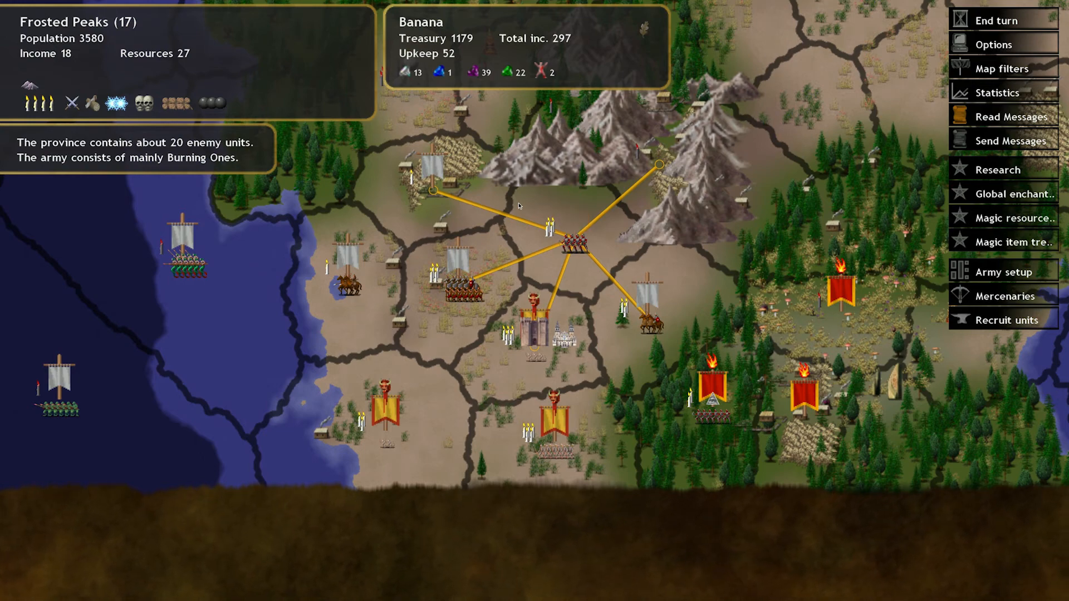
{"action": "mouse_move", "coordinate": [542, 348]}
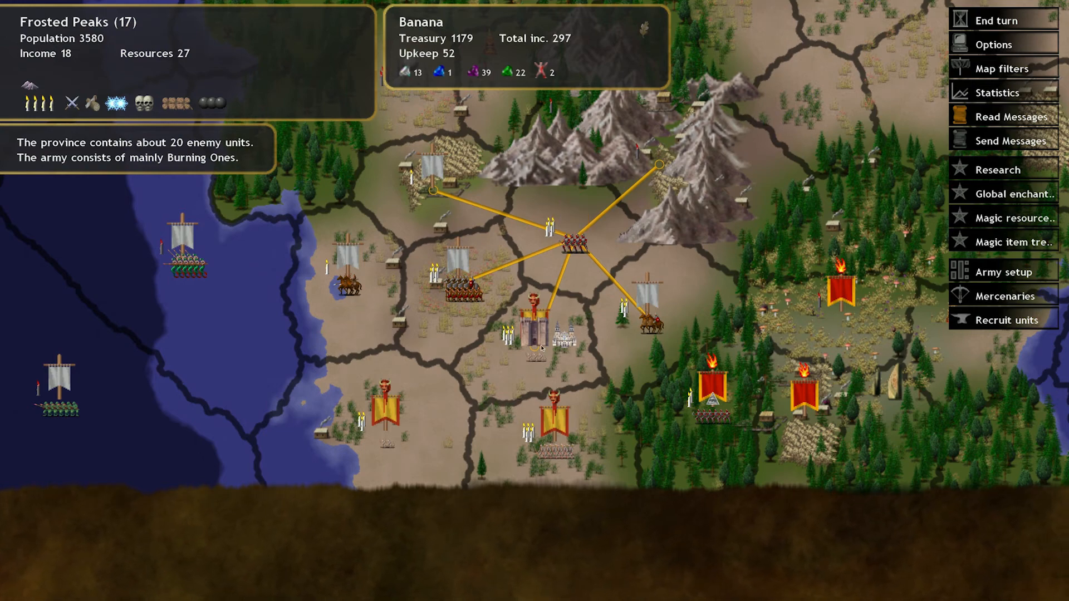
Review Lanka's recruitable commanders and units, then leave recruitment
{"action": "left_click", "coordinate": [1010, 320]}
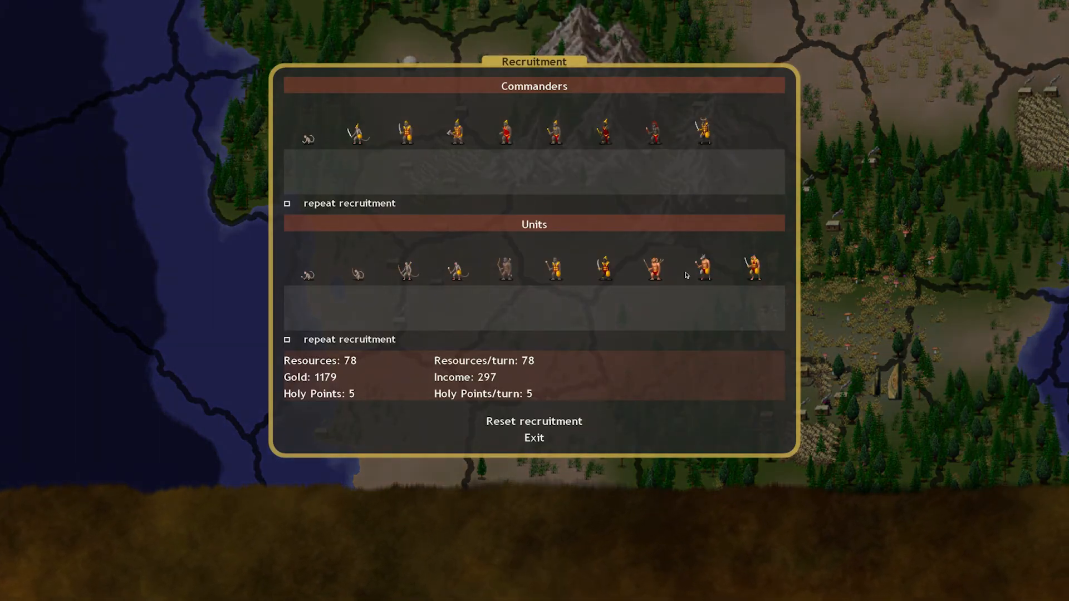
{"action": "left_click", "coordinate": [534, 438]}
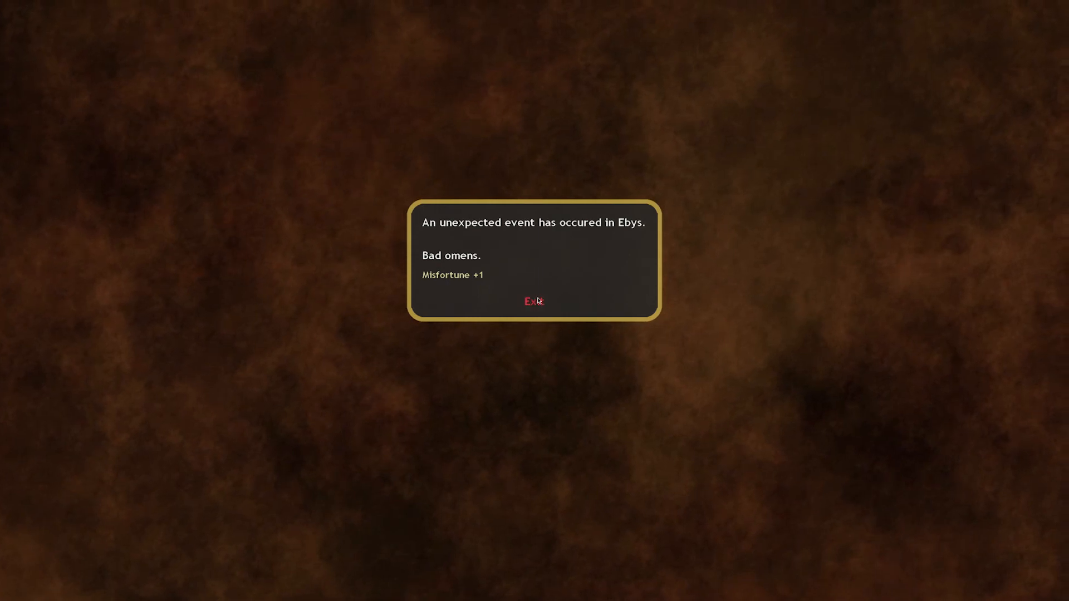
Dismiss the Ebys bad omens event and the Messages window
{"action": "left_click", "coordinate": [534, 302]}
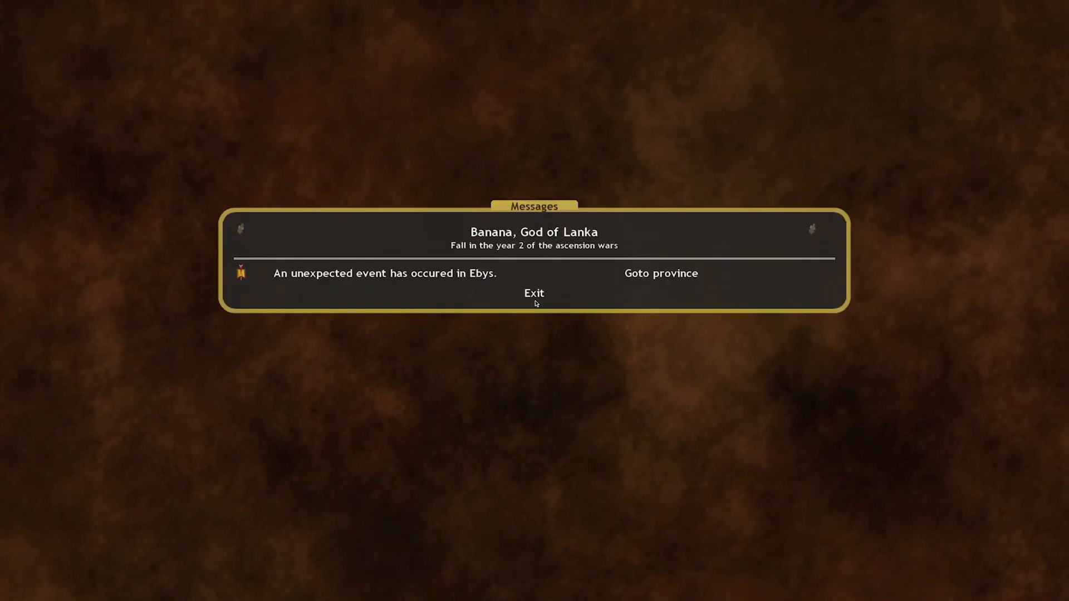
{"action": "left_click", "coordinate": [534, 292]}
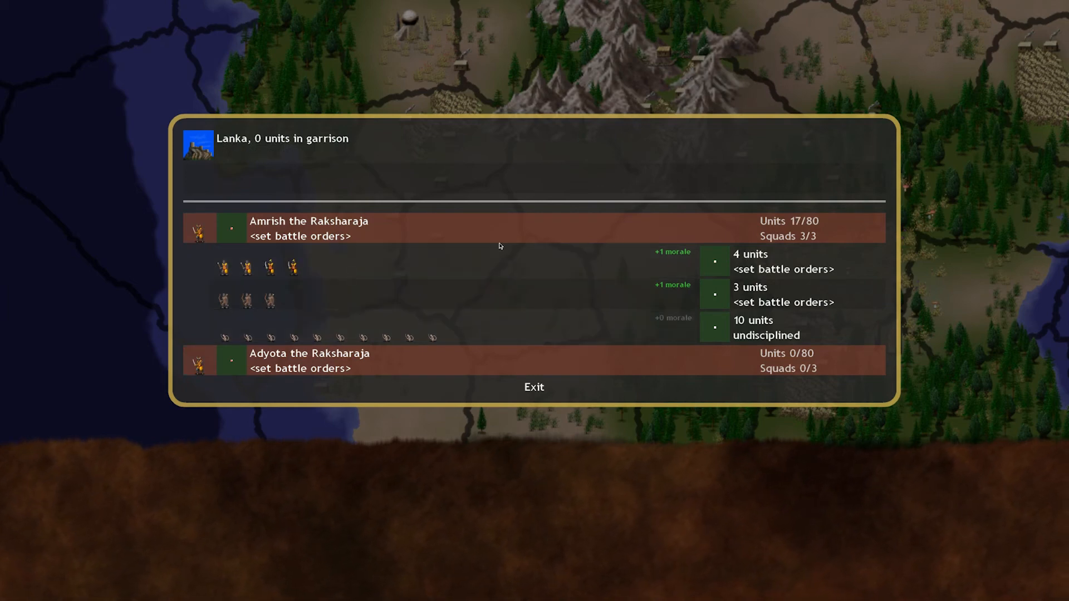
Give both of Amrish's squads Attack closest enemy battle orders
{"action": "left_click", "coordinate": [298, 236]}
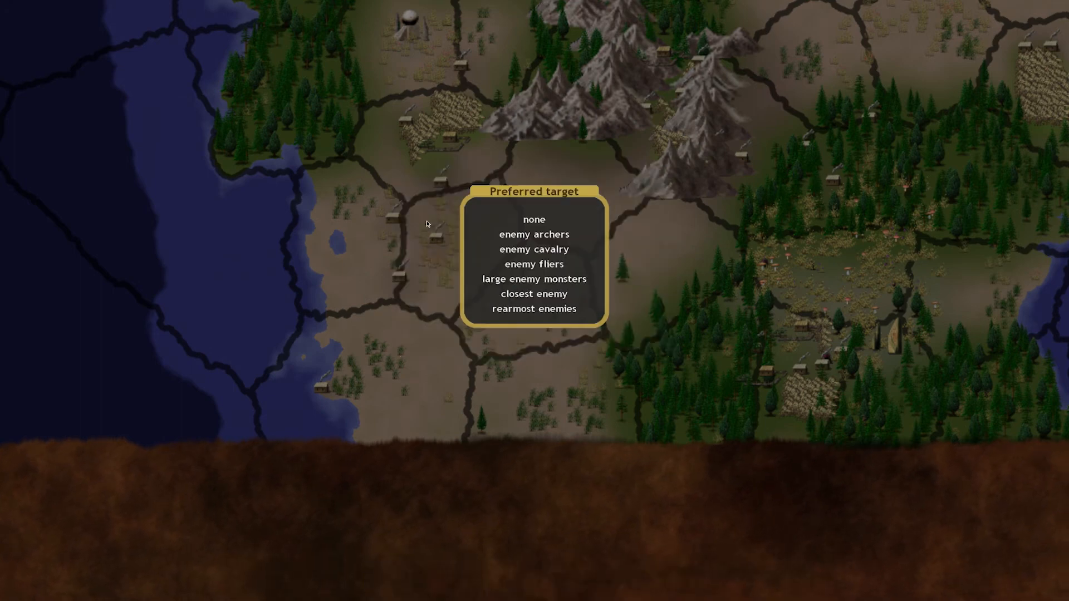
{"action": "left_click", "coordinate": [534, 294]}
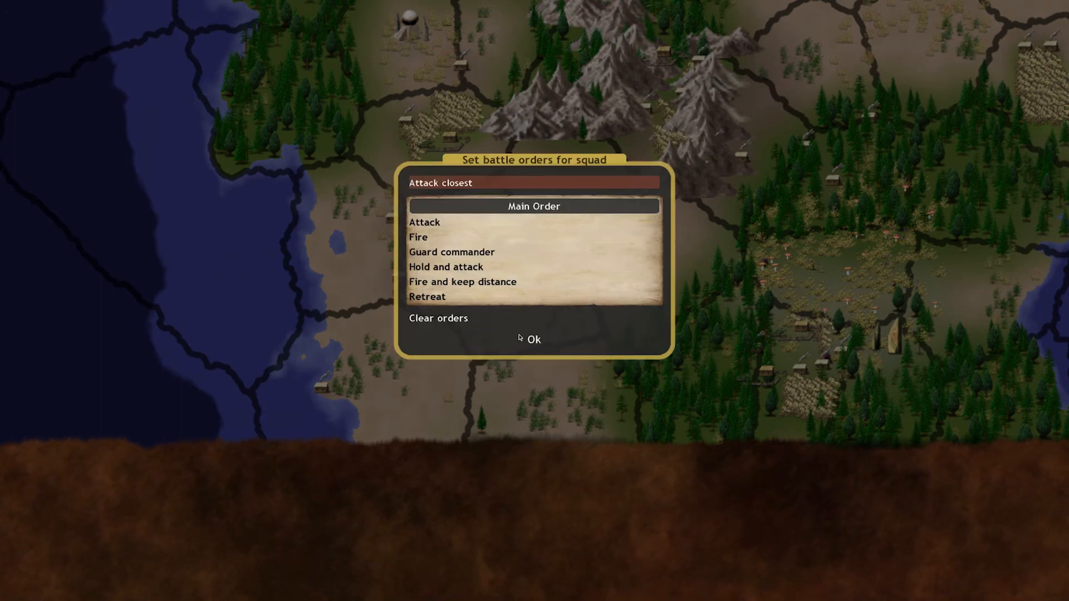
{"action": "left_click", "coordinate": [534, 339]}
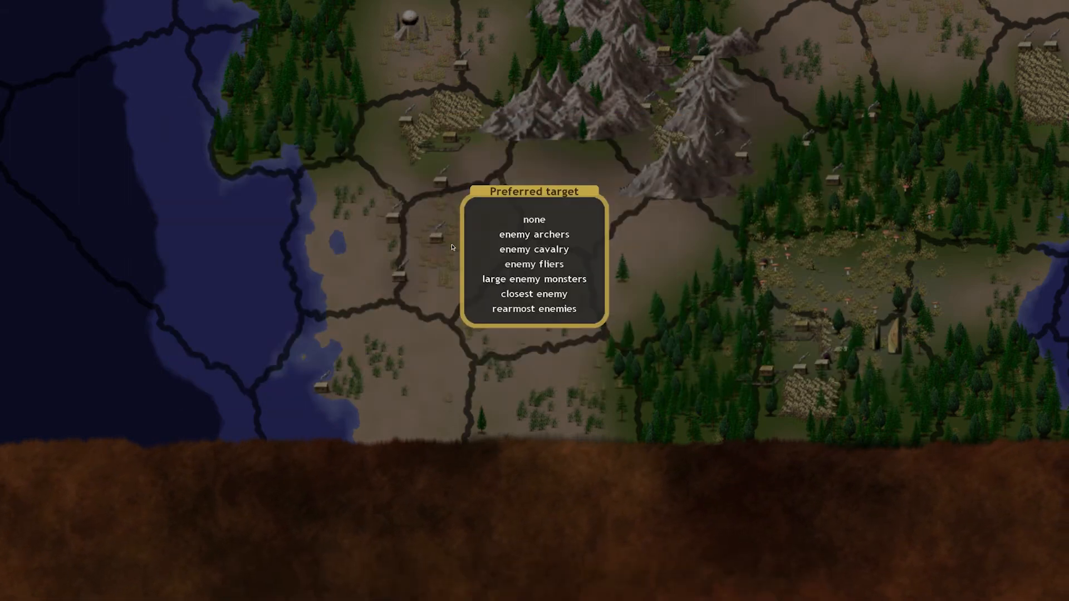
{"action": "left_click", "coordinate": [534, 294]}
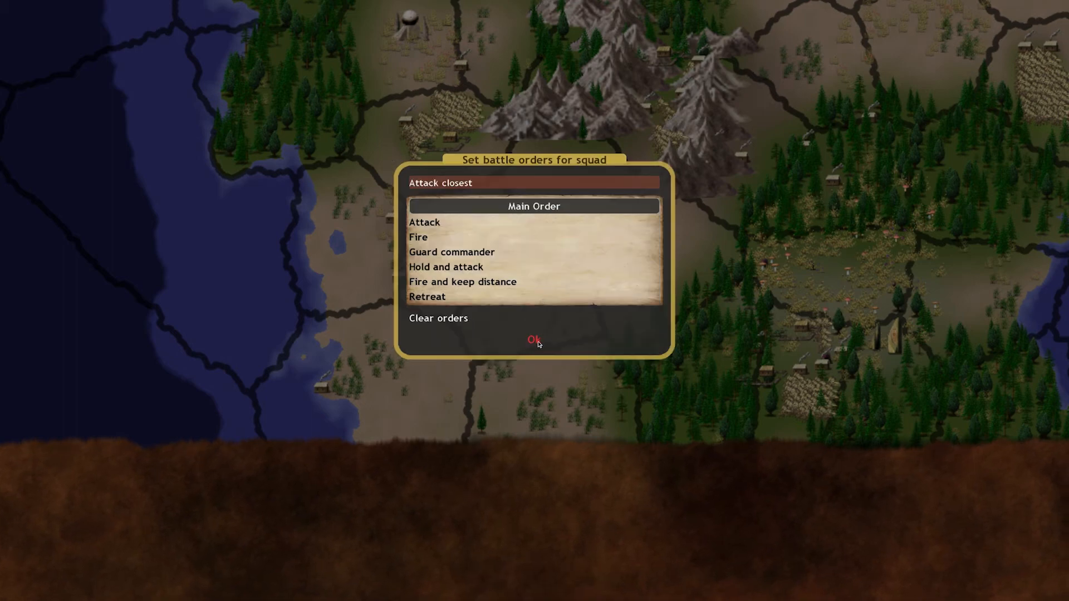
{"action": "left_click", "coordinate": [534, 340]}
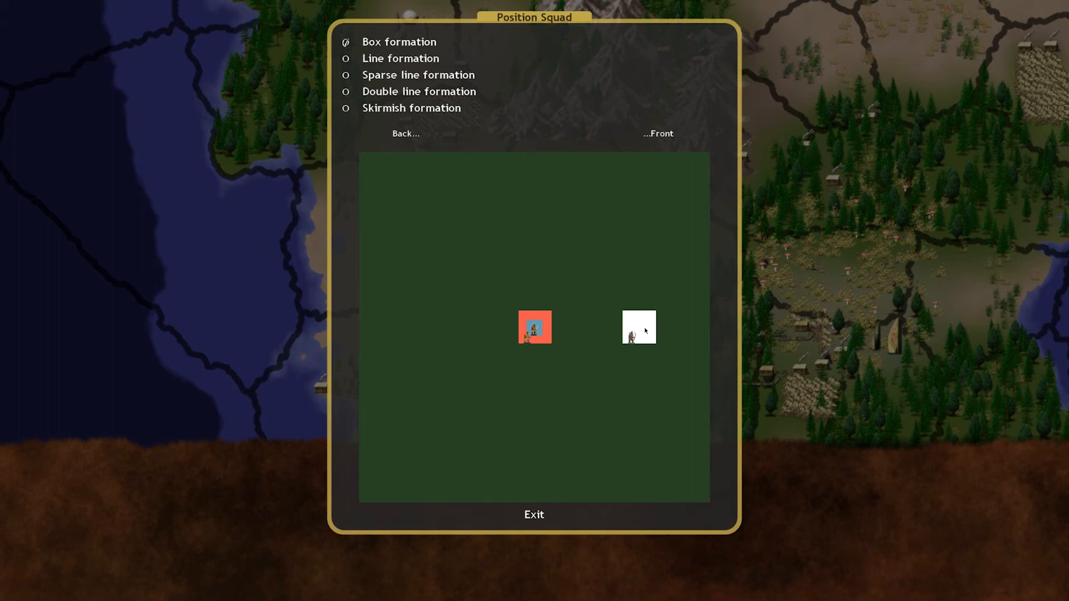
Drag Amrish's squad markers so they stand together near the Front of the grid
{"action": "left_click", "coordinate": [533, 515]}
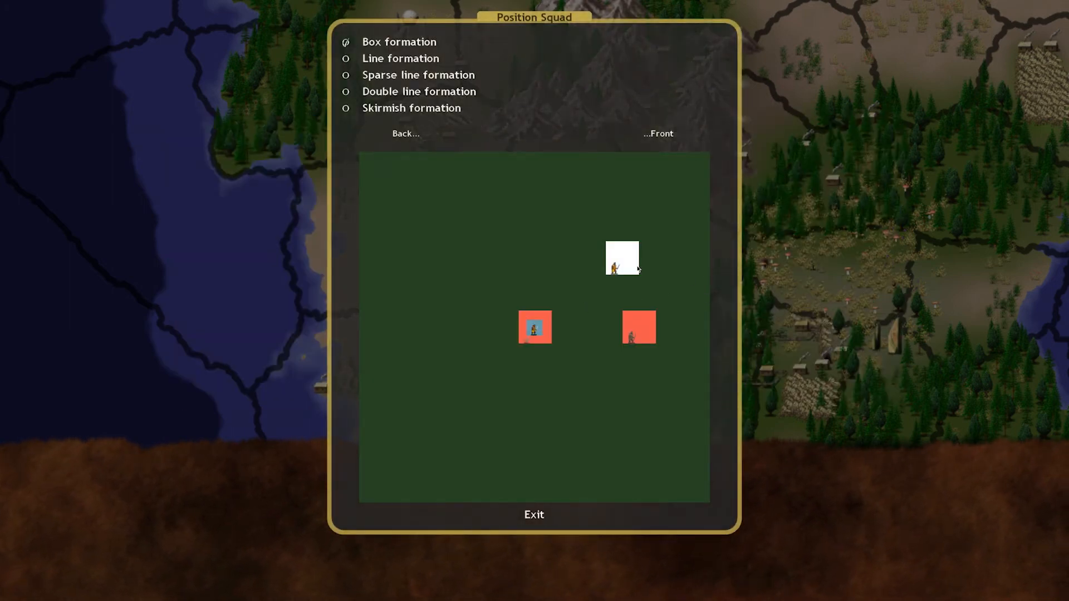
{"action": "left_click_drag", "start_coordinate": [622, 257], "coordinate": [640, 275]}
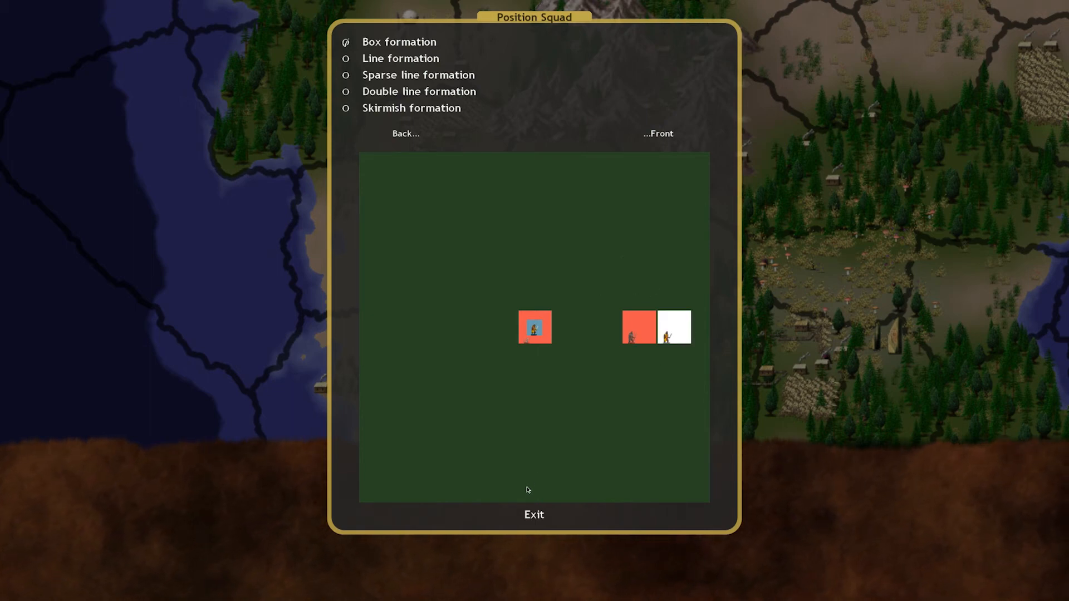
{"action": "left_click", "coordinate": [533, 514]}
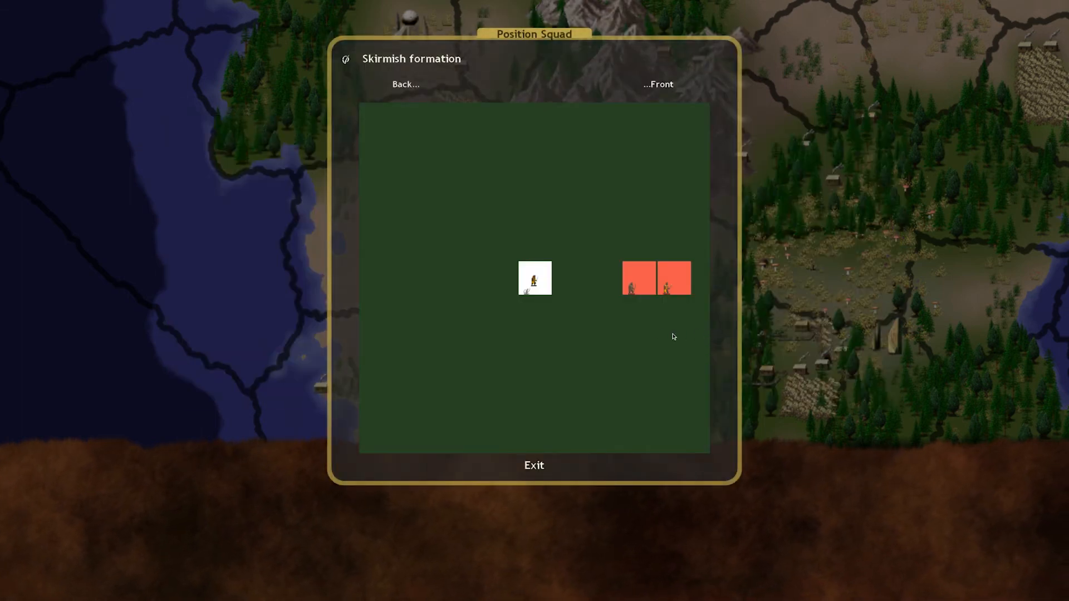
{"action": "left_click_drag", "start_coordinate": [536, 278], "coordinate": [622, 314]}
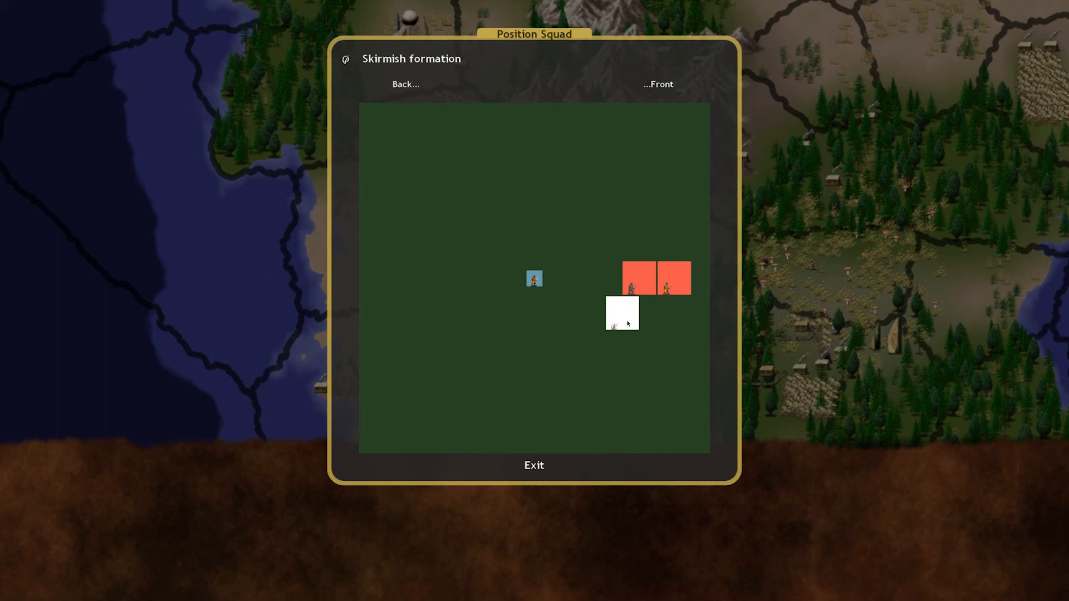
{"action": "mouse_move", "coordinate": [649, 329]}
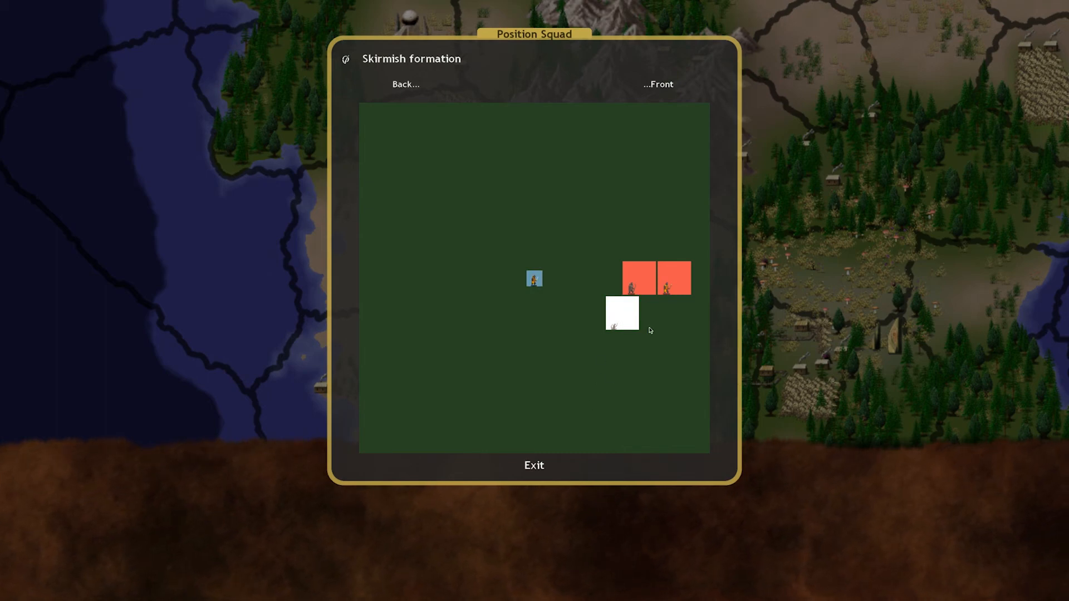
{"action": "left_click_drag", "start_coordinate": [621, 312], "coordinate": [640, 382]}
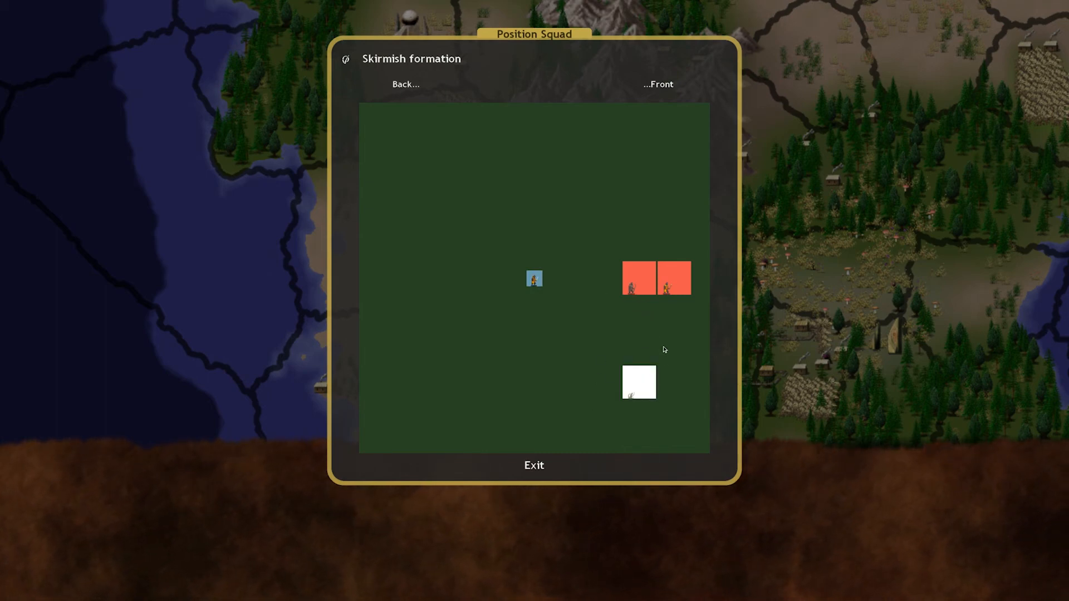
{"action": "left_click_drag", "start_coordinate": [639, 382], "coordinate": [656, 330]}
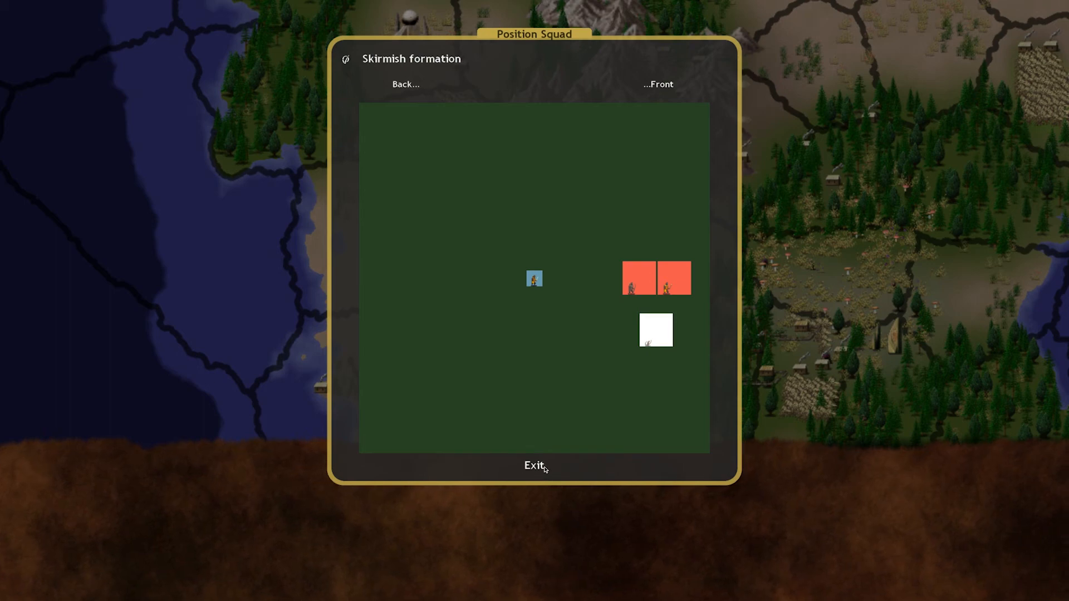
{"action": "mouse_move", "coordinate": [534, 466]}
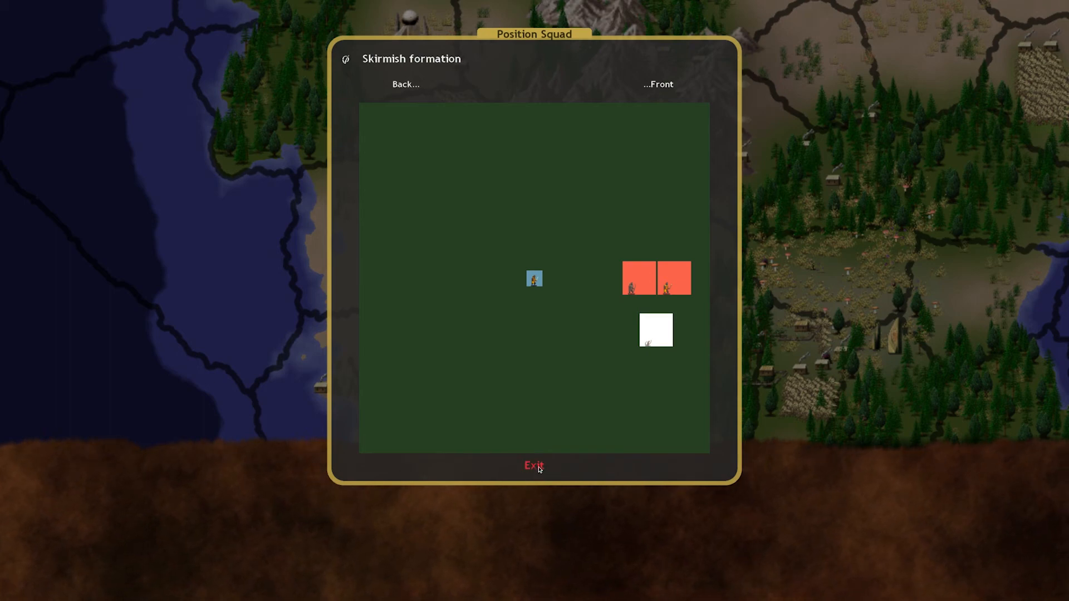
{"action": "left_click", "coordinate": [533, 465]}
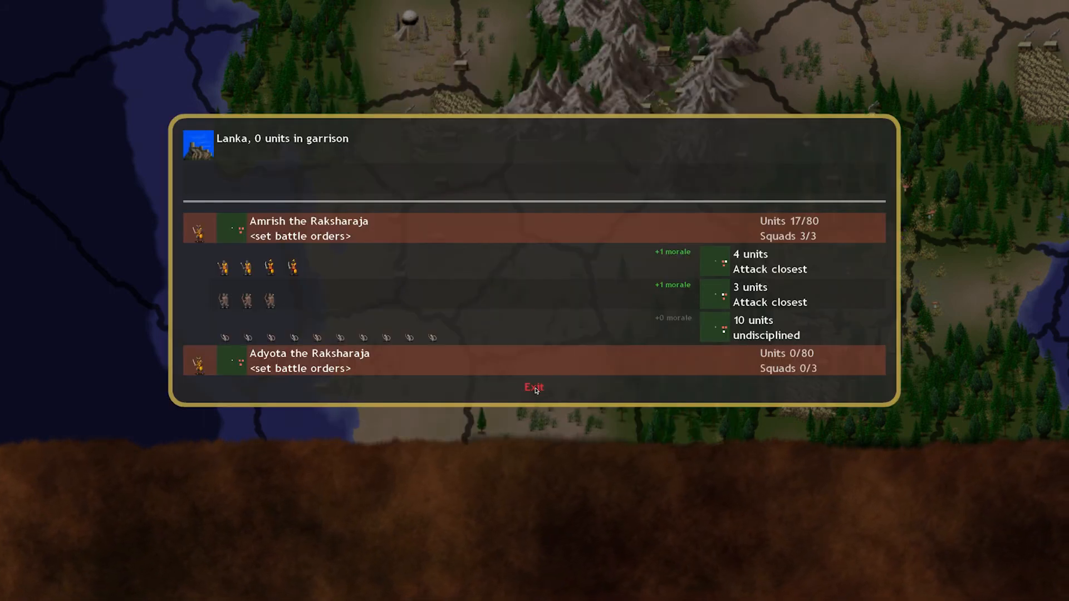
Set Amrish and Adyota to Cast spells in battle and leave army setup
{"action": "left_click", "coordinate": [534, 388]}
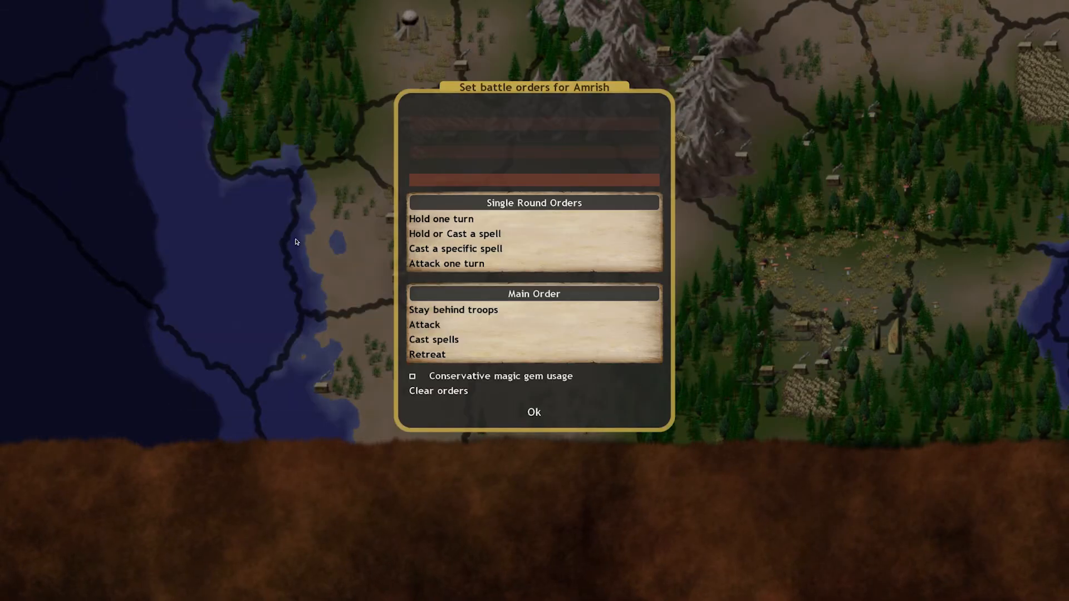
{"action": "mouse_move", "coordinate": [534, 277]}
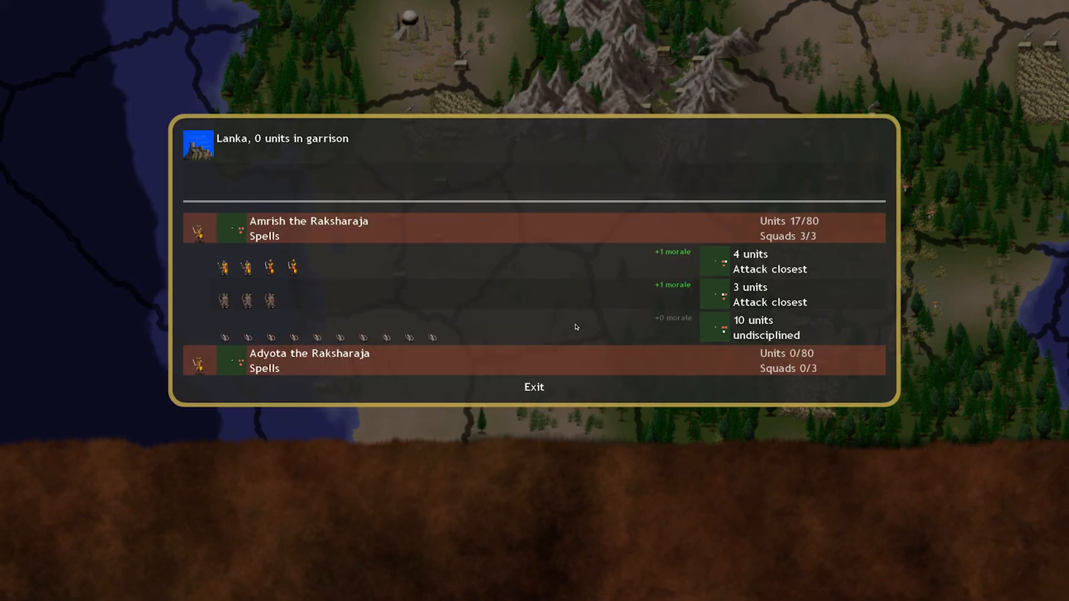
{"action": "left_click", "coordinate": [534, 386]}
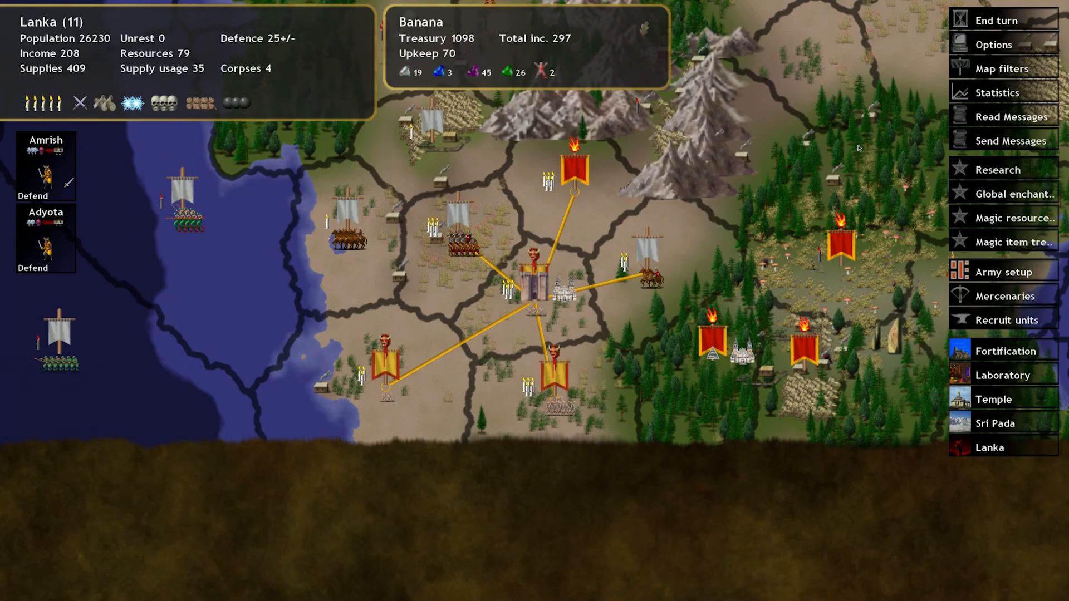
{"action": "mouse_move", "coordinate": [771, 294]}
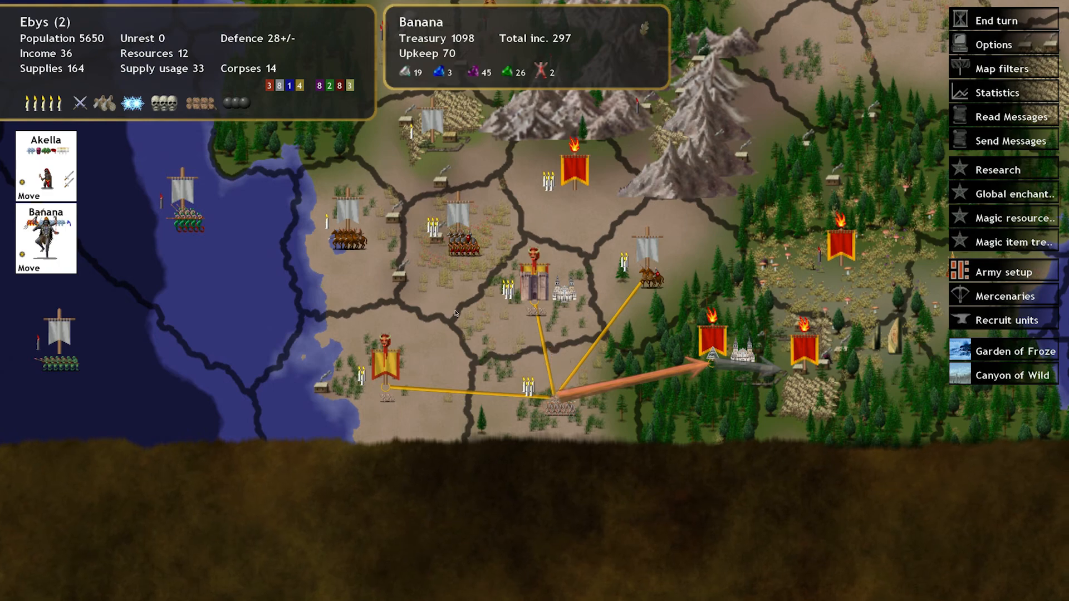
{"action": "mouse_move", "coordinate": [1007, 296]}
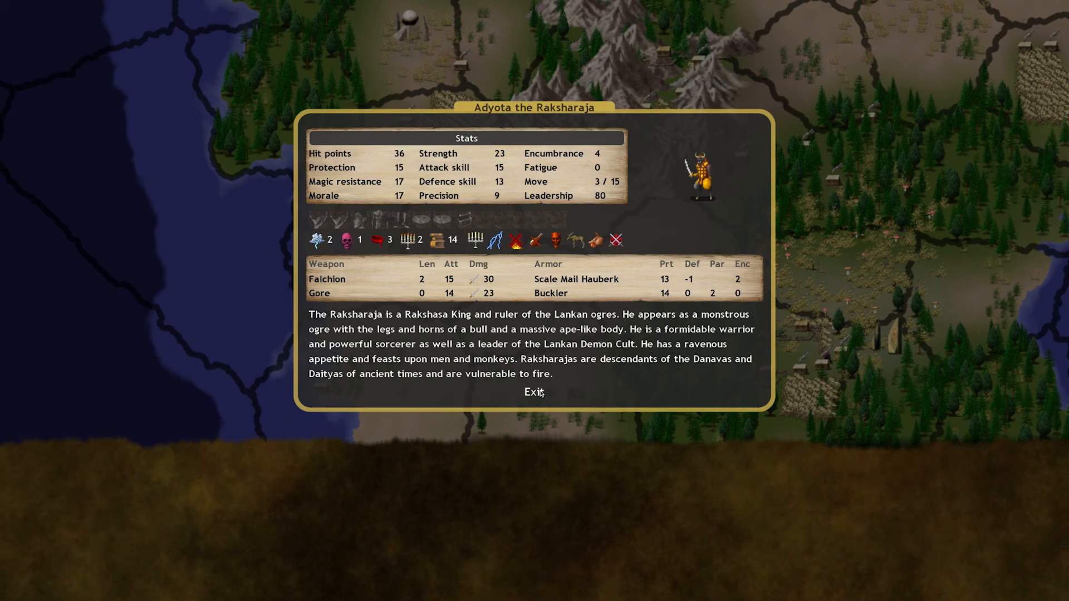
Close Adyota's stats and end the turn, starting Early Winter of year 2
{"action": "left_click", "coordinate": [533, 391]}
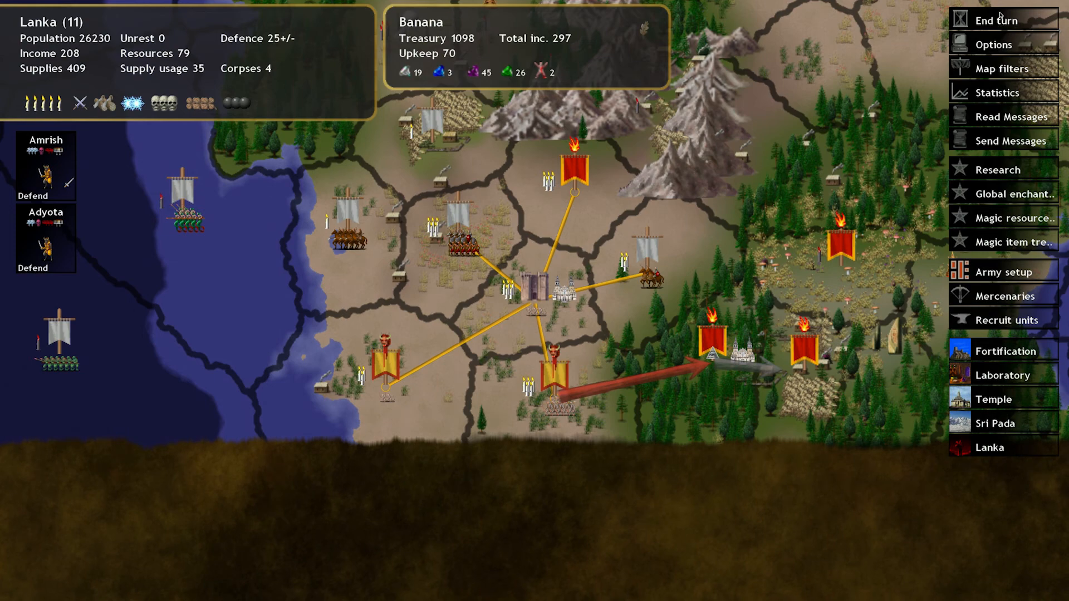
{"action": "left_click", "coordinate": [996, 20]}
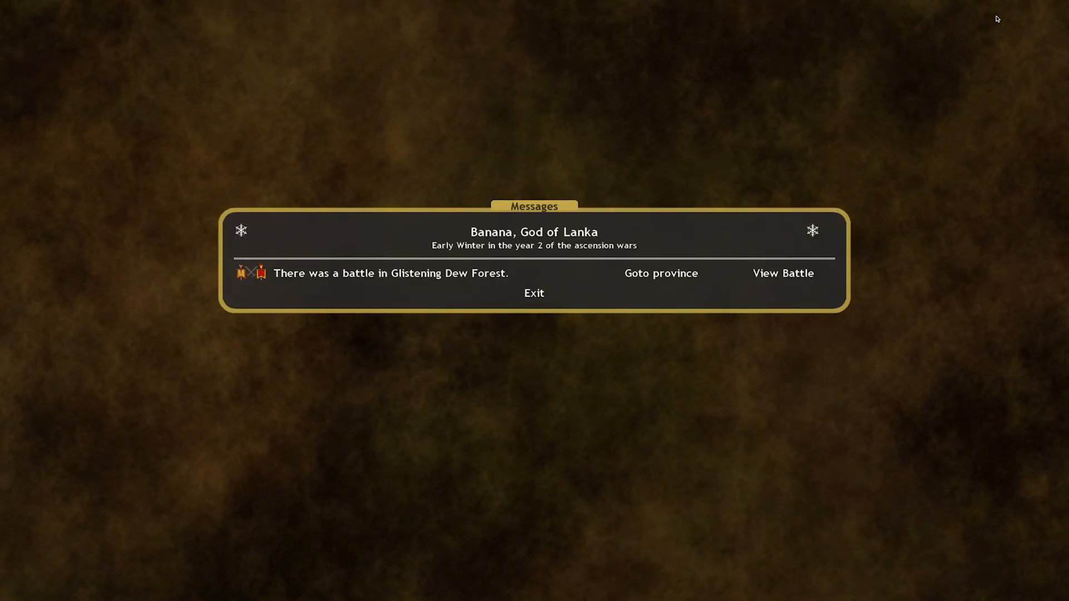
{"action": "mouse_move", "coordinate": [783, 273]}
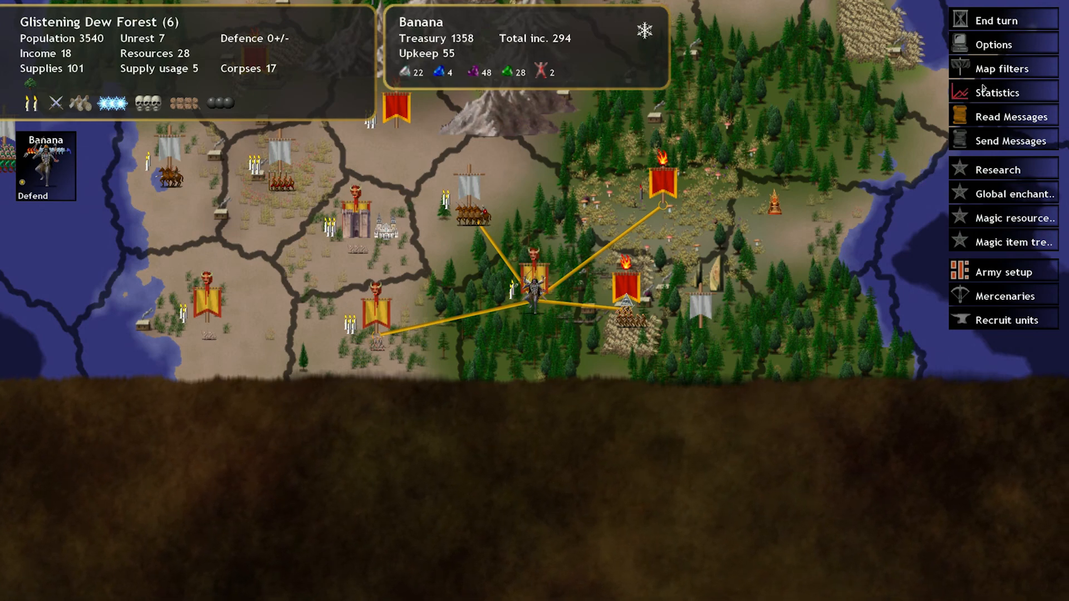
Return to the turn messages and view the battle in Glistening Dew Forest
{"action": "left_click", "coordinate": [996, 20]}
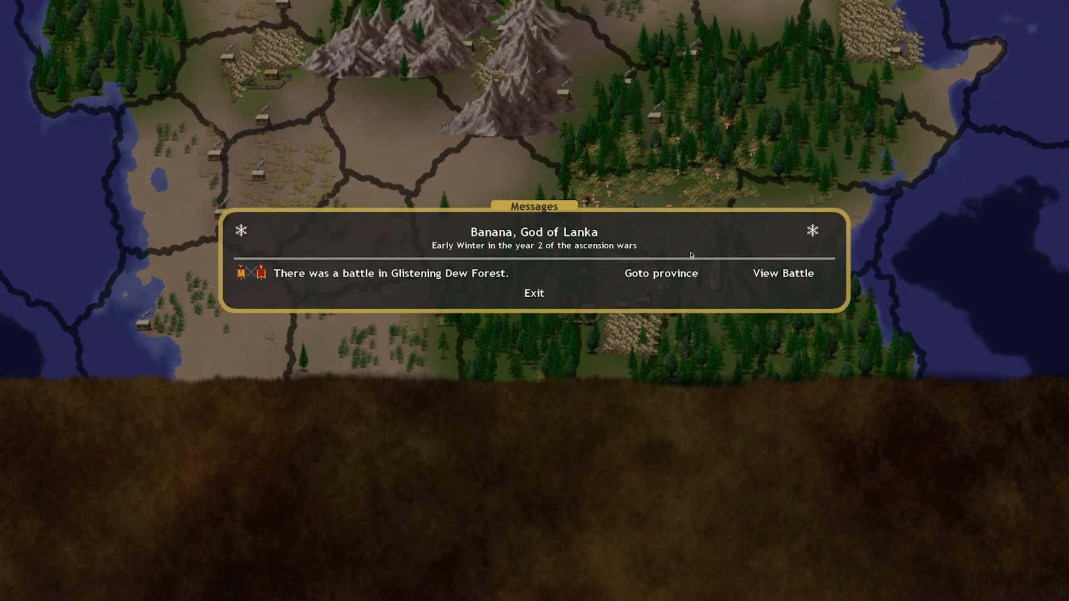
{"action": "left_click", "coordinate": [661, 274]}
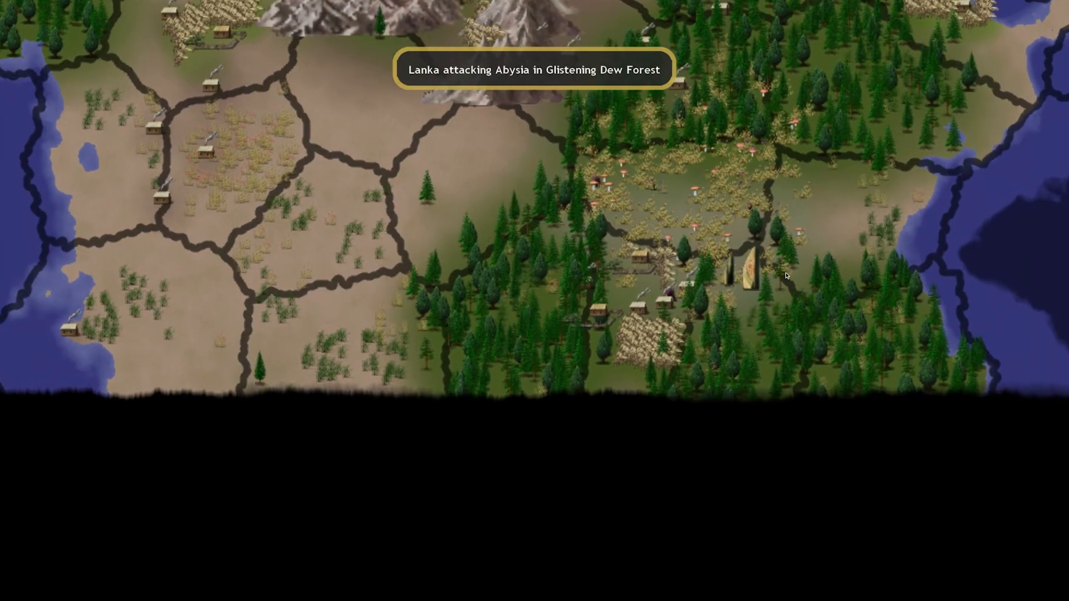